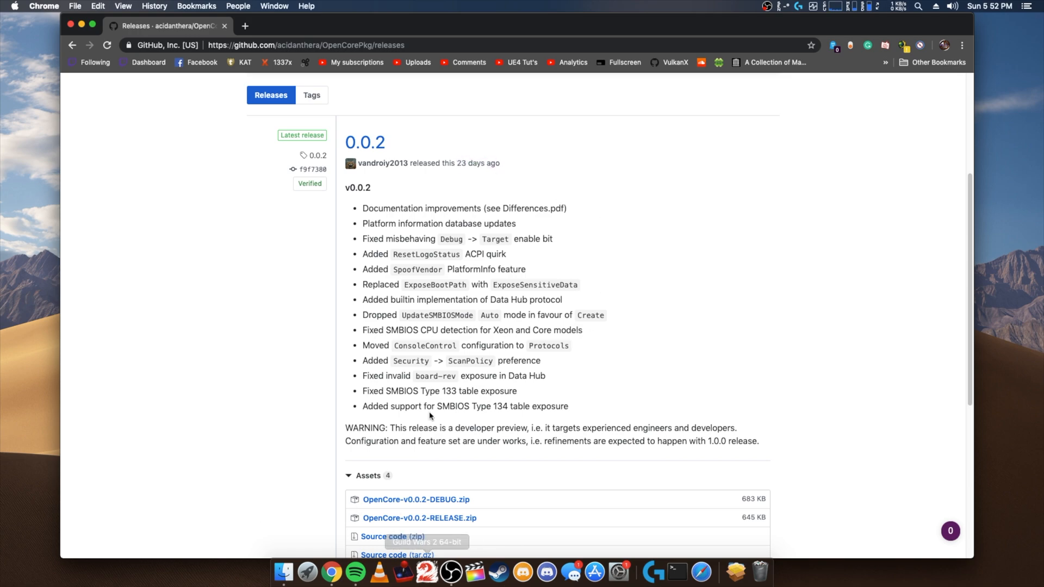
mouse_move(172, 252)
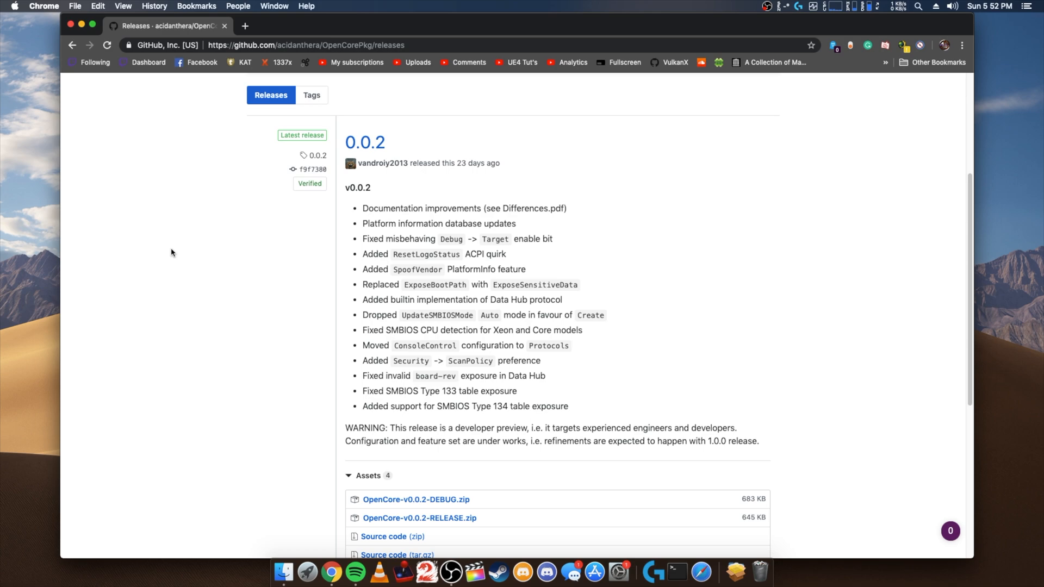
mouse_move(1012, 192)
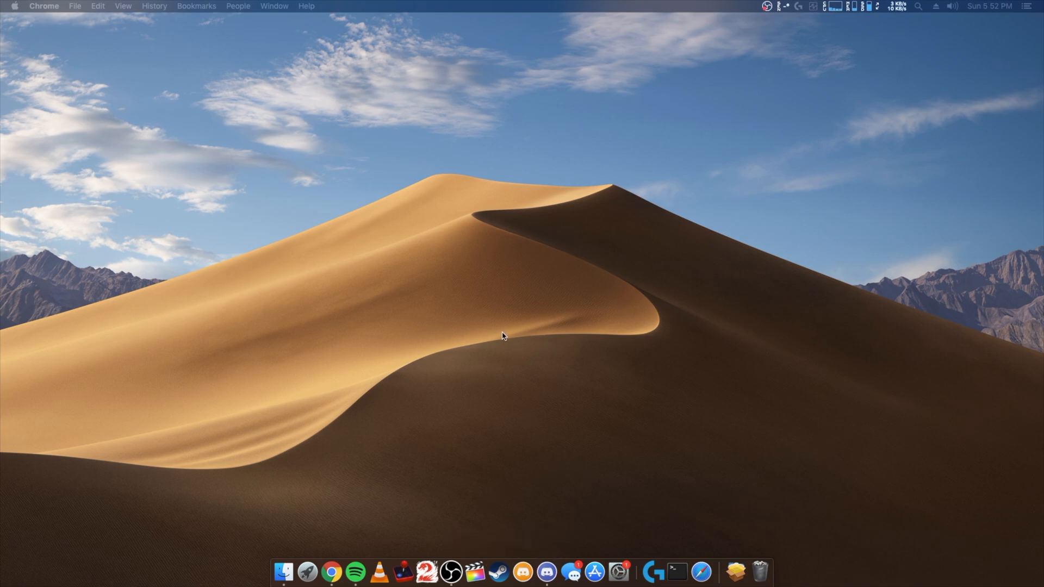
- Switch to Discord's Insanelymac server and browse the opencore-release-builds and opencore-test-builds channels
click(546, 571)
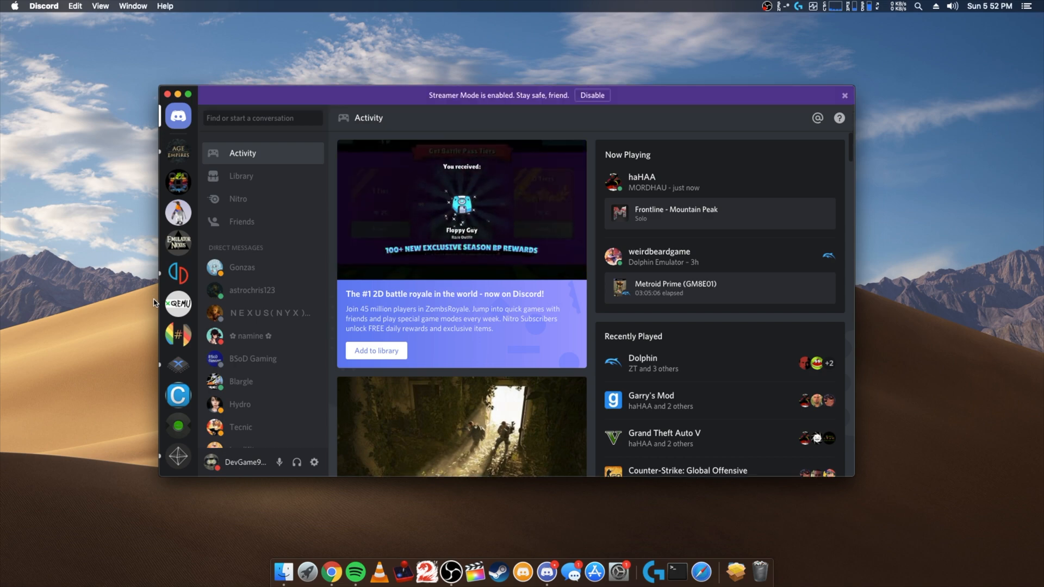
click(177, 181)
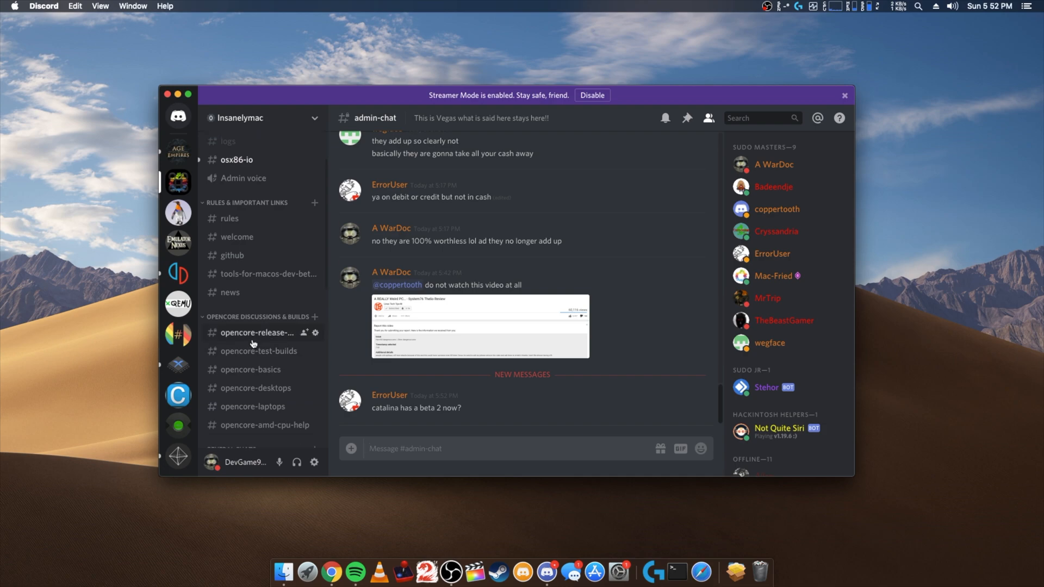
click(258, 332)
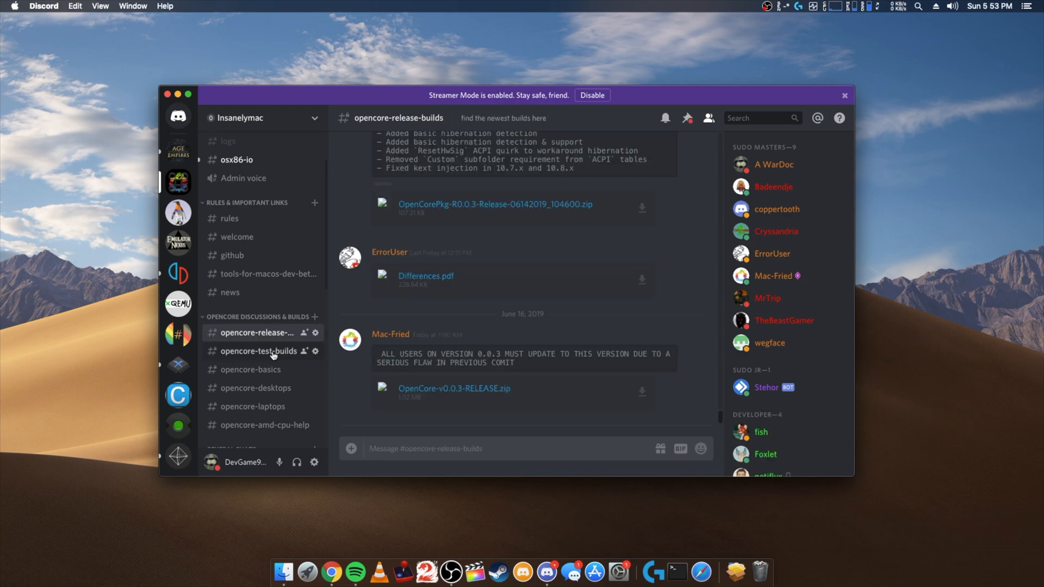
click(259, 350)
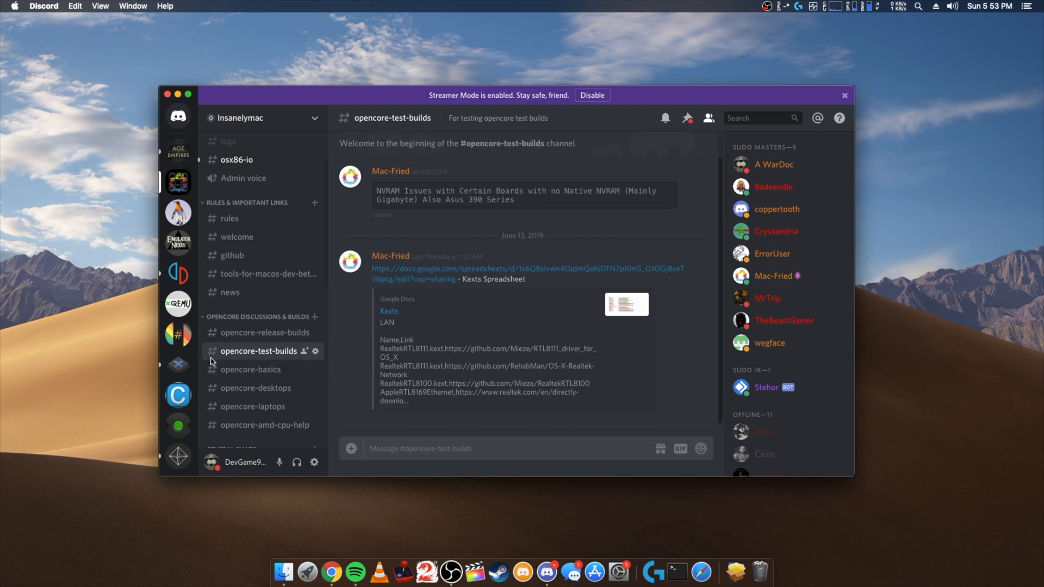
mouse_move(256, 332)
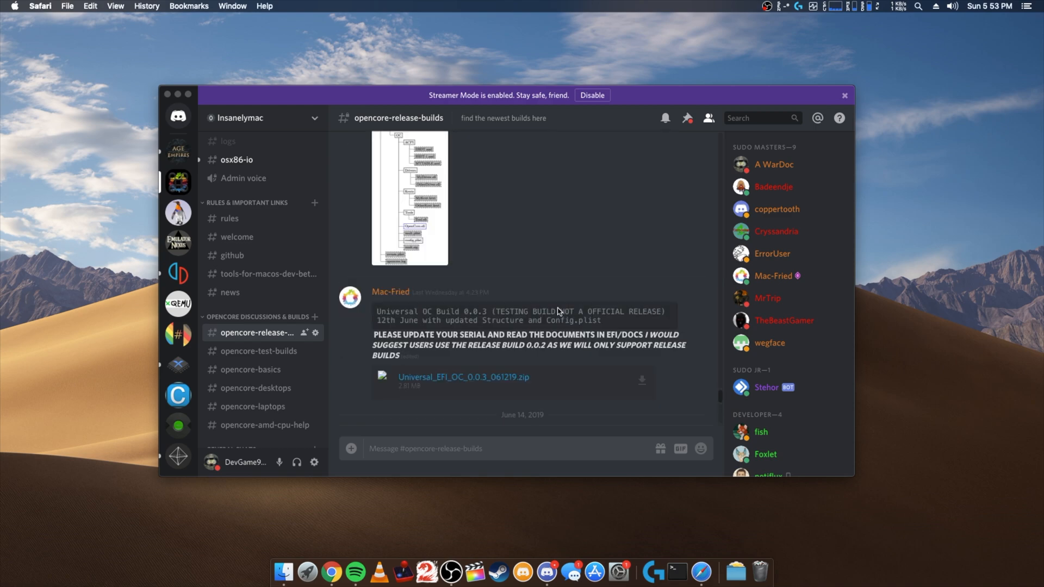
- From the github channel's bot posts, follow a release link out to Acidanthera's GitHub page in Chrome
click(231, 255)
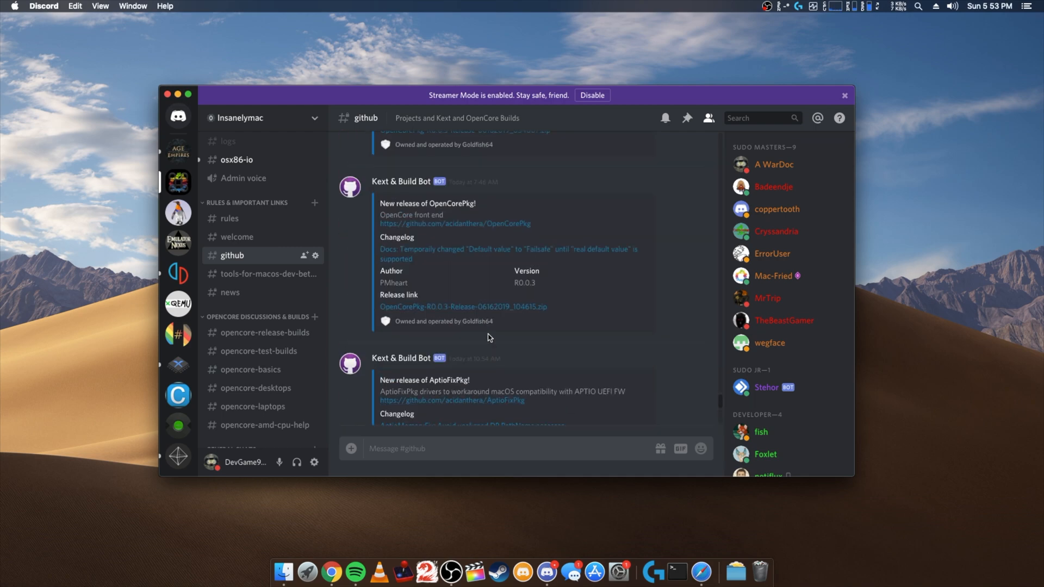
mouse_move(483, 360)
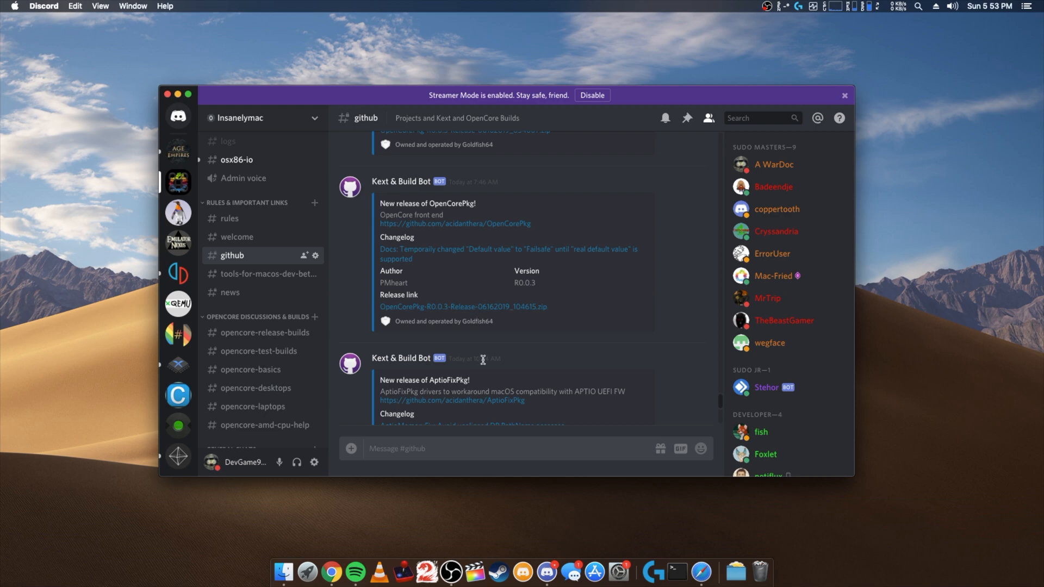
scroll(down, 3)
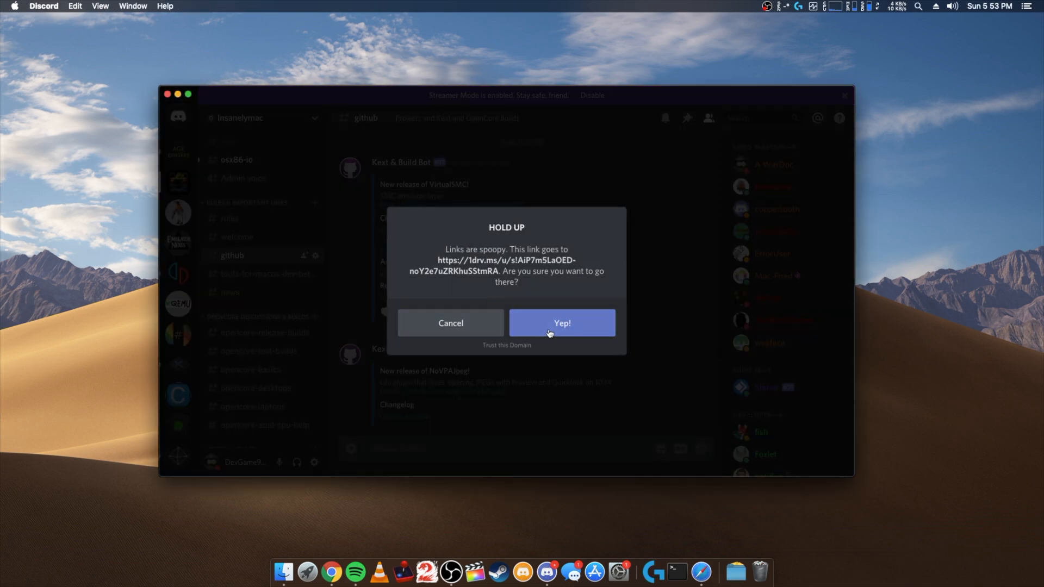
click(561, 323)
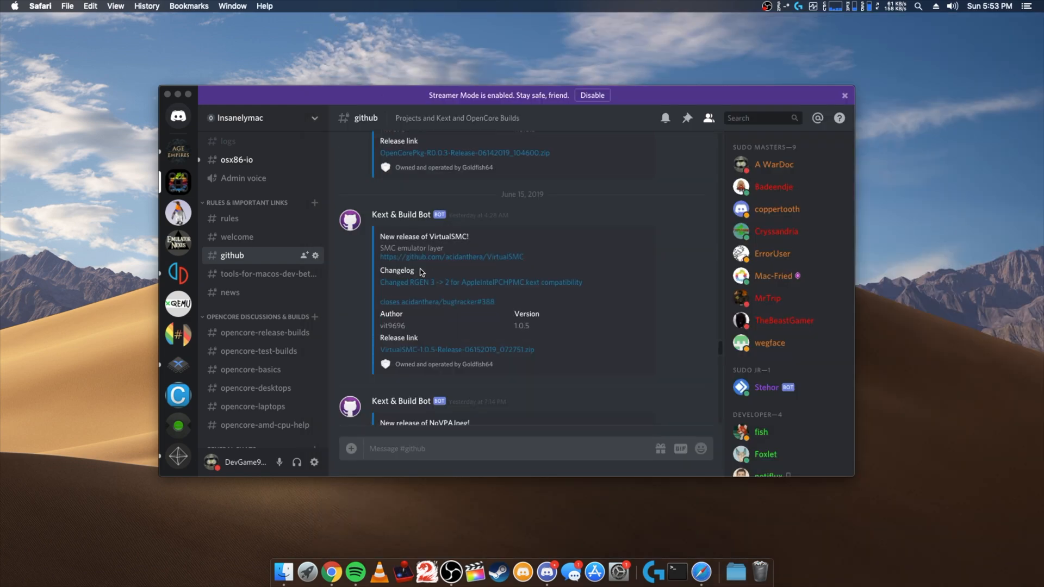
scroll(down, 3)
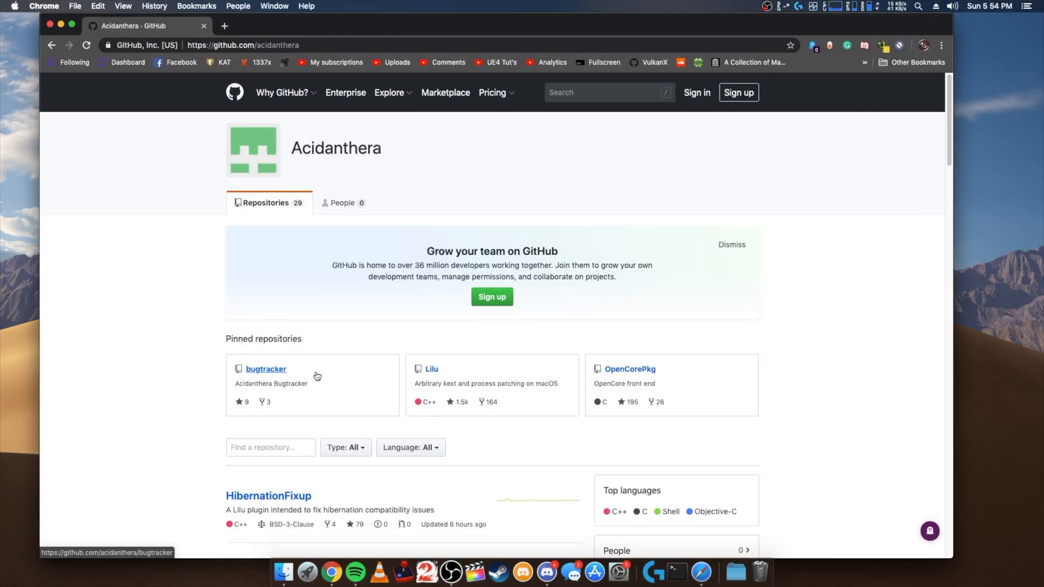
- Download the Lilu, VirtualSMC, WhateverGreen and OpenCore releases from Acidanthera and extract them to the Desktop
click(431, 368)
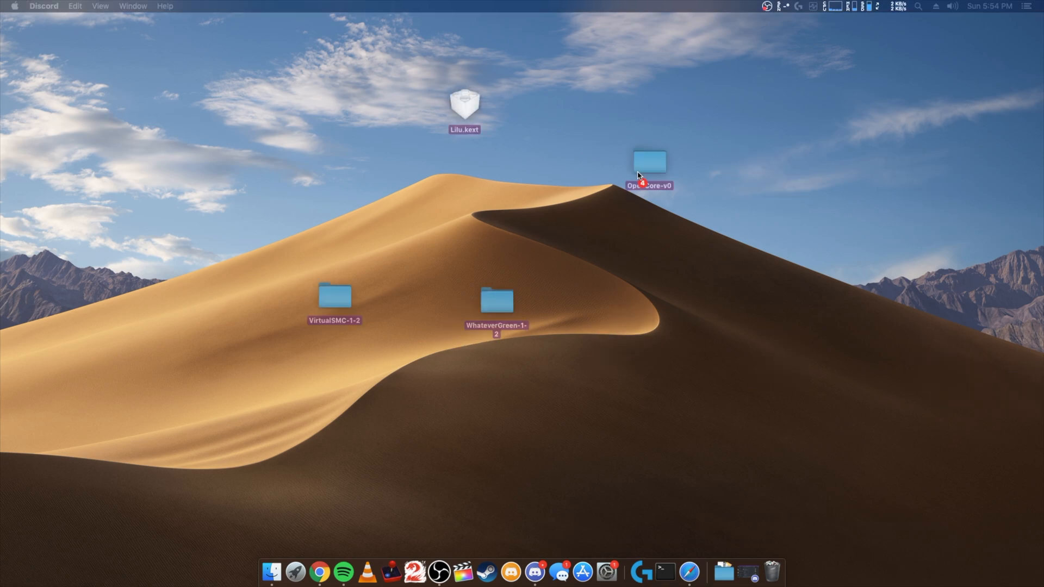
- Create a new folder named kexts inside OpenCore-v0's OC folder
double_click(649, 162)
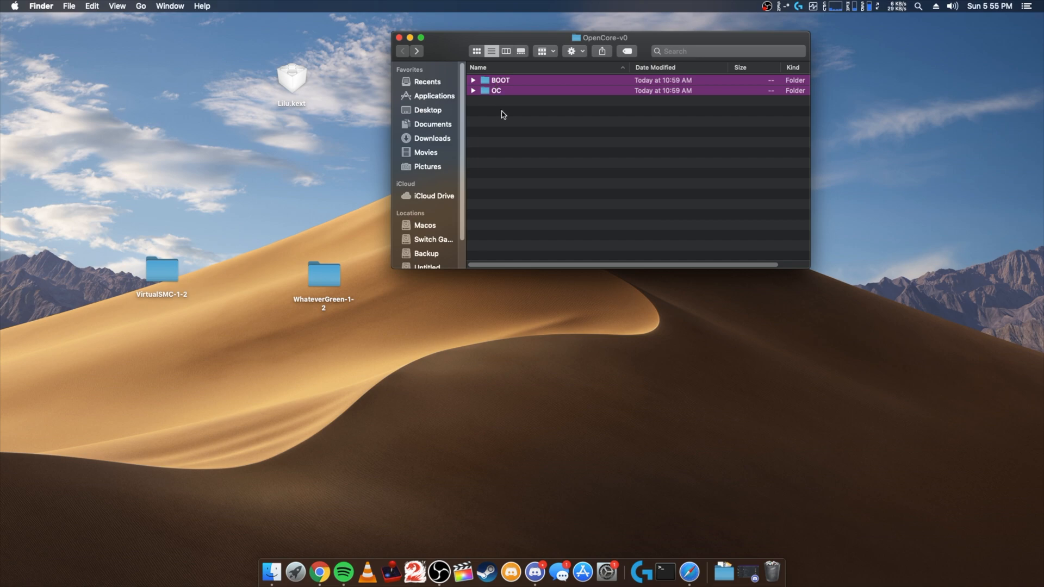
double_click(500, 80)
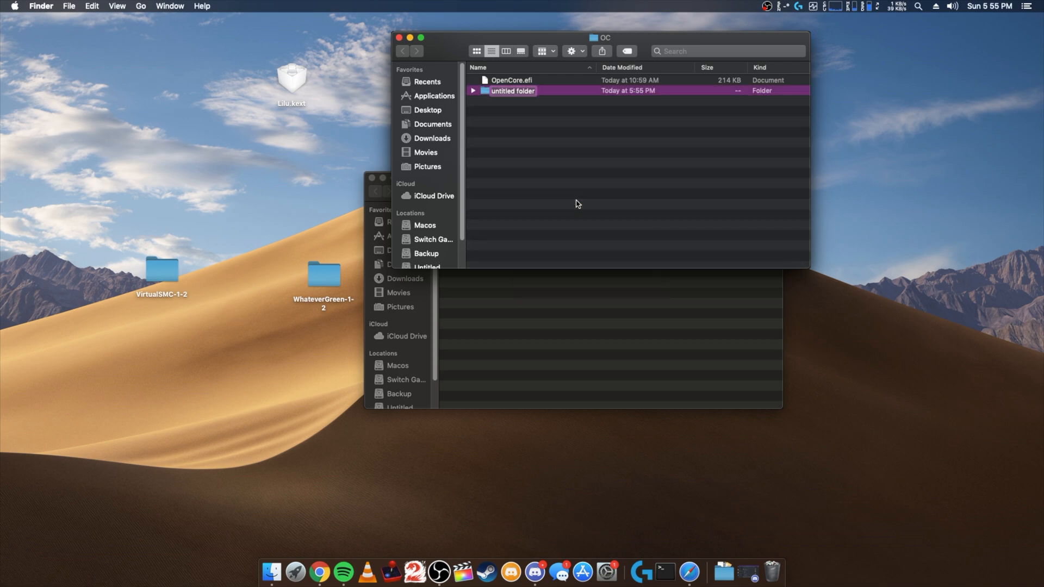
text(kexts)
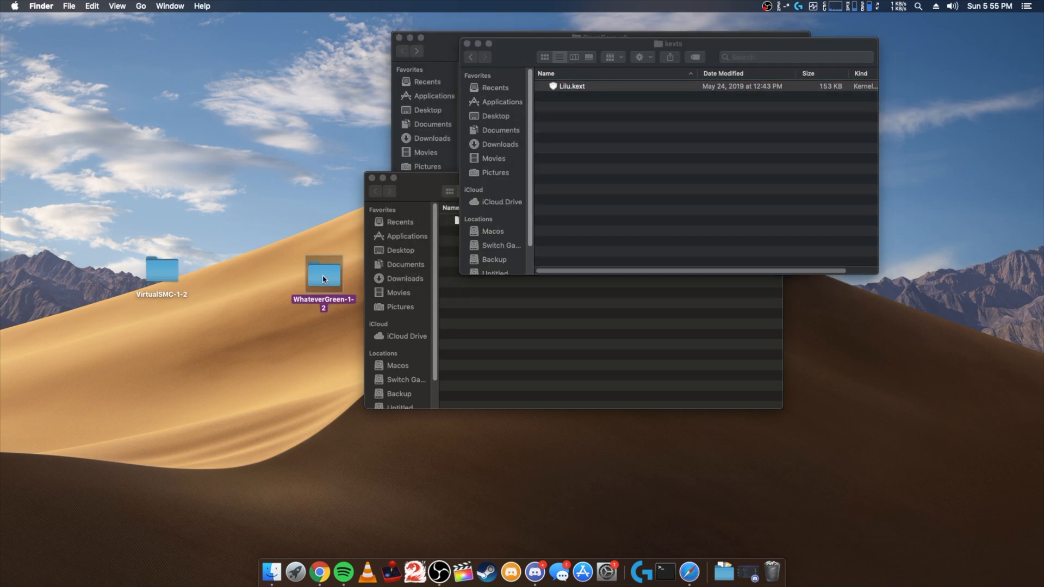
- Move Lilu.kext, WhateverGreen.kext and VirtualSMC.kext into the kexts folder
double_click(323, 275)
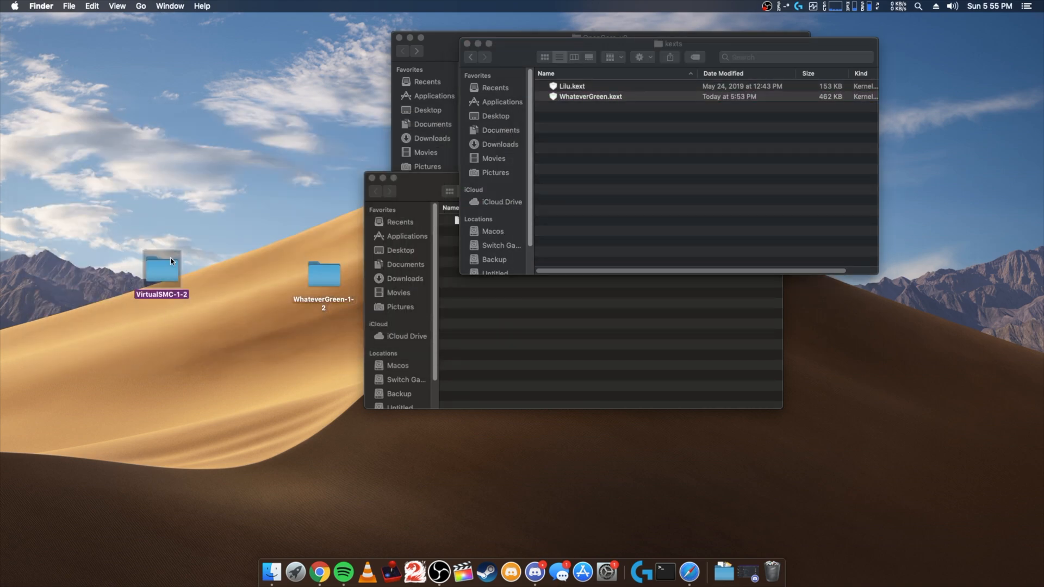
double_click(161, 270)
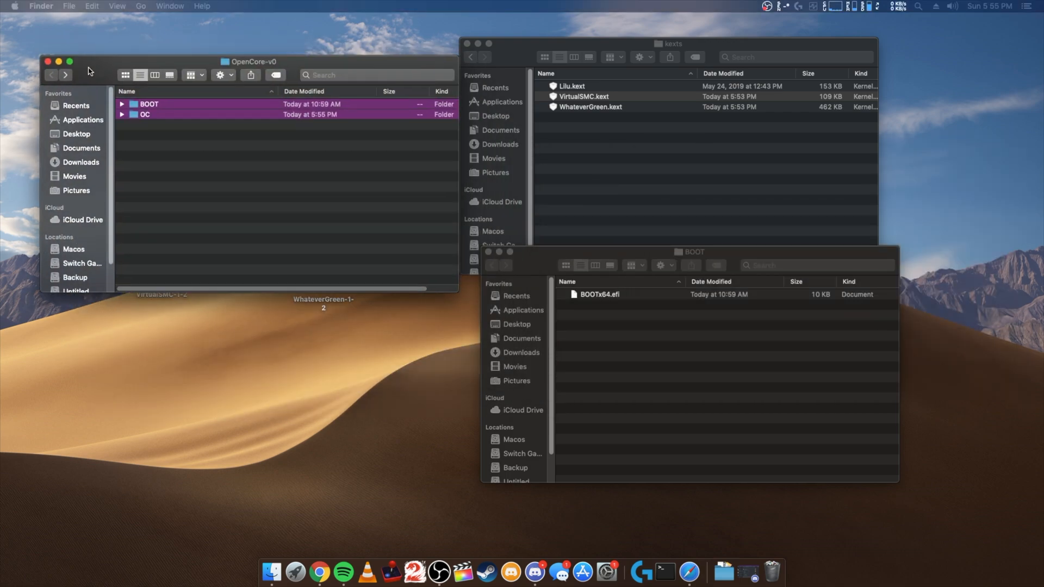
click(691, 251)
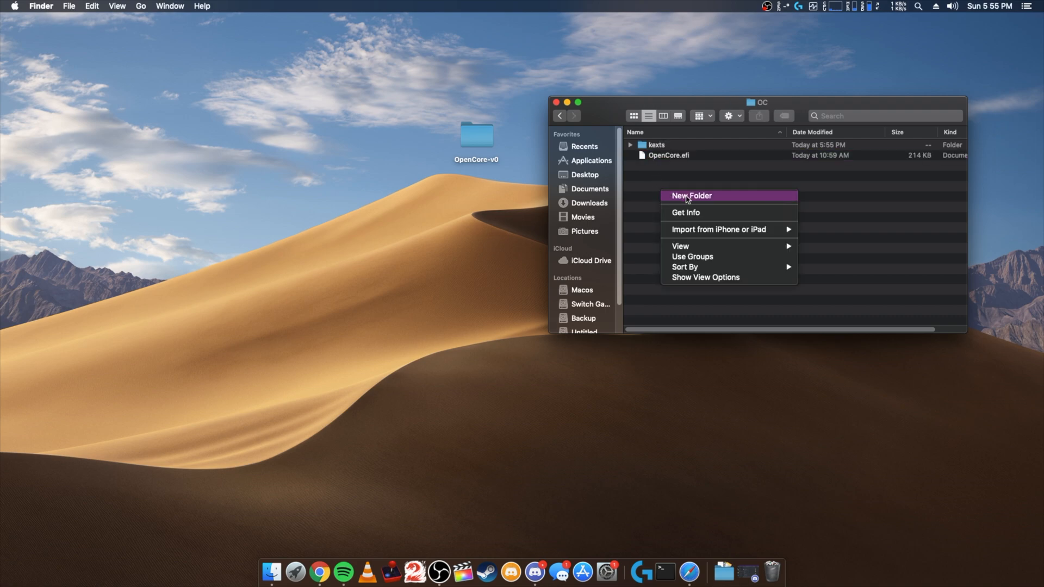
- Create a new untitled folder inside the OC folder beside kexts
click(690, 195)
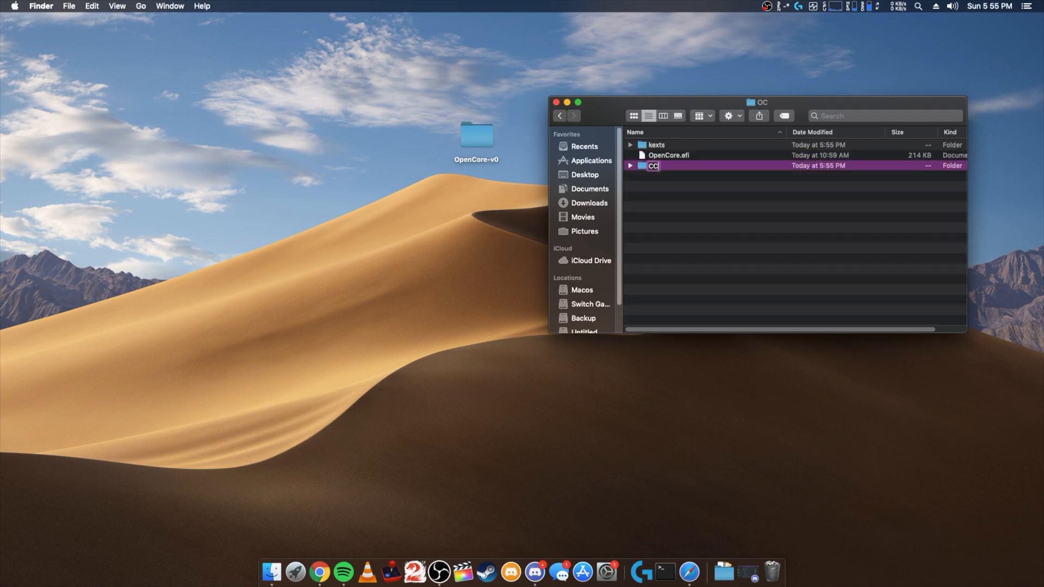
text(driv)
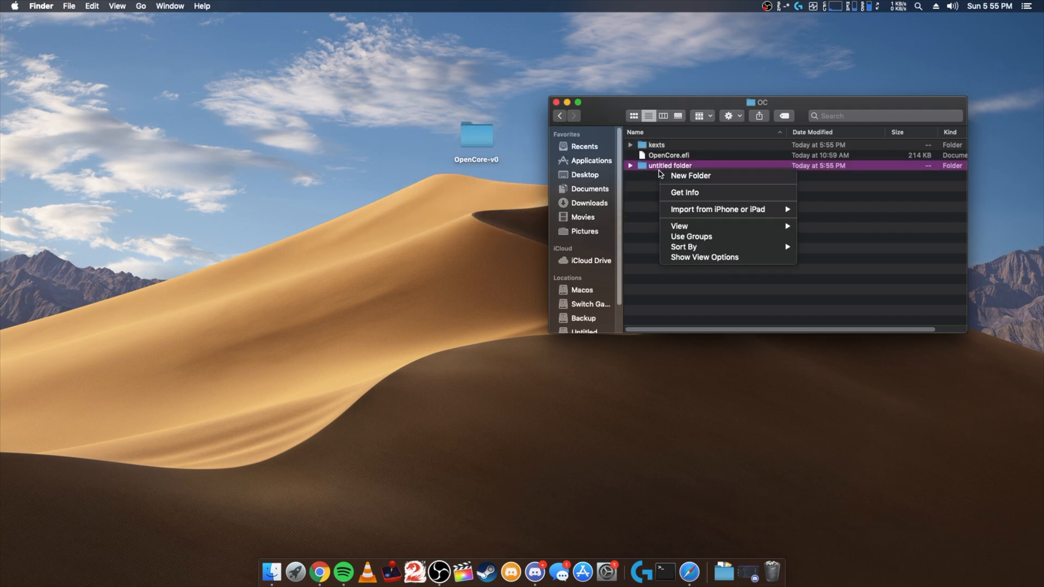
mouse_move(684, 193)
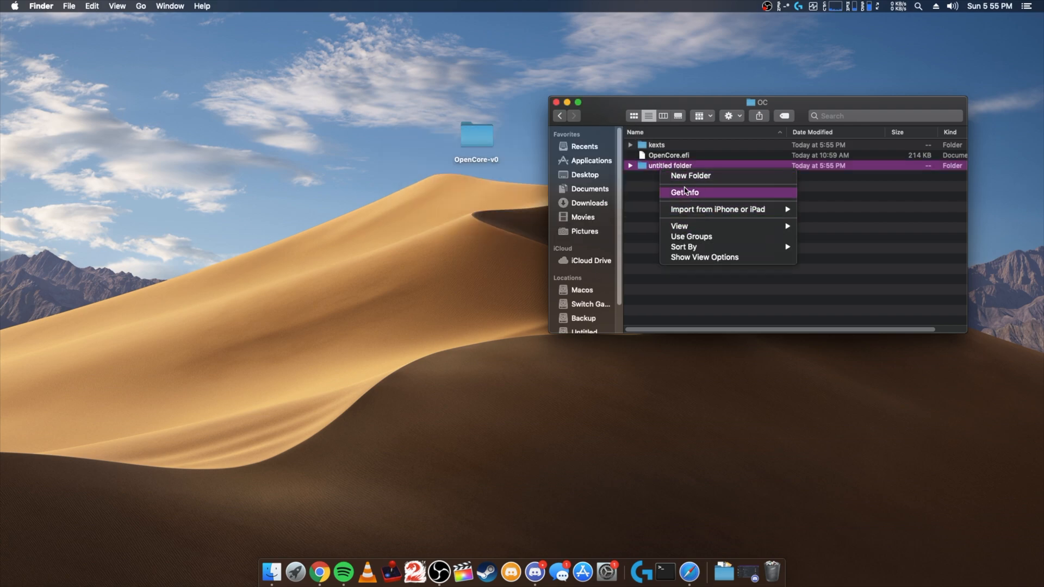
click(684, 193)
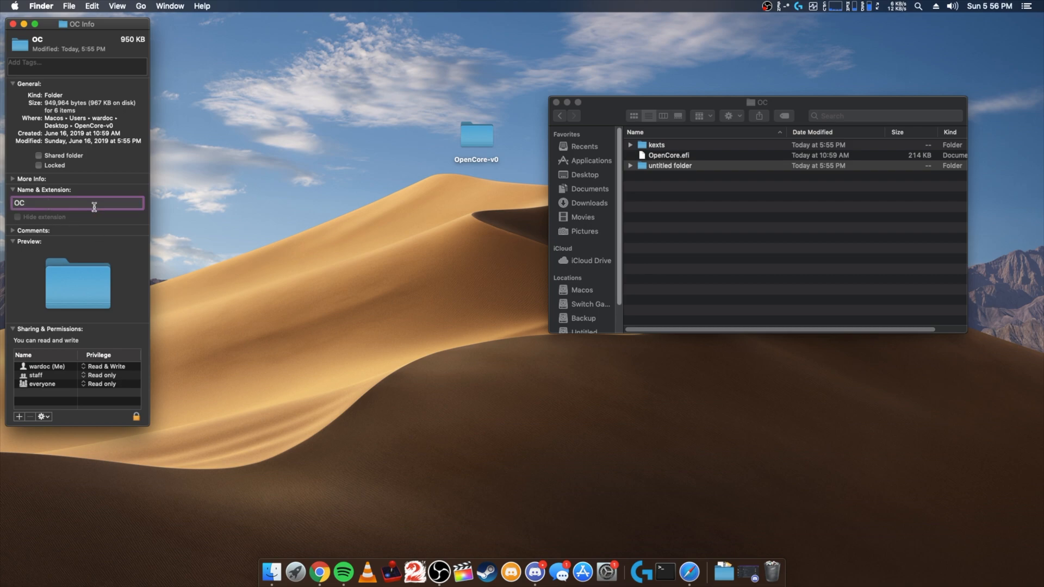
click(668, 165)
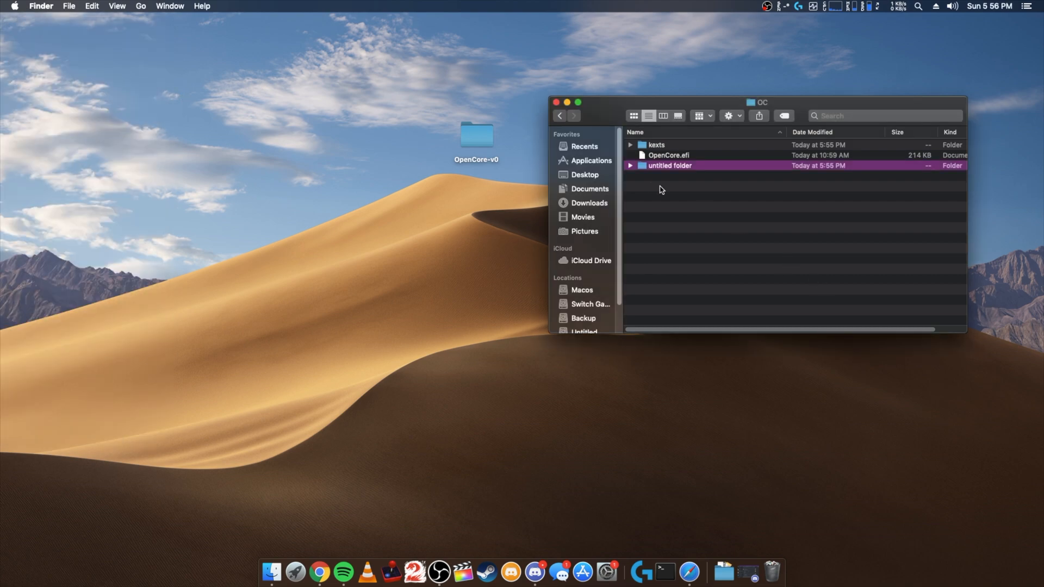
- Rename the untitled folder to drivers via its info panel and open it in a window
right_click(669, 165)
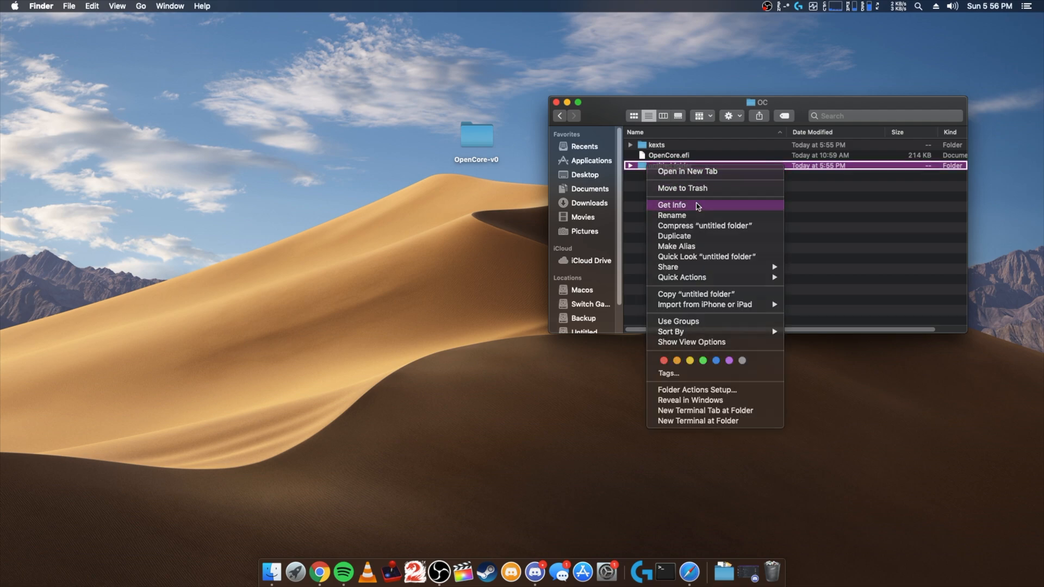
click(671, 204)
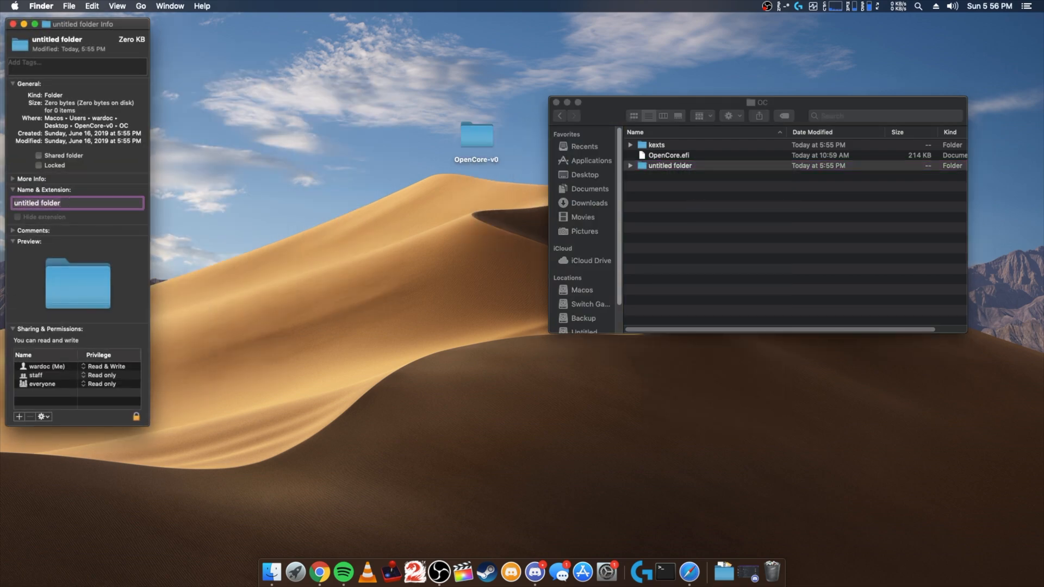
text(drivers)
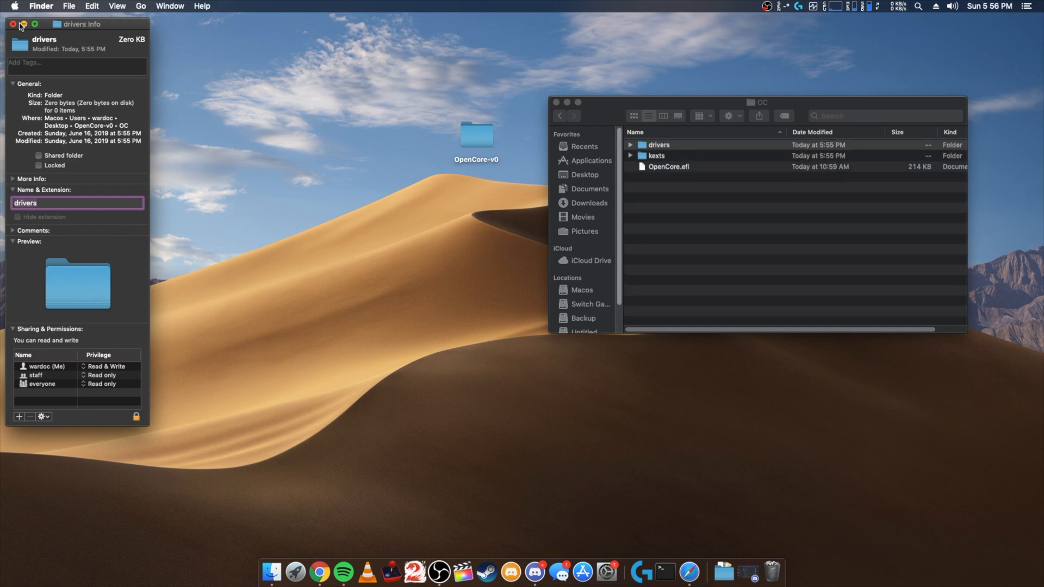
click(12, 24)
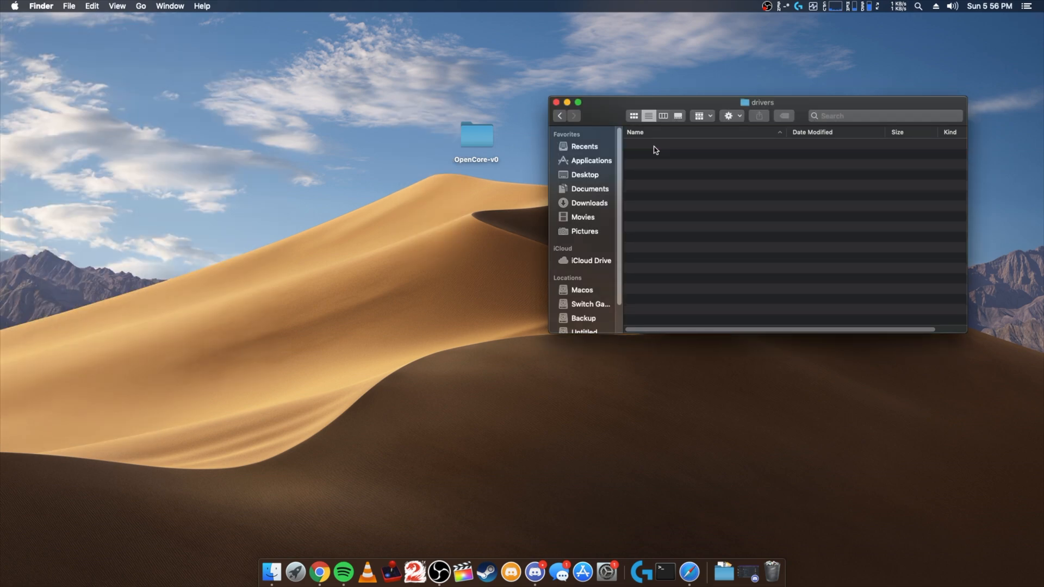
drag(760, 102, 721, 142)
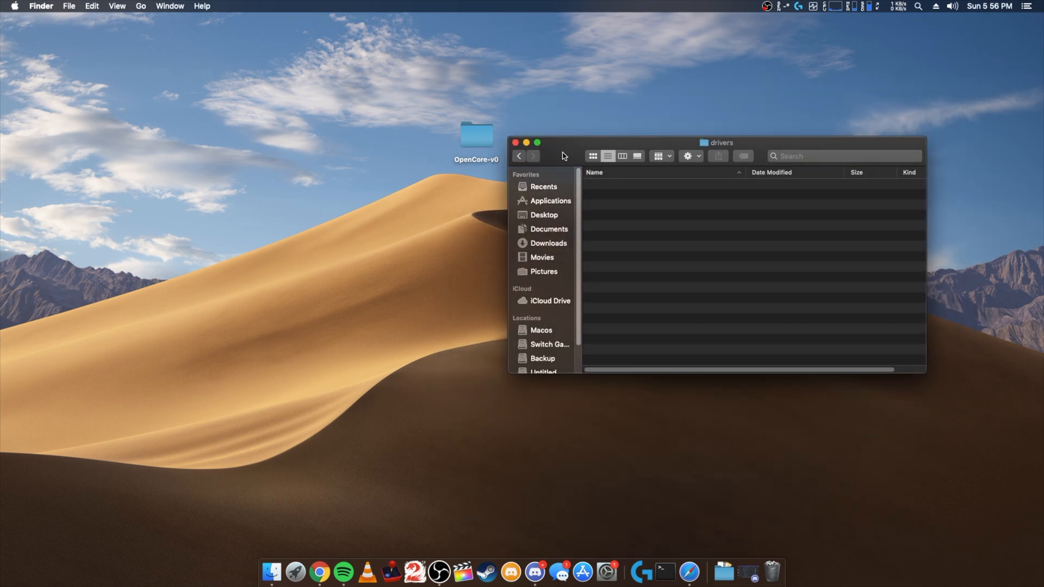
mouse_move(751, 571)
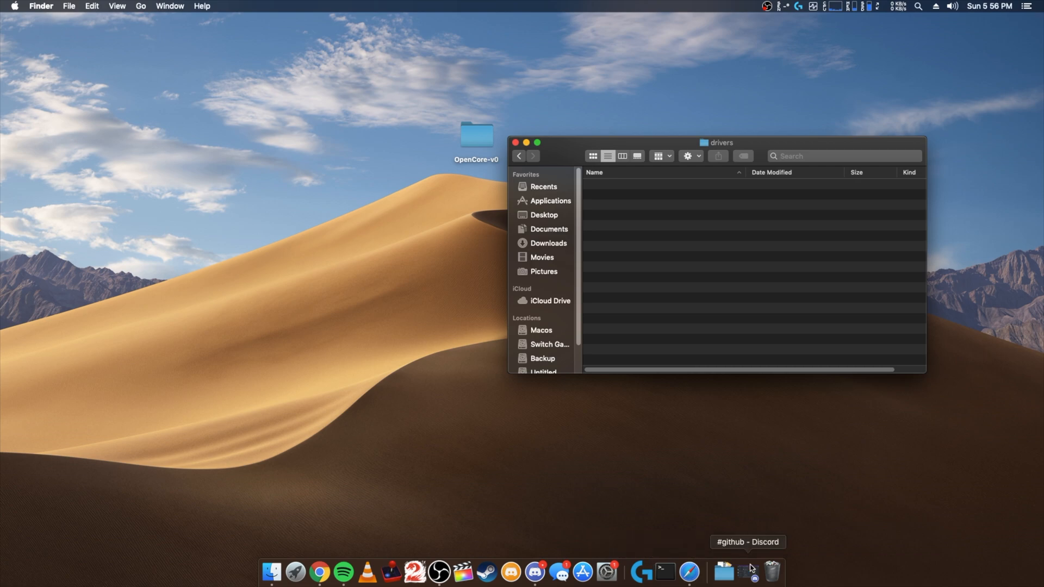
- Copy AptioInputFix.efi and AptioMemoryFix.efi from the AptioFixPkg release's Drivers folder into drivers
click(722, 572)
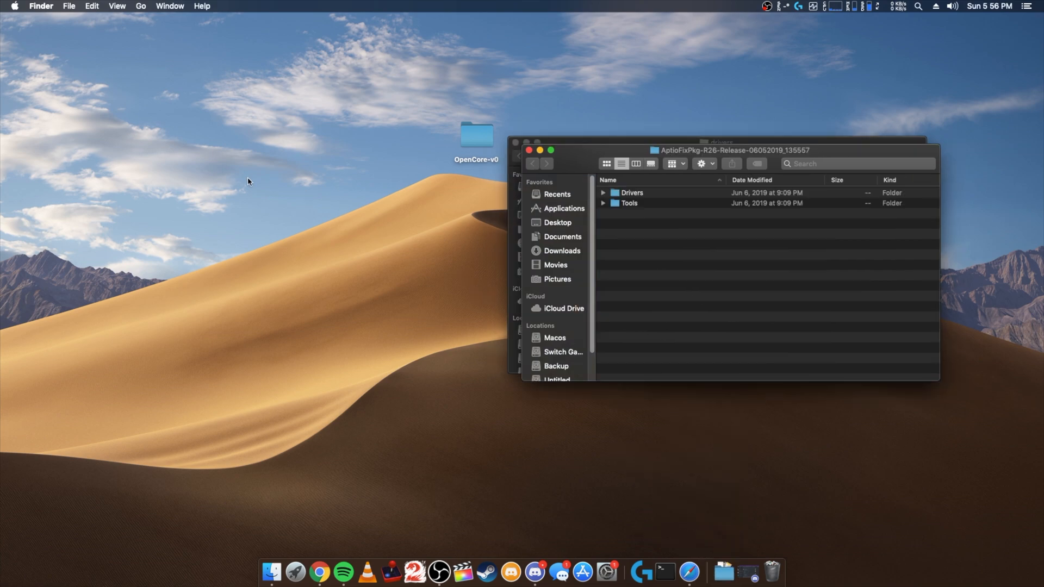
double_click(631, 193)
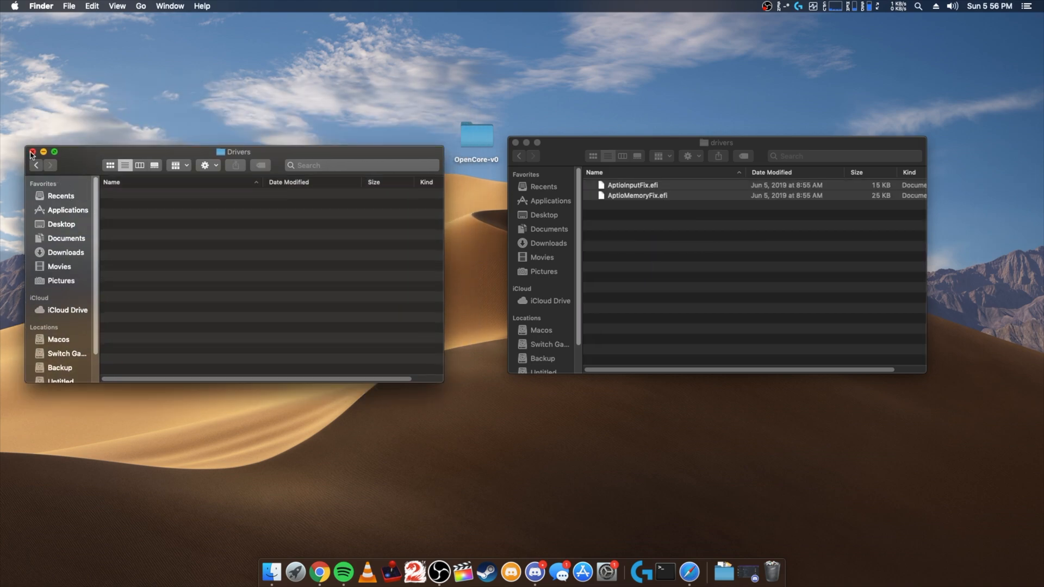
click(32, 151)
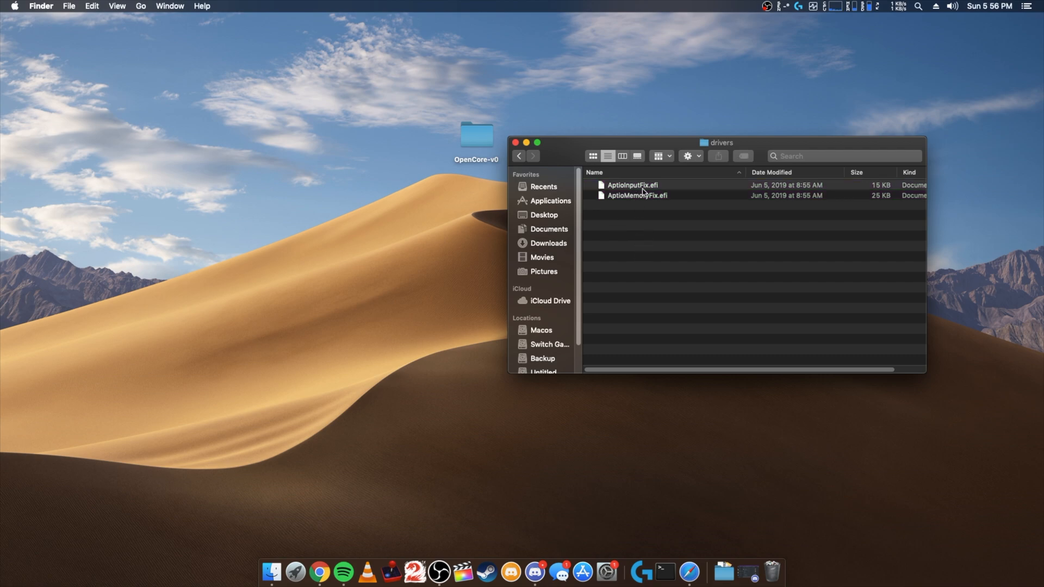
mouse_move(632, 420)
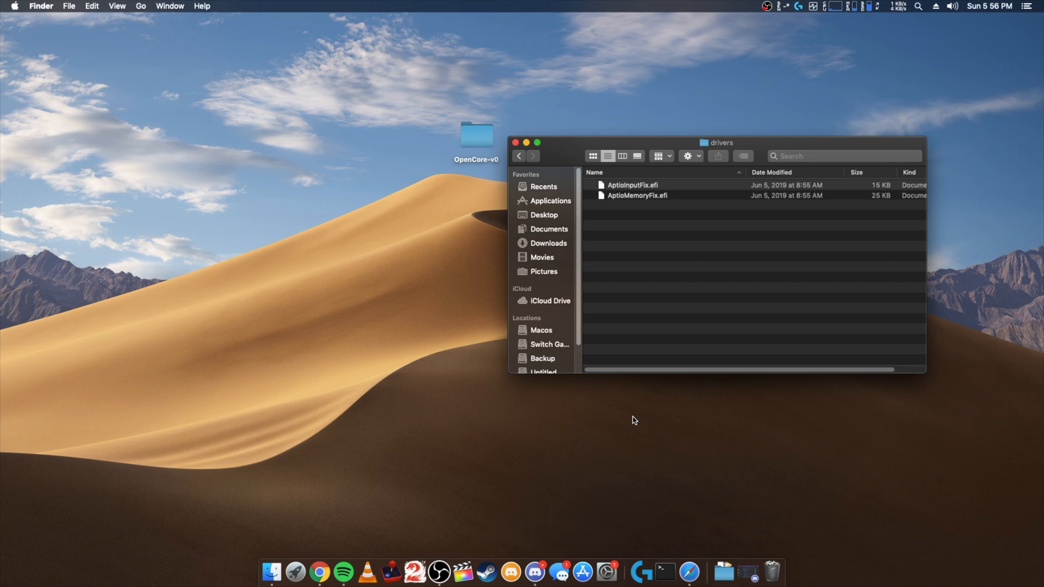
mouse_move(609, 515)
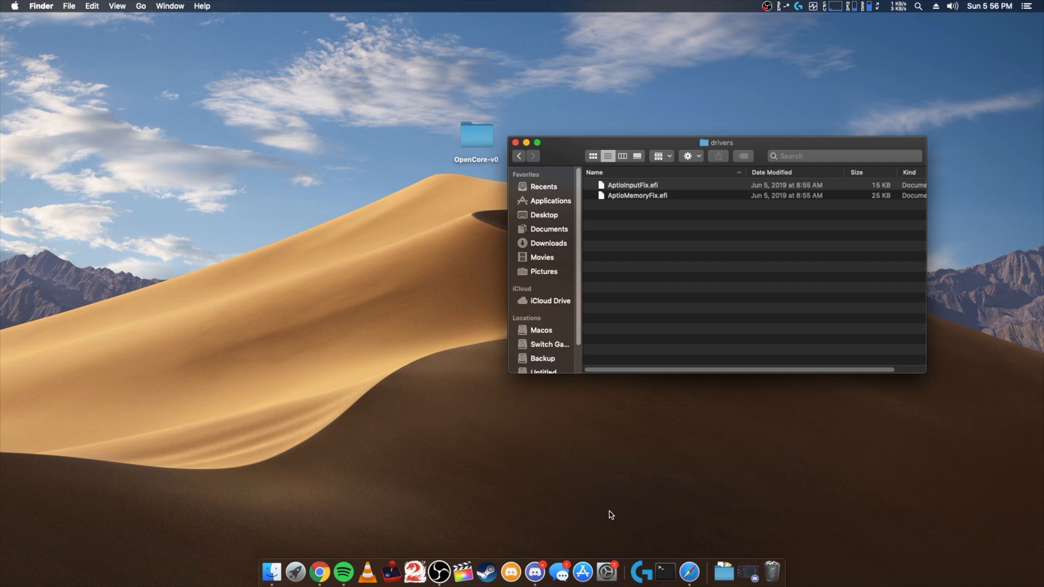
- Mount the EFI partition in Clover Configurator and open its OC Drivers folder holding ApfsDriverLoader.efi and HFSPlus.efi
click(295, 572)
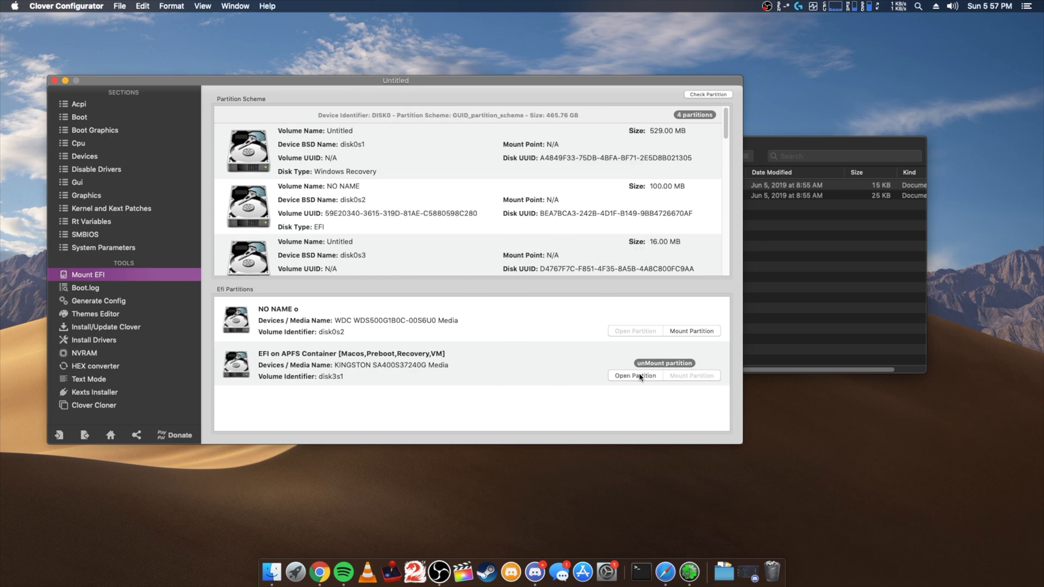
click(634, 376)
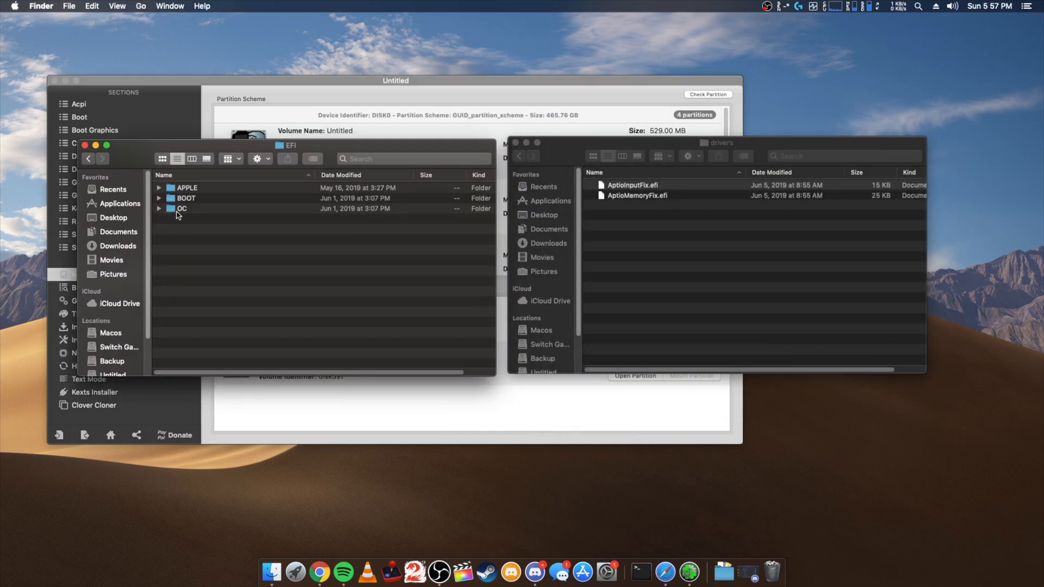
double_click(186, 208)
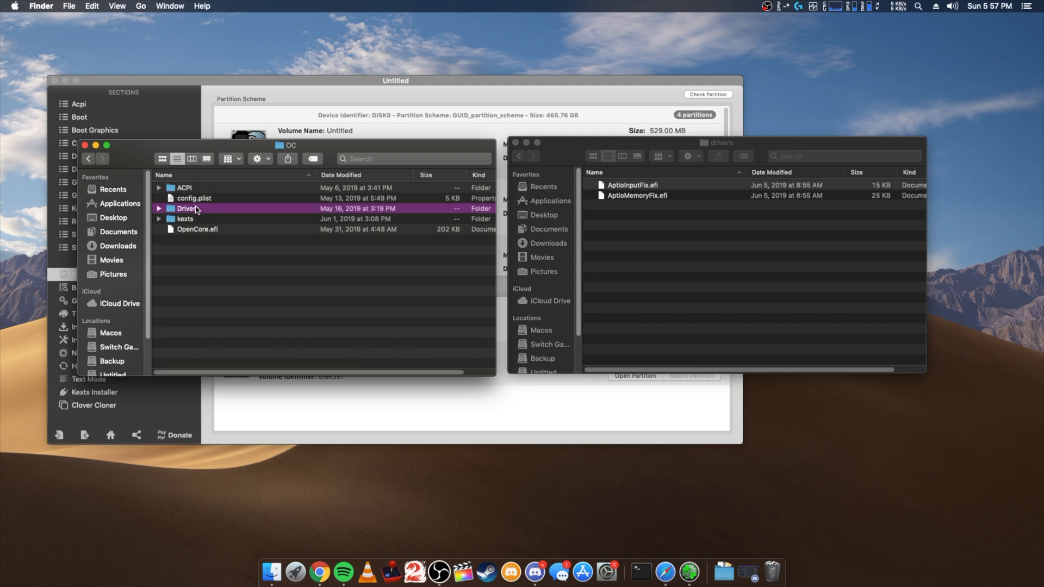
double_click(187, 208)
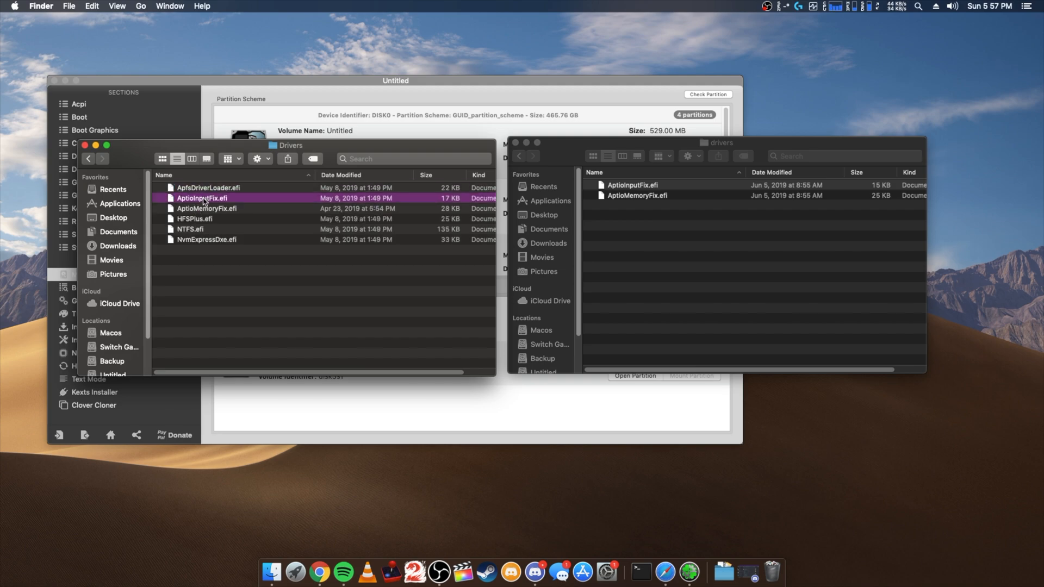
mouse_move(204, 208)
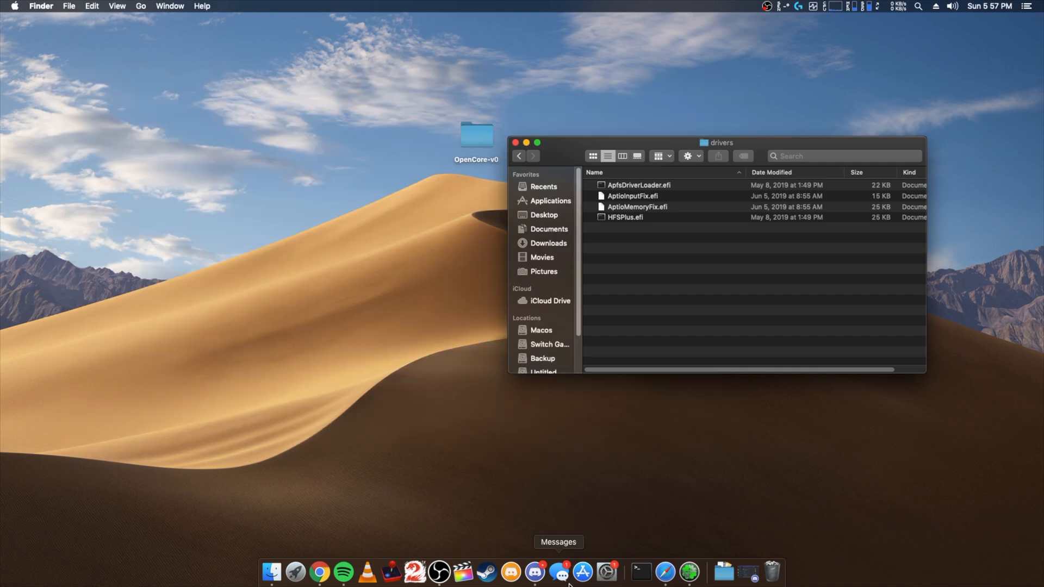
- Download Universal_EFI_OC_0.0.3_061219.zip from opencore-release-builds and open its extracted EFI folder
click(545, 572)
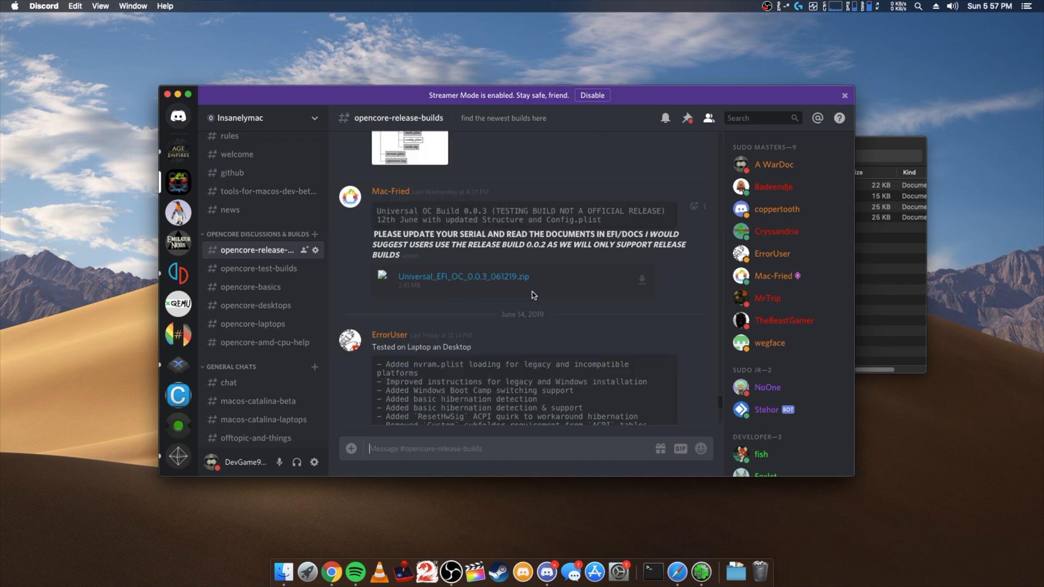
click(307, 572)
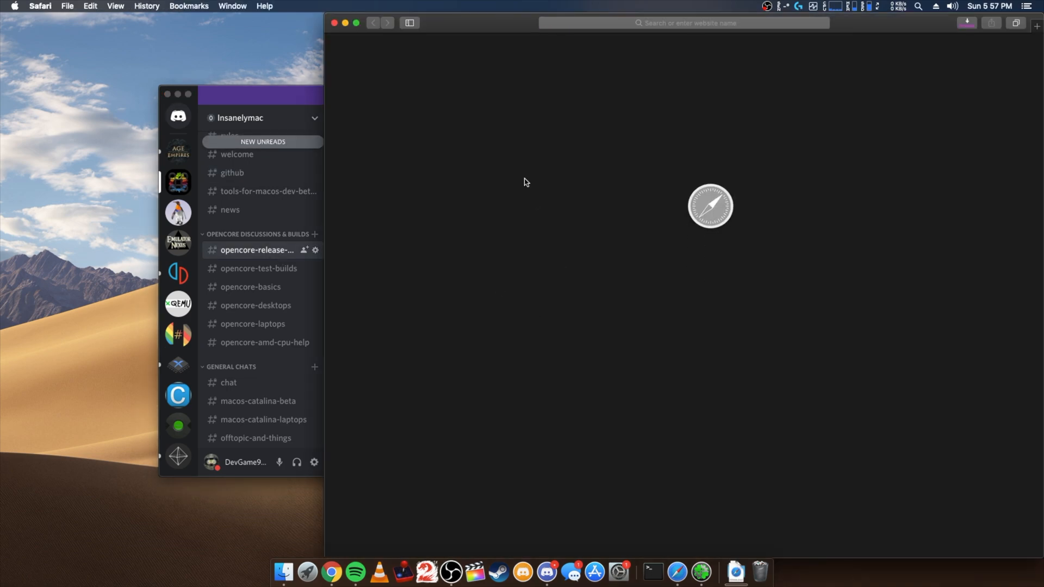
click(966, 23)
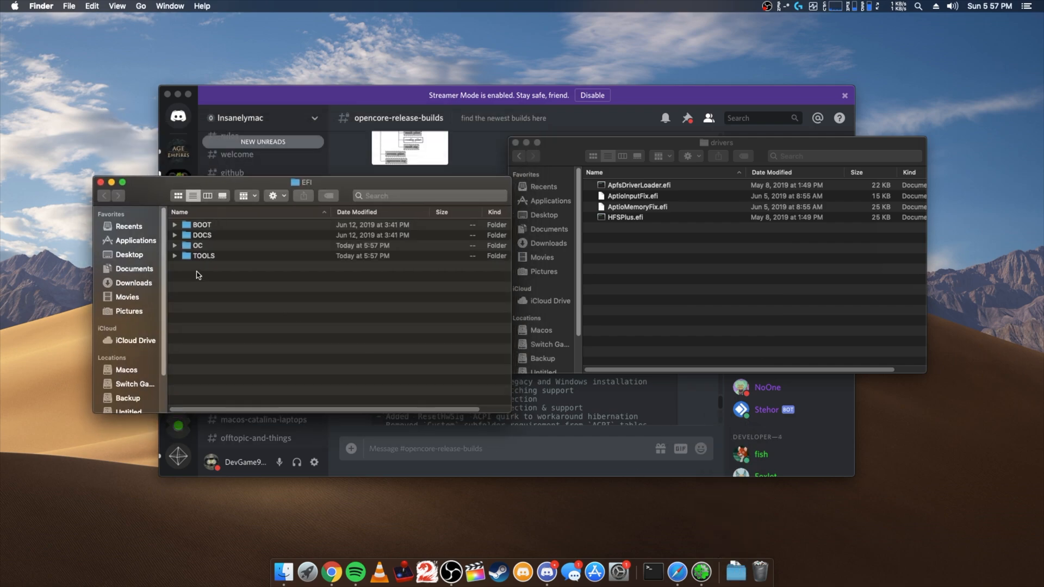
- Open the new build's OC folder and choose Open With > Xcode for its config.plist
double_click(198, 245)
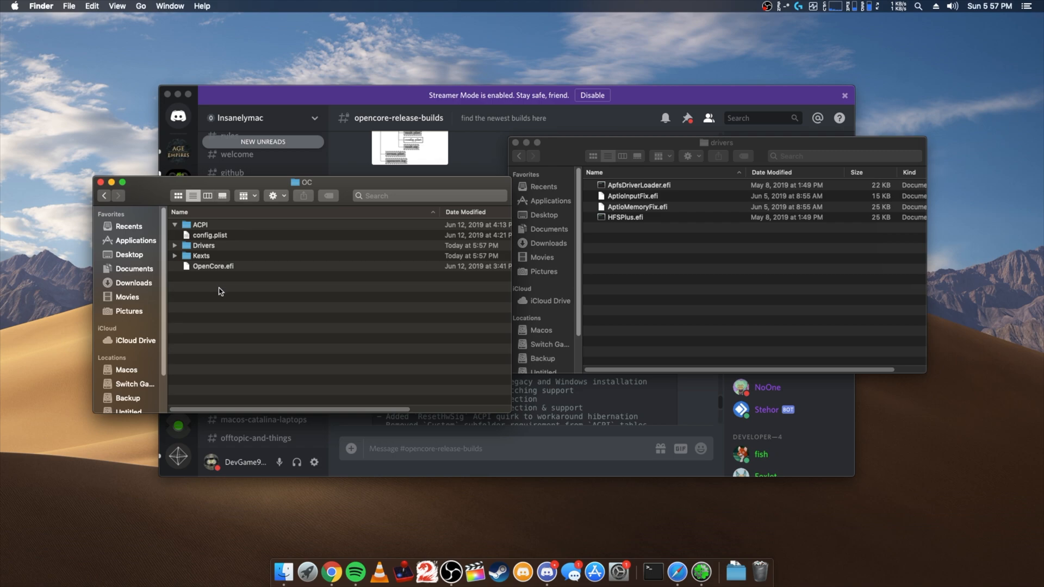
right_click(210, 235)
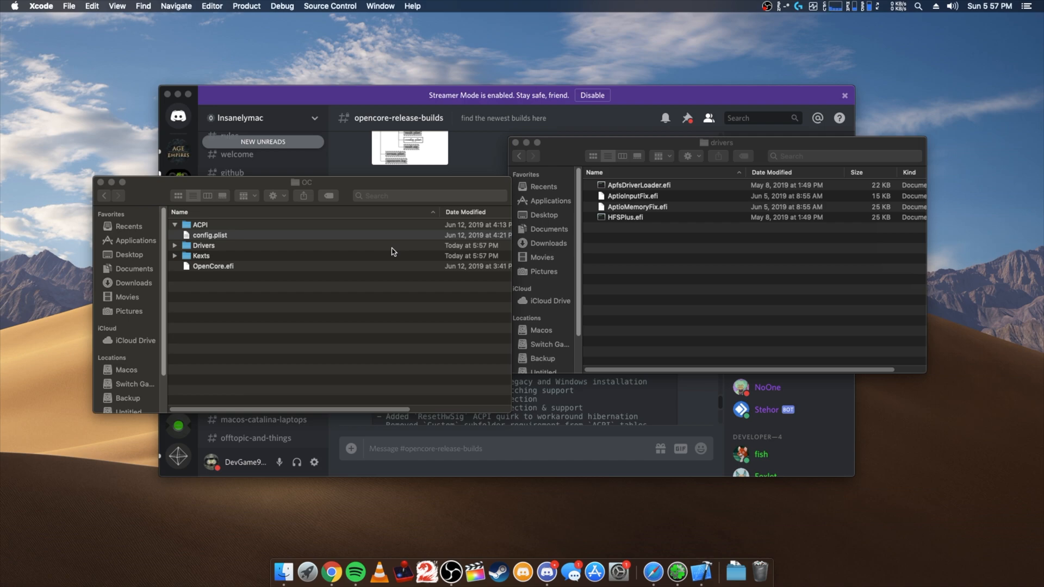
- Load config.plist in Xcode and expand ACPI's Add and Block entries
double_click(210, 234)
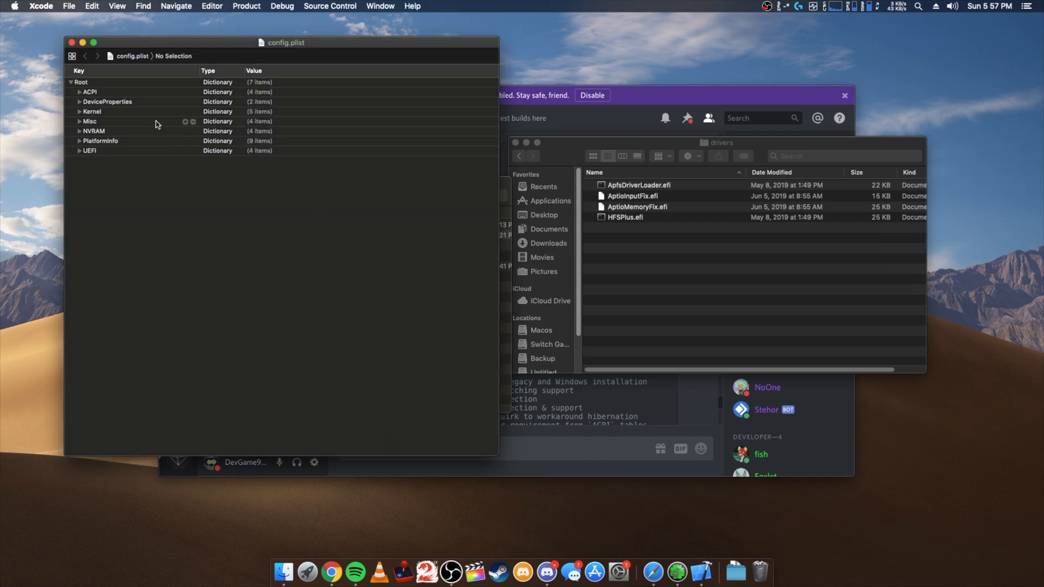
click(80, 92)
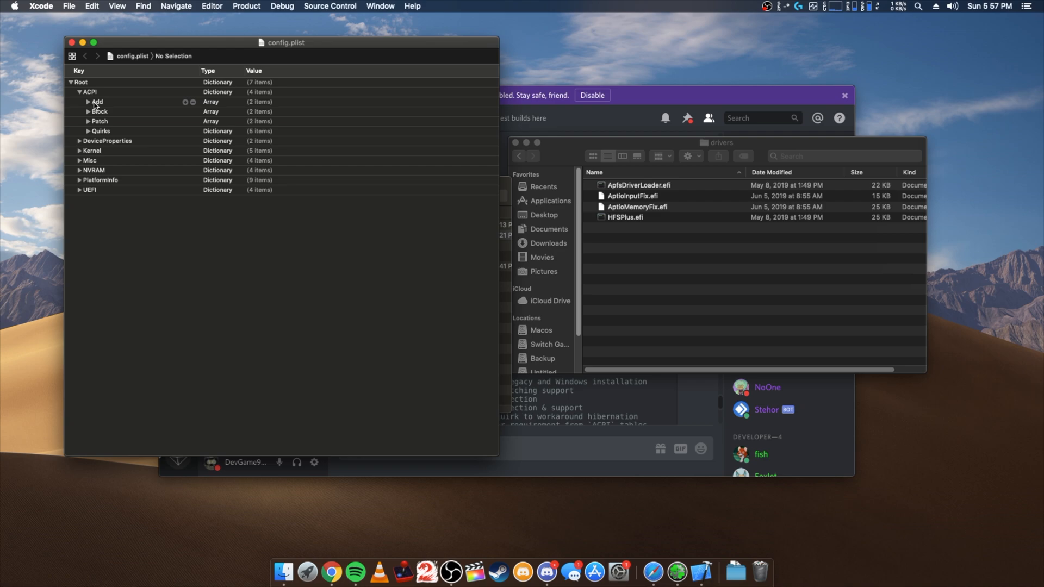
click(88, 102)
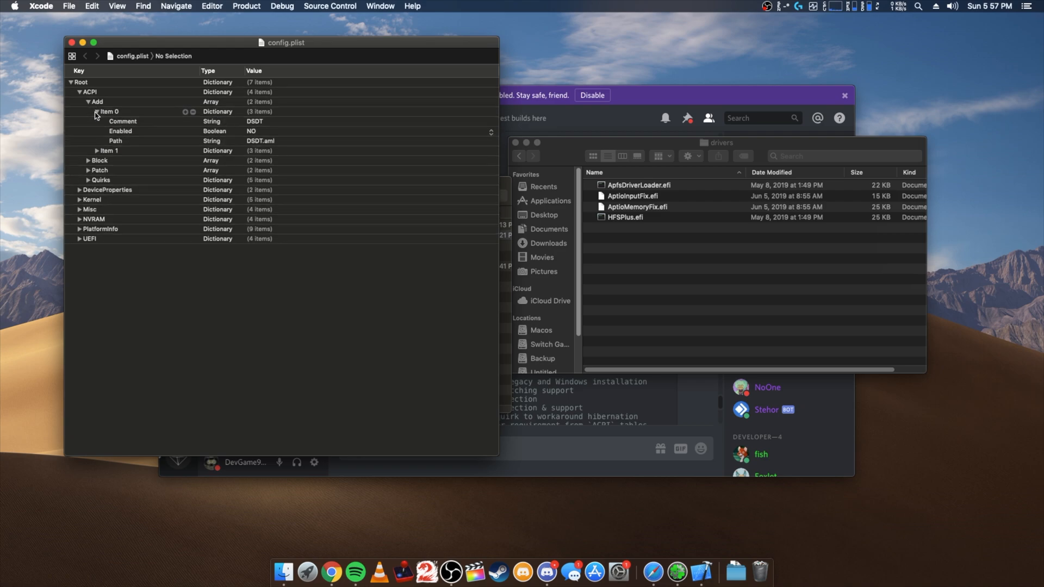
click(96, 111)
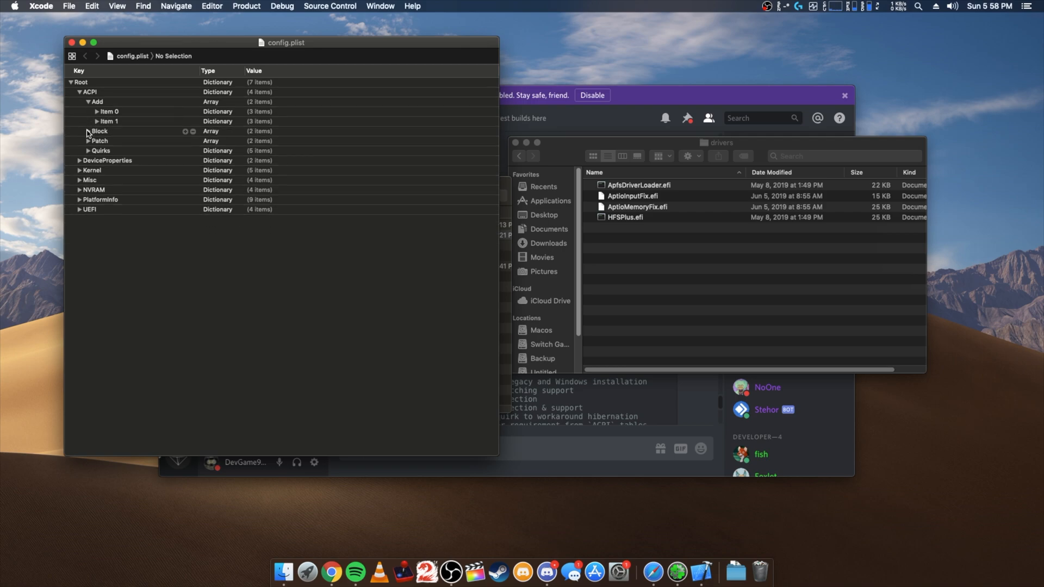
click(88, 131)
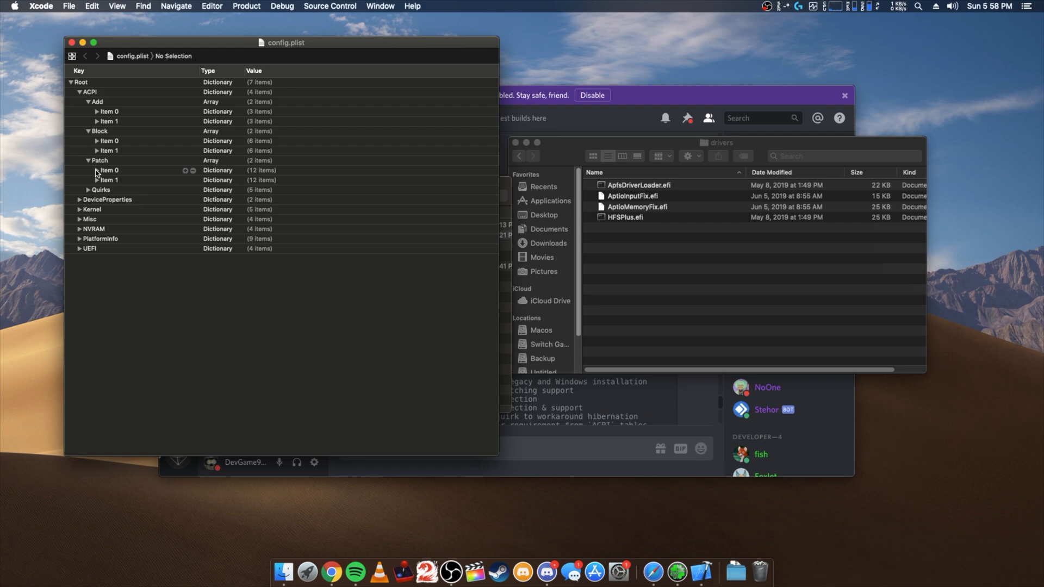
- Expand ACPI Patch Items 0 and 1 and the Quirks settings (all NO) for review
click(96, 169)
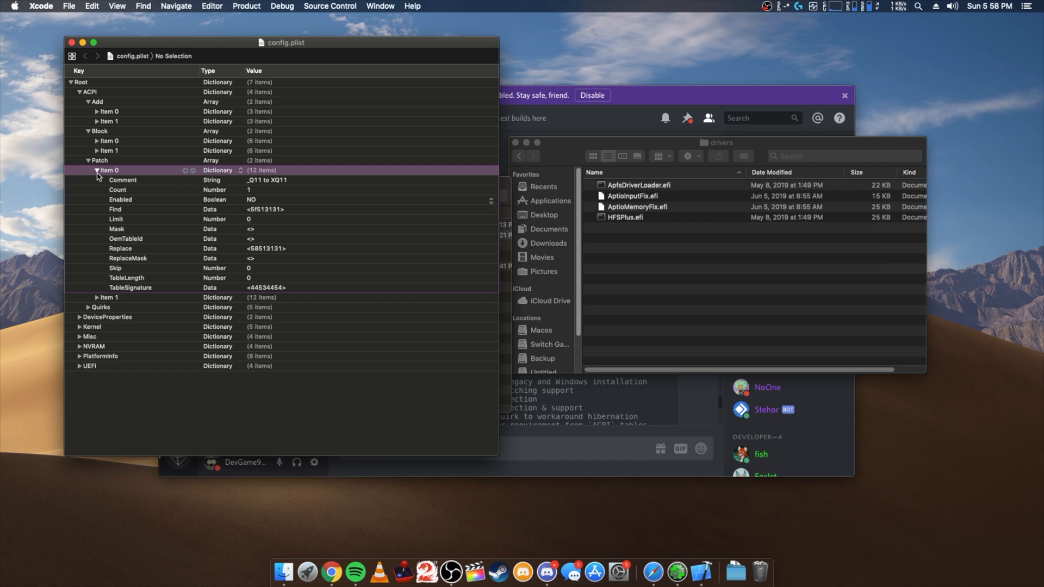
click(97, 170)
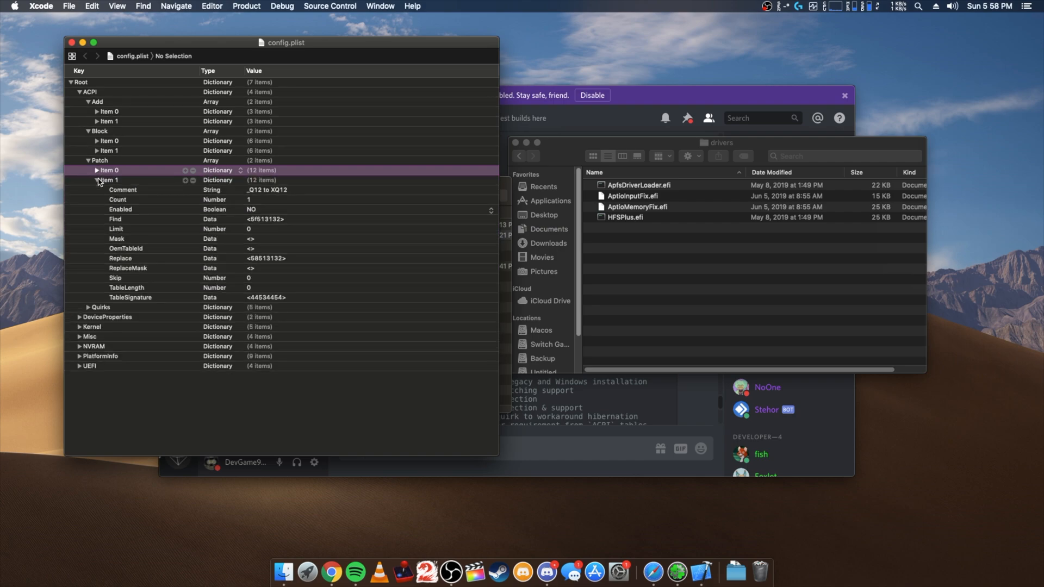
click(97, 180)
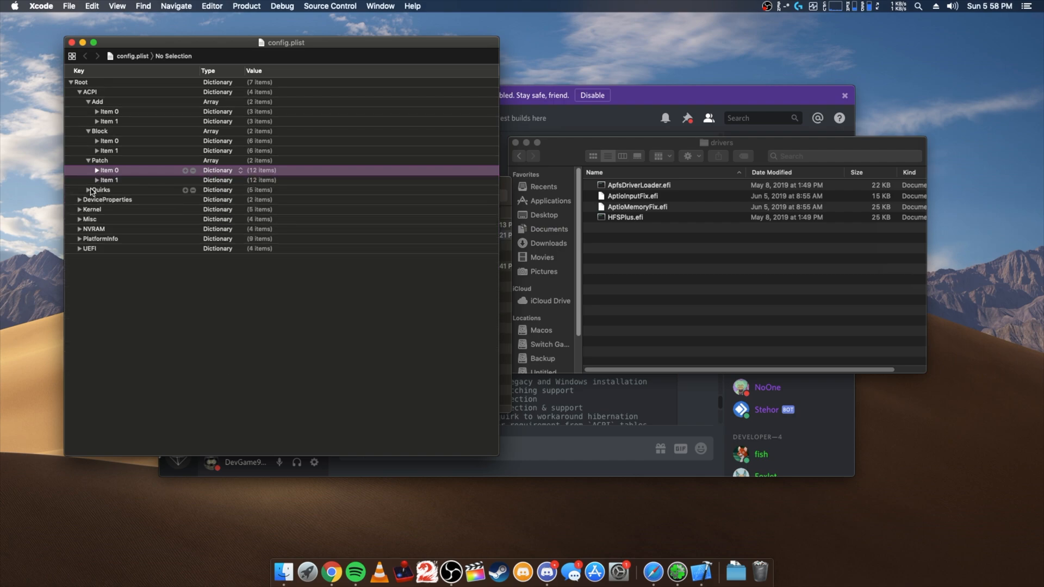
click(96, 189)
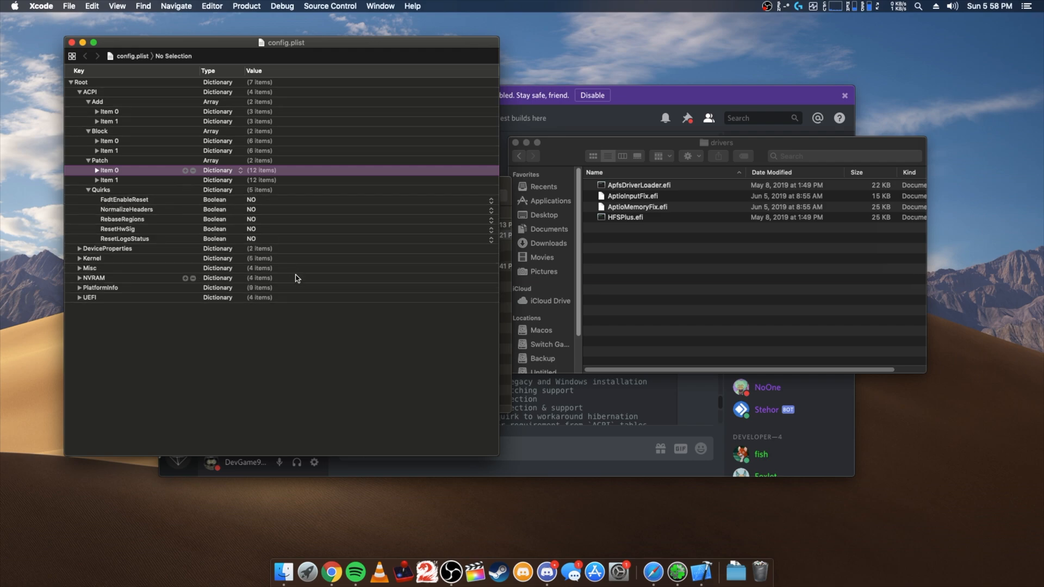
mouse_move(121, 208)
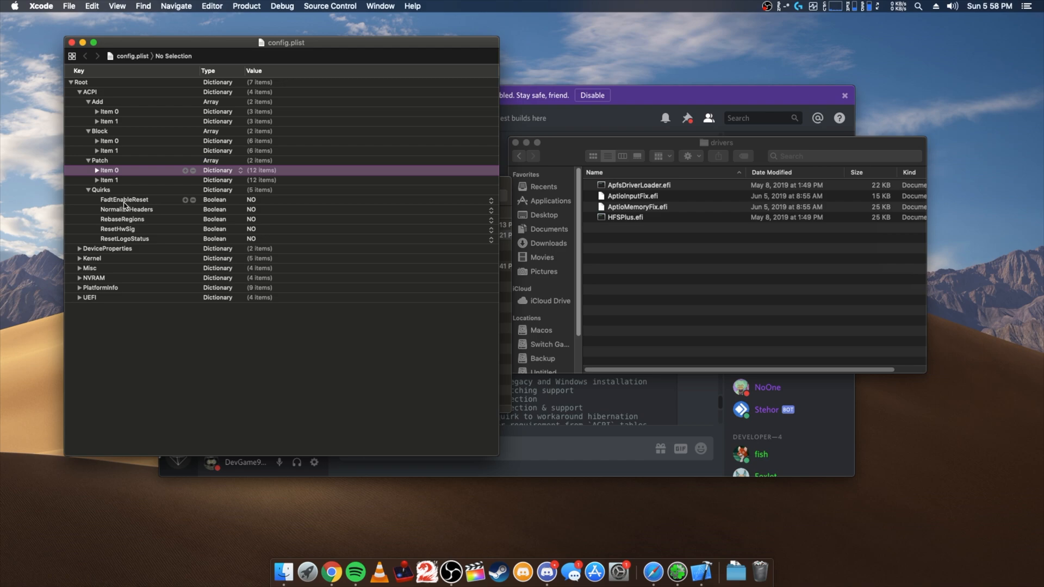
mouse_move(152, 229)
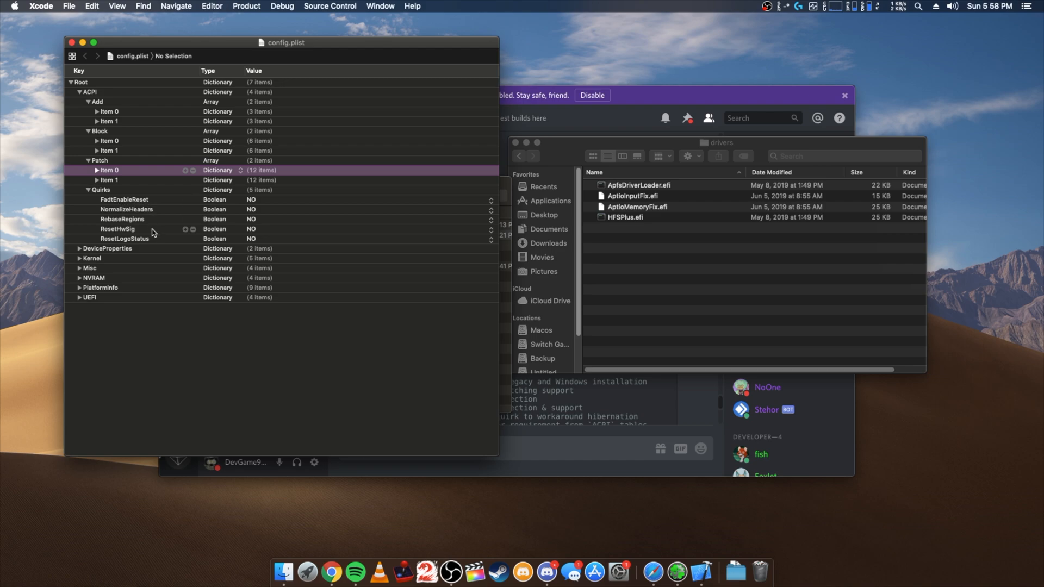
mouse_move(120, 243)
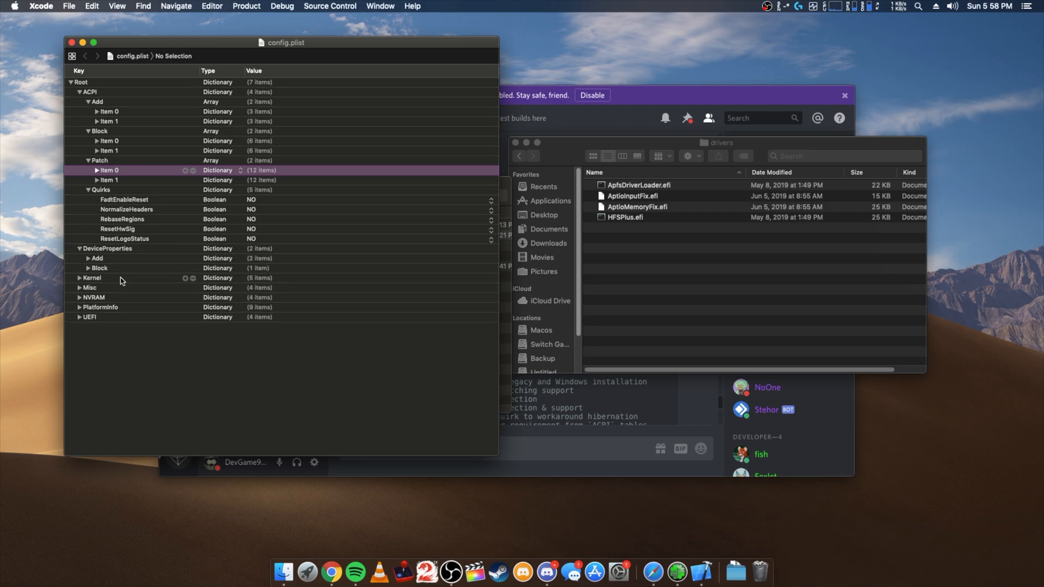
- Select both PciRoot entries under DeviceProperties Add and delete them, leaving 0 items
click(88, 258)
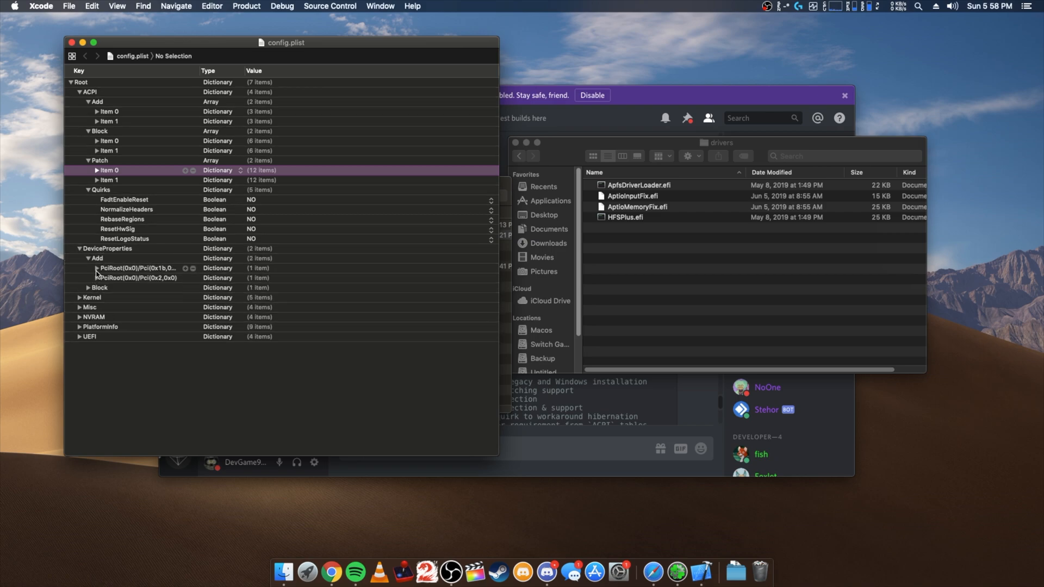
click(88, 267)
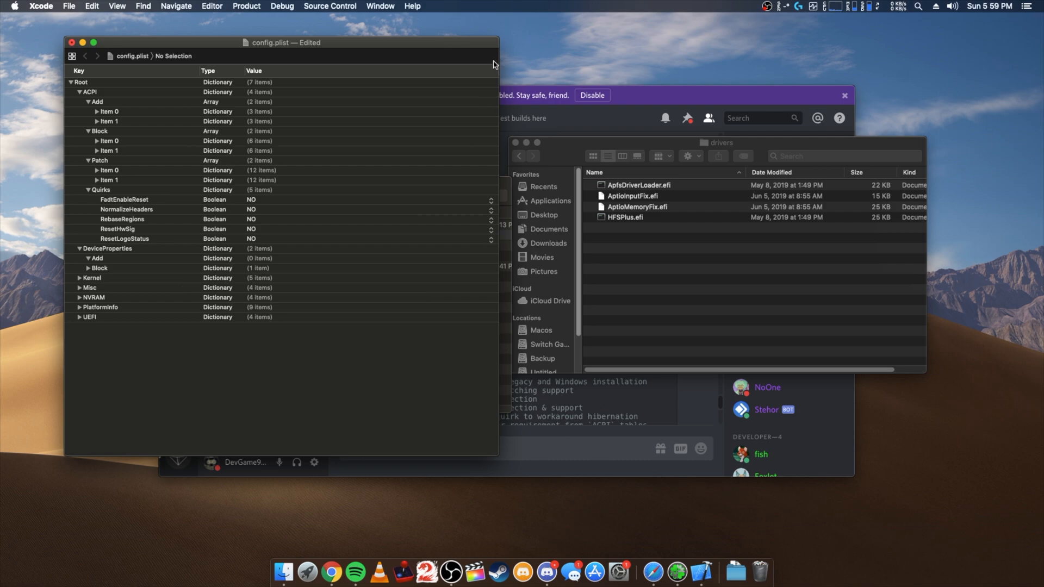
- Move the edited plist aside and open the older OC folder's config.plist in Xcode via Open With
drag(286, 42, 699, 88)
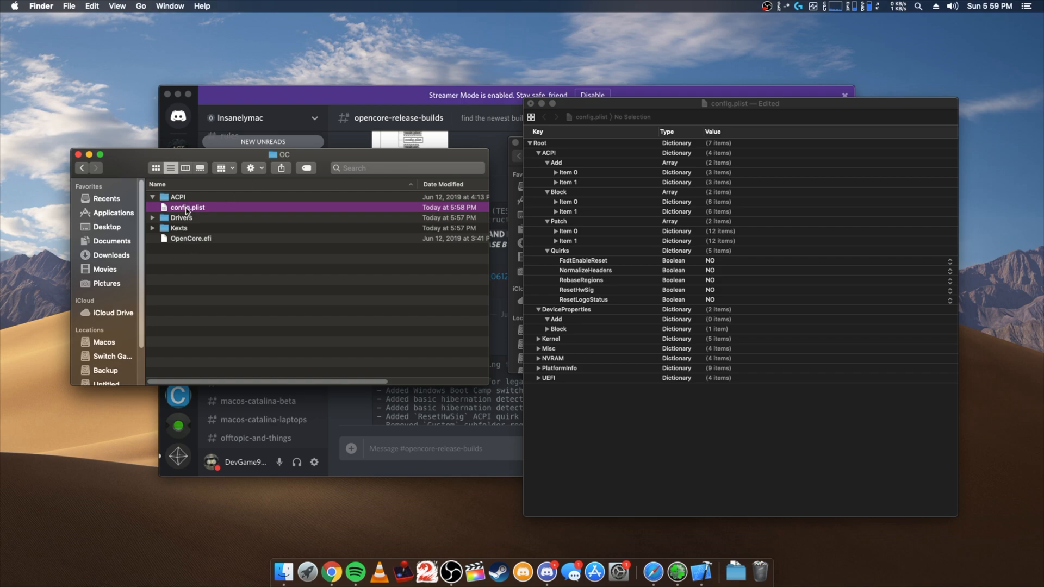
click(81, 167)
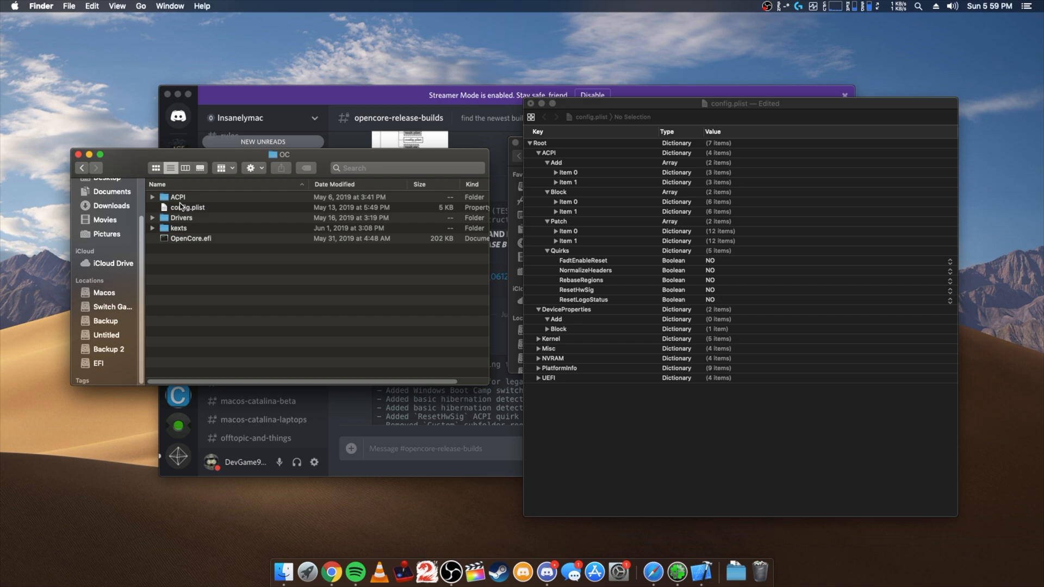
right_click(187, 207)
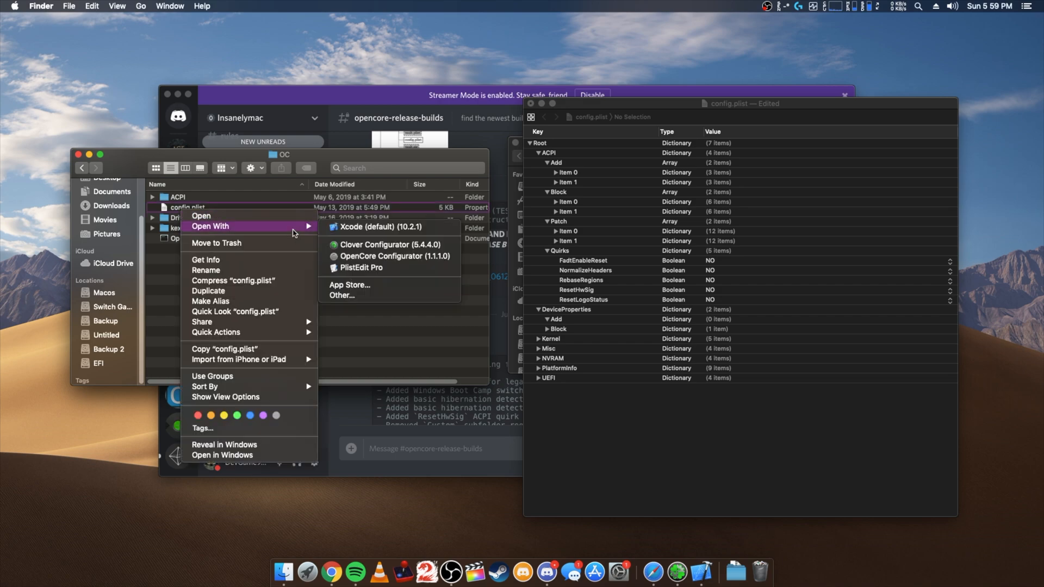
click(379, 226)
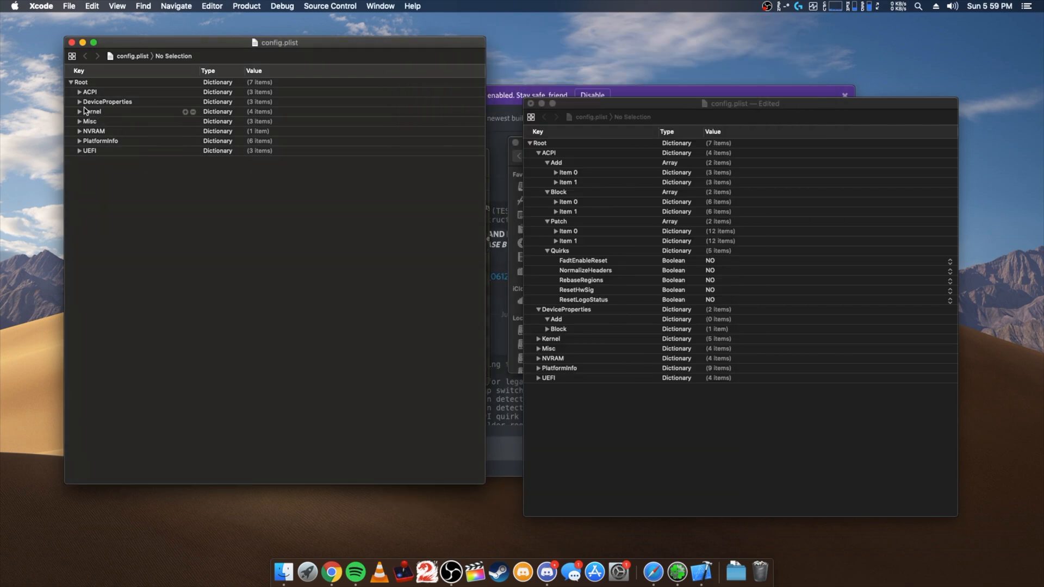
- Copy the PciRoot entry from the old plist's DeviceProperties Add into the new plist's Add
click(80, 102)
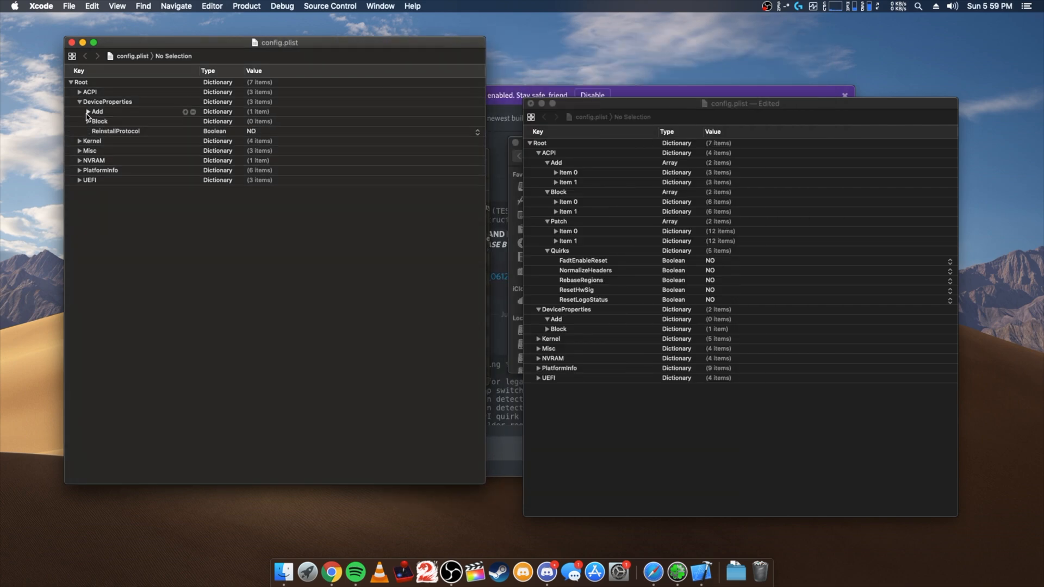
click(87, 111)
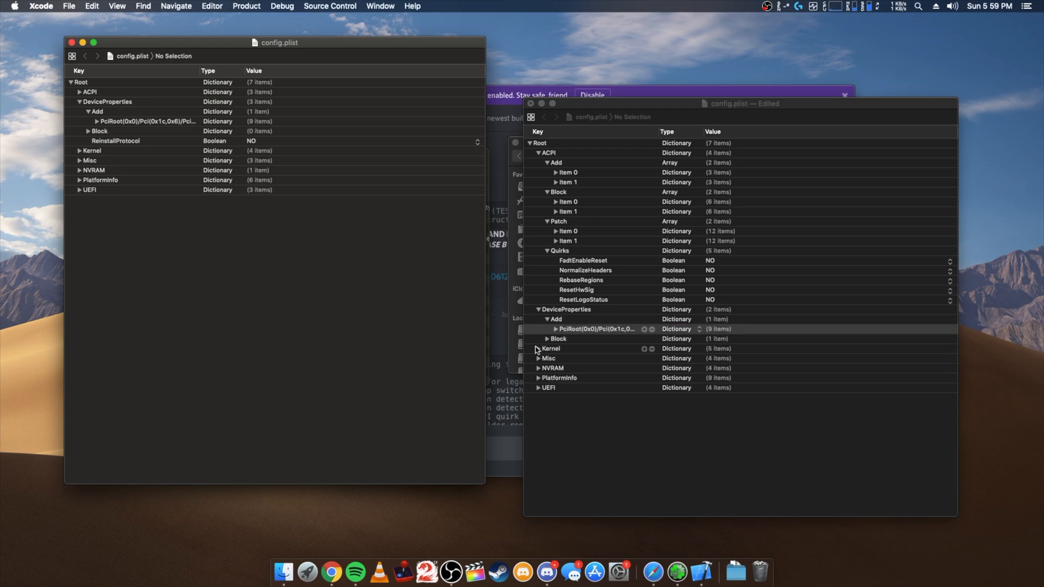
mouse_move(251, 240)
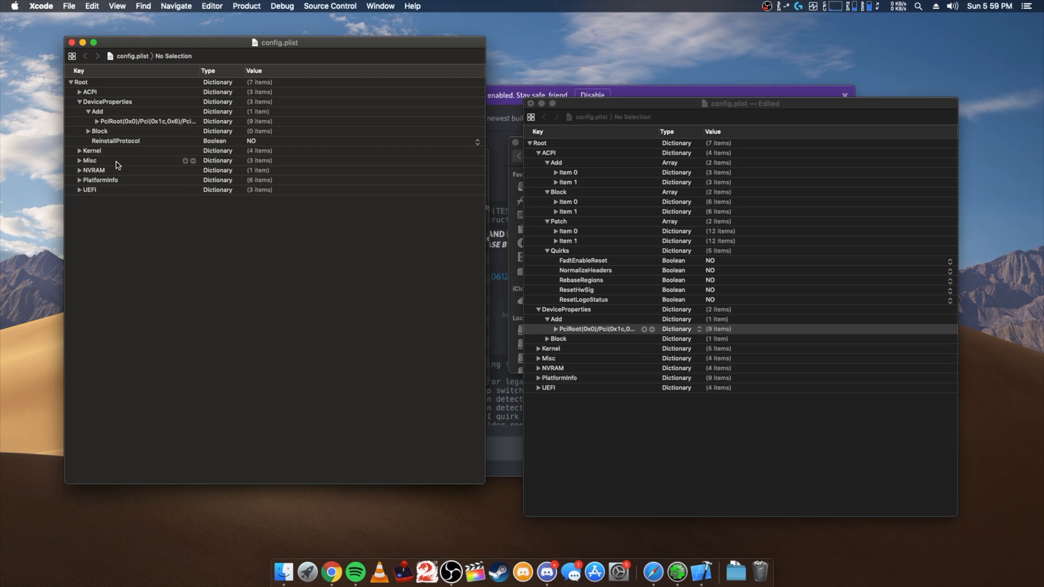
mouse_move(86, 244)
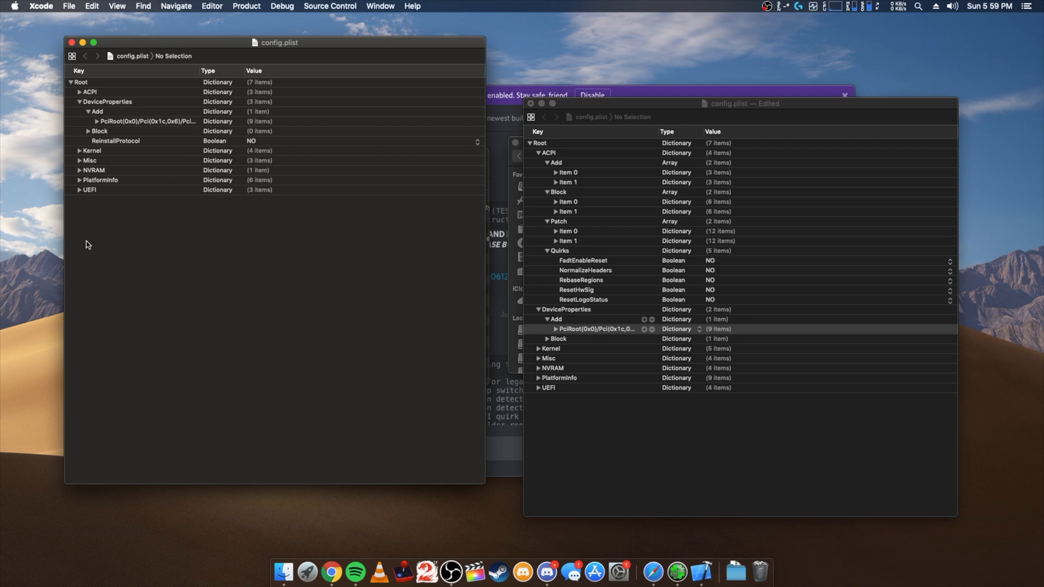
click(79, 151)
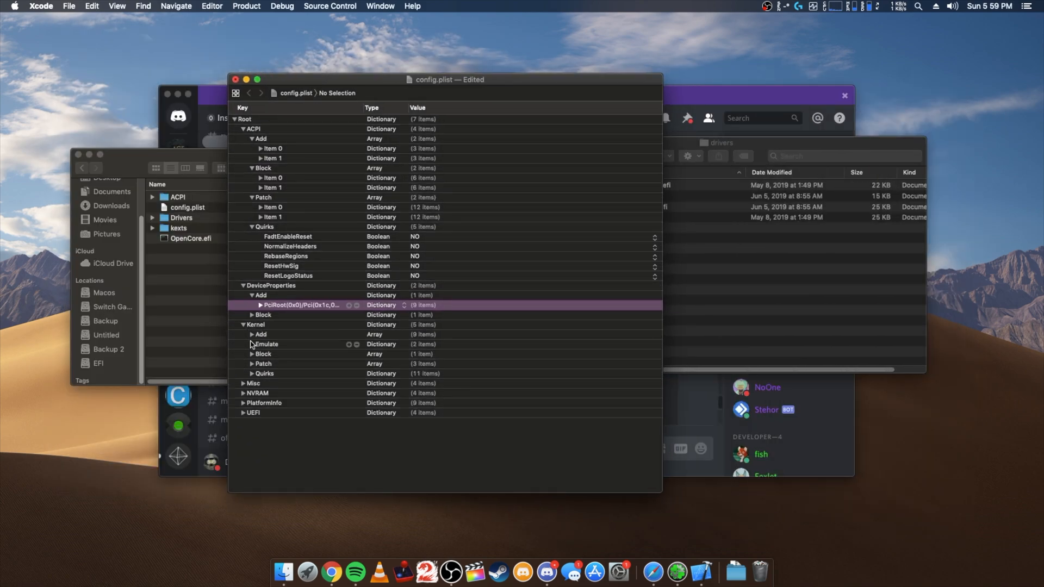
- Delete surplus kexts (USBInjectAll, SMCProcessor, EFICheckDisabler and others) so Kernel Add holds three entries
click(252, 344)
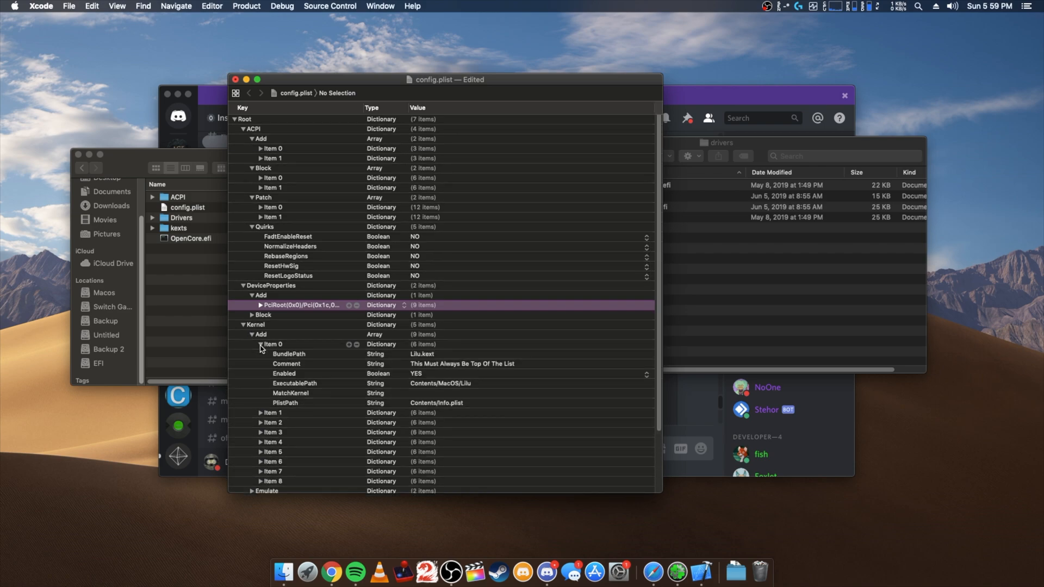
click(260, 344)
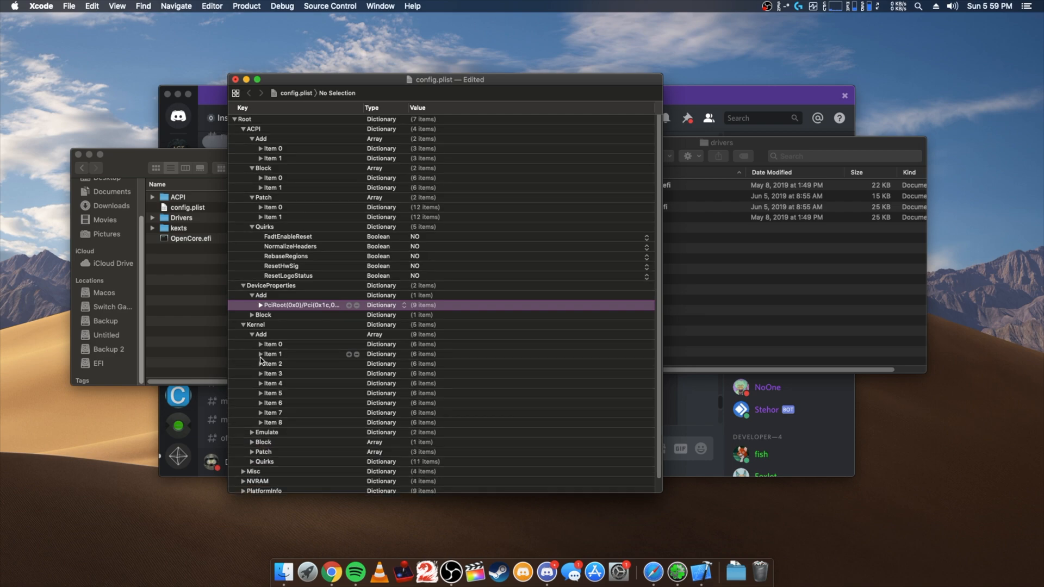
click(261, 364)
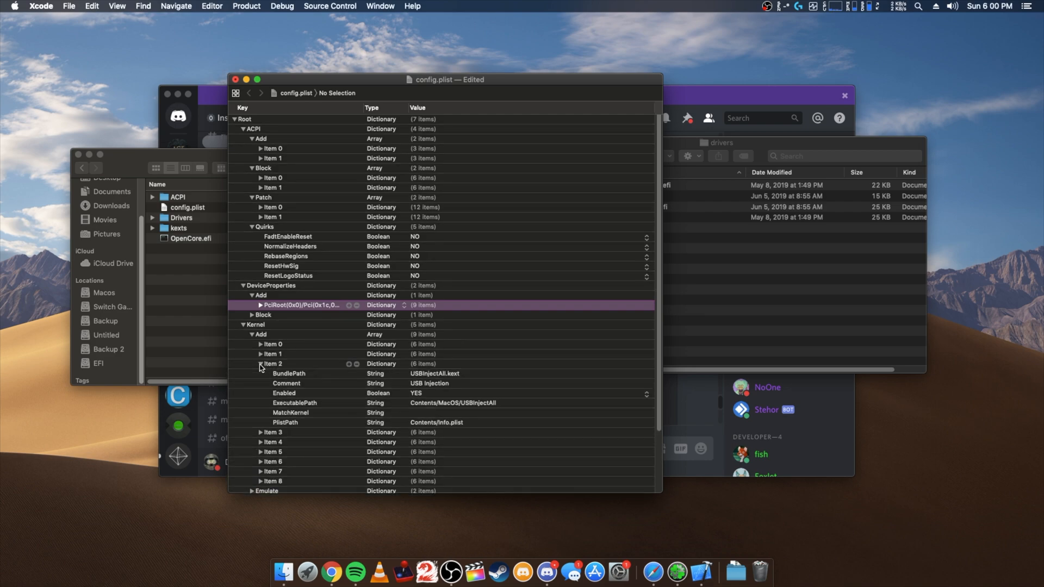
click(272, 363)
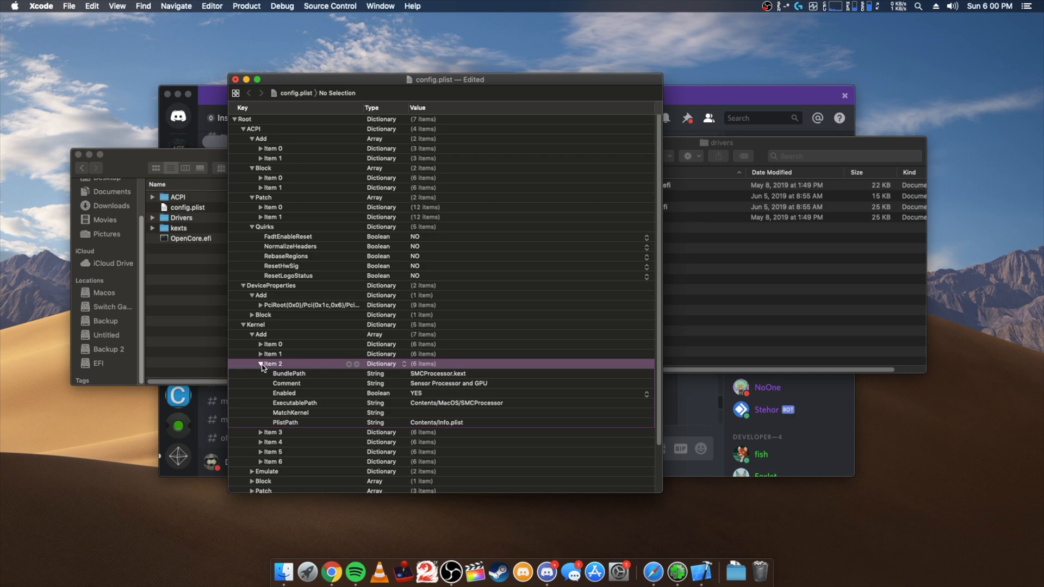
click(260, 363)
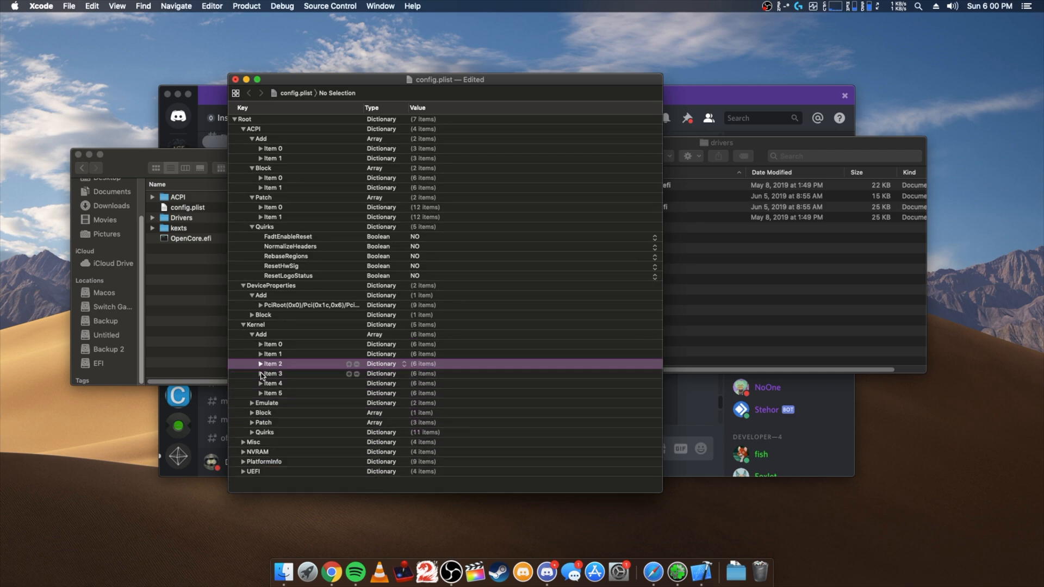
click(251, 374)
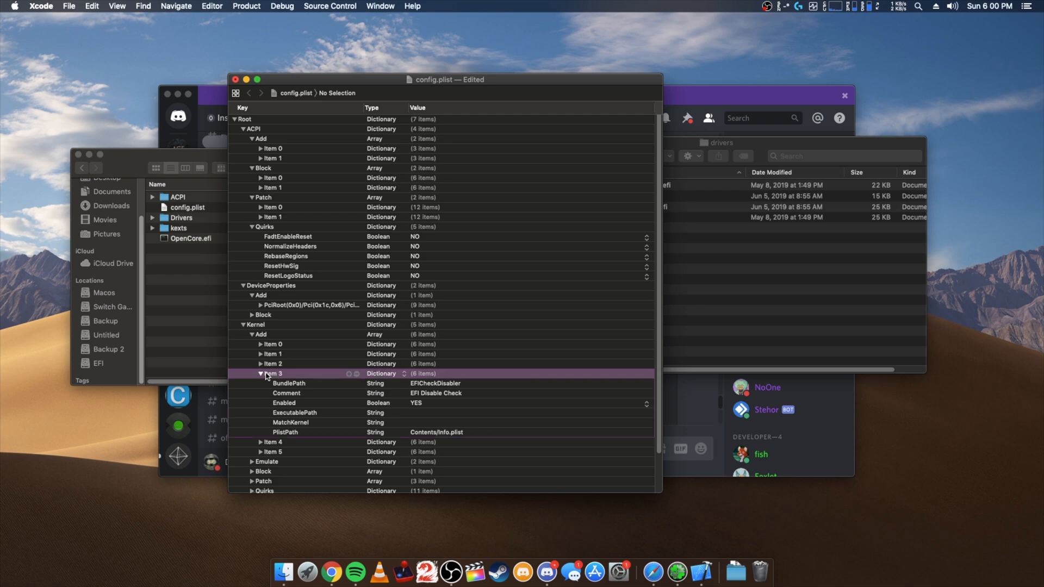
click(251, 373)
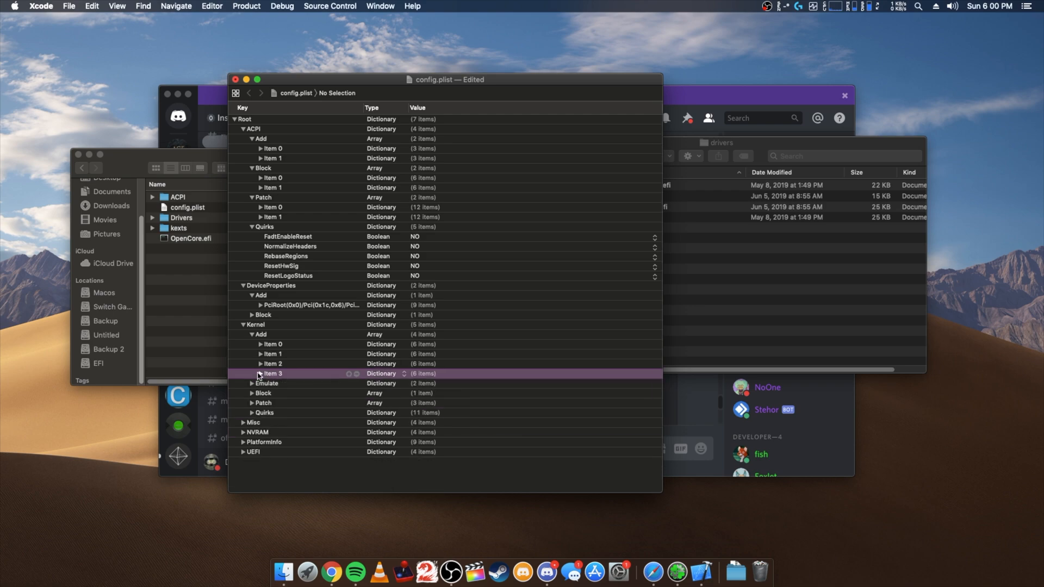
click(260, 373)
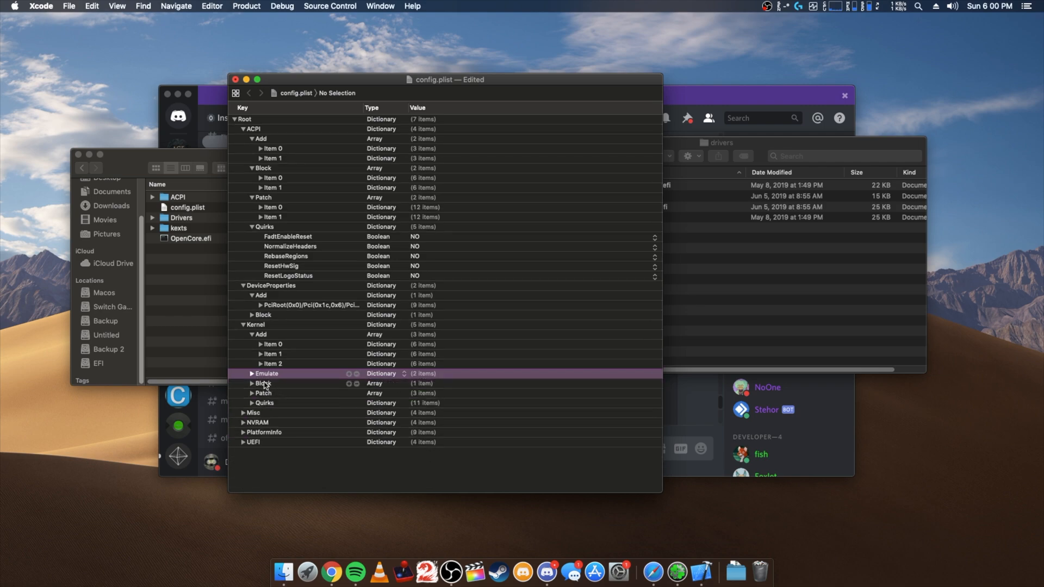
- Review Kernel Emulate, the blocked AppleTyMCEDriver entry and the Patch entries
click(252, 374)
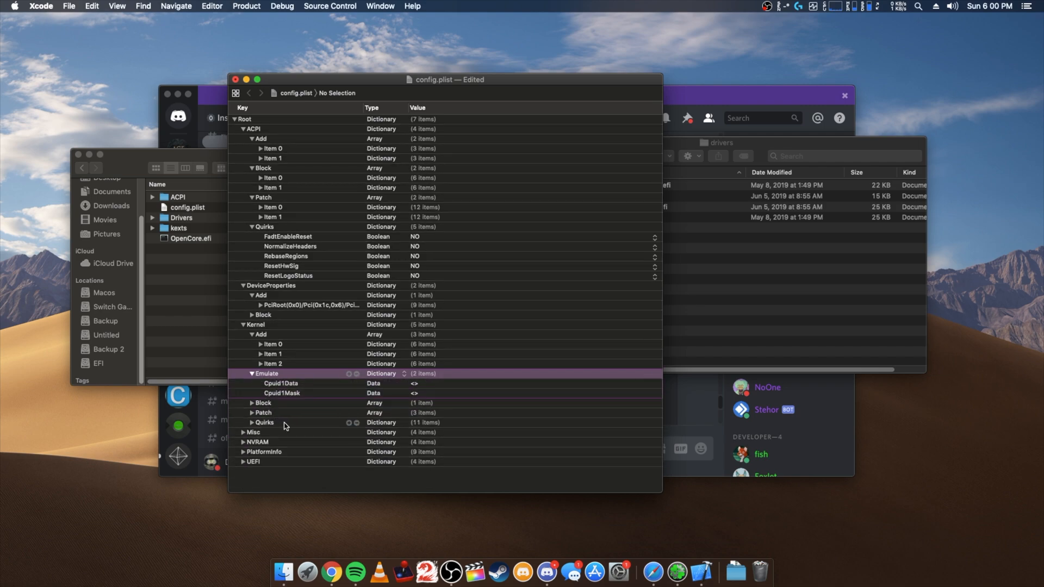
click(244, 403)
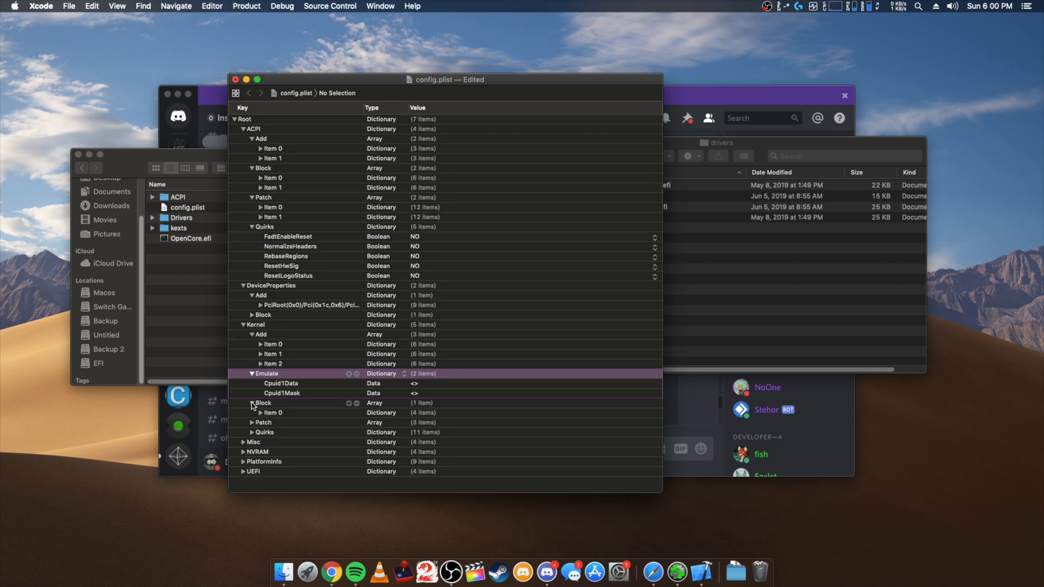
click(252, 412)
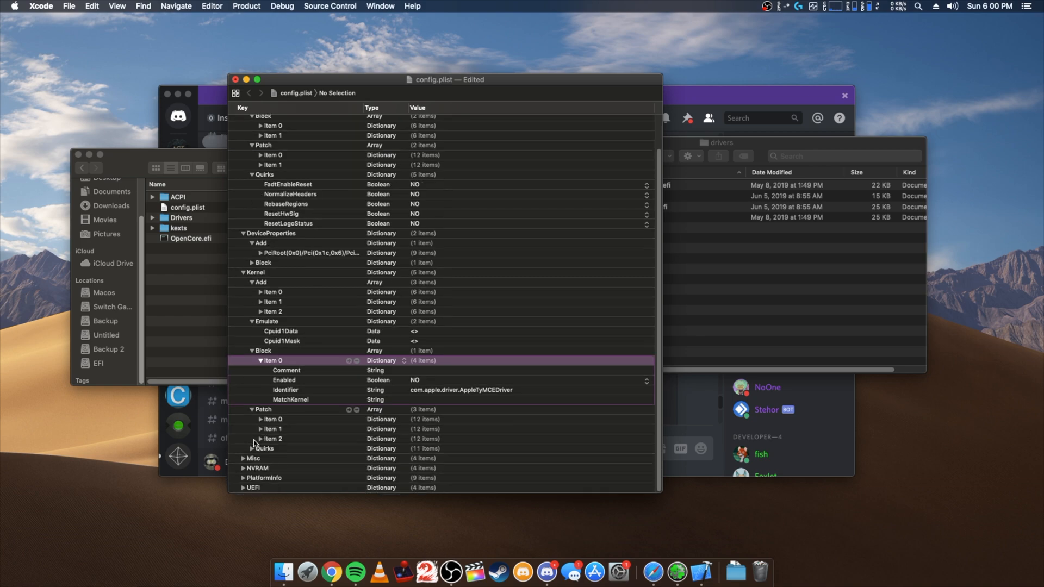
click(252, 419)
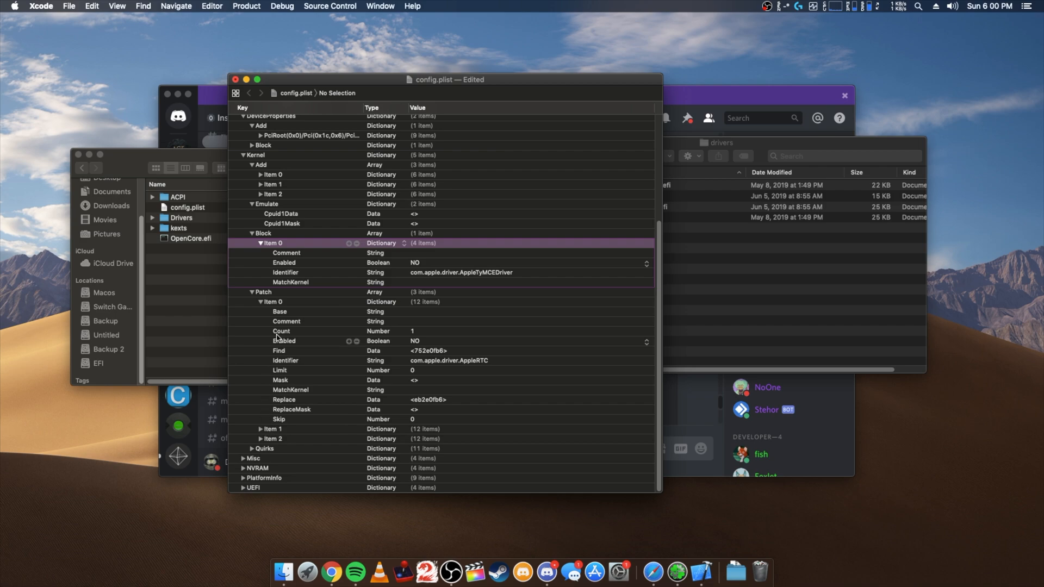
scroll(down, 3)
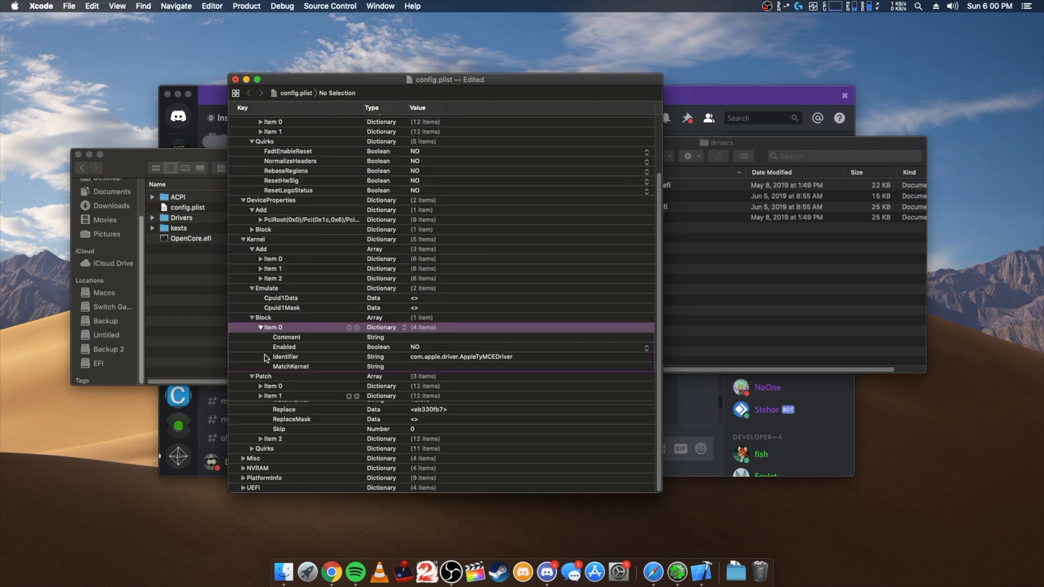
scroll(down, 3)
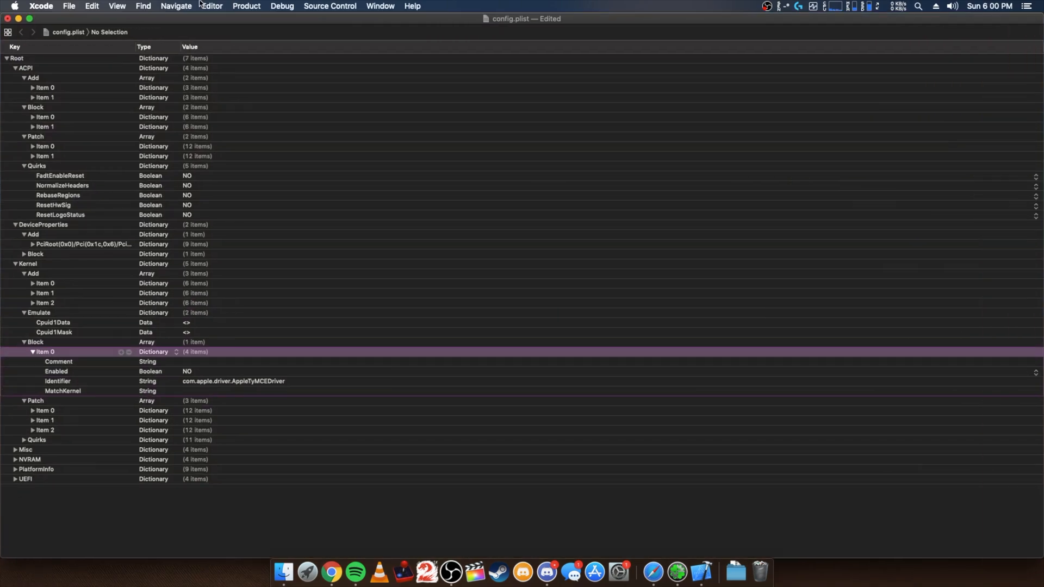
- Set Misc > Debug > DisableWatchDog to YES
click(117, 6)
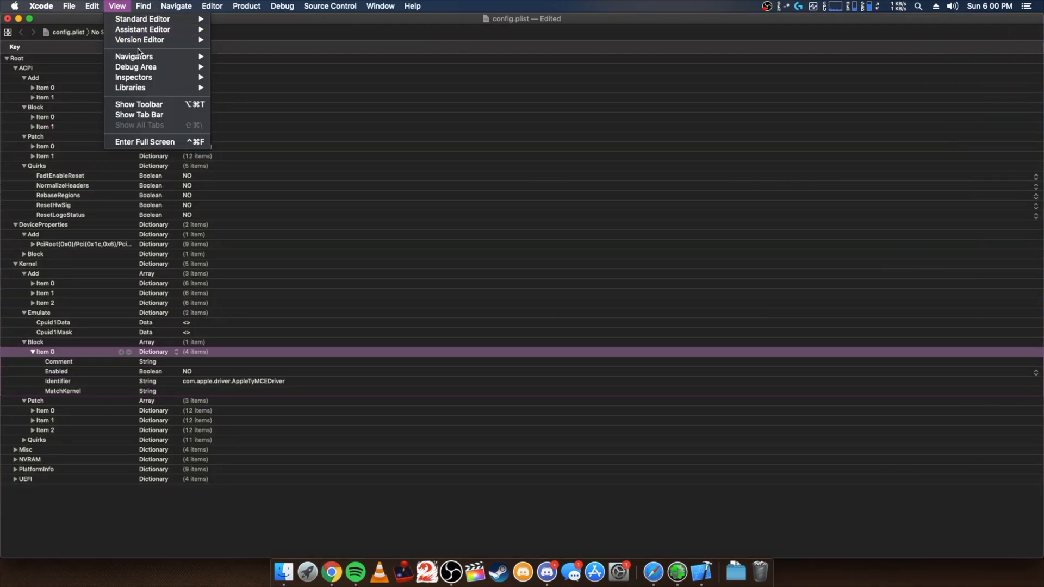
mouse_move(270, 20)
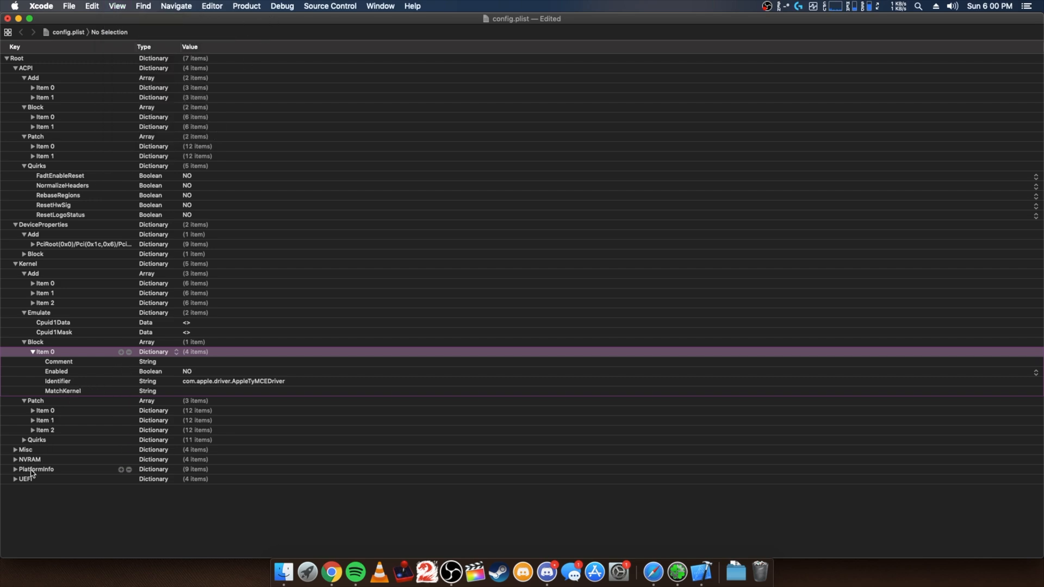
click(15, 449)
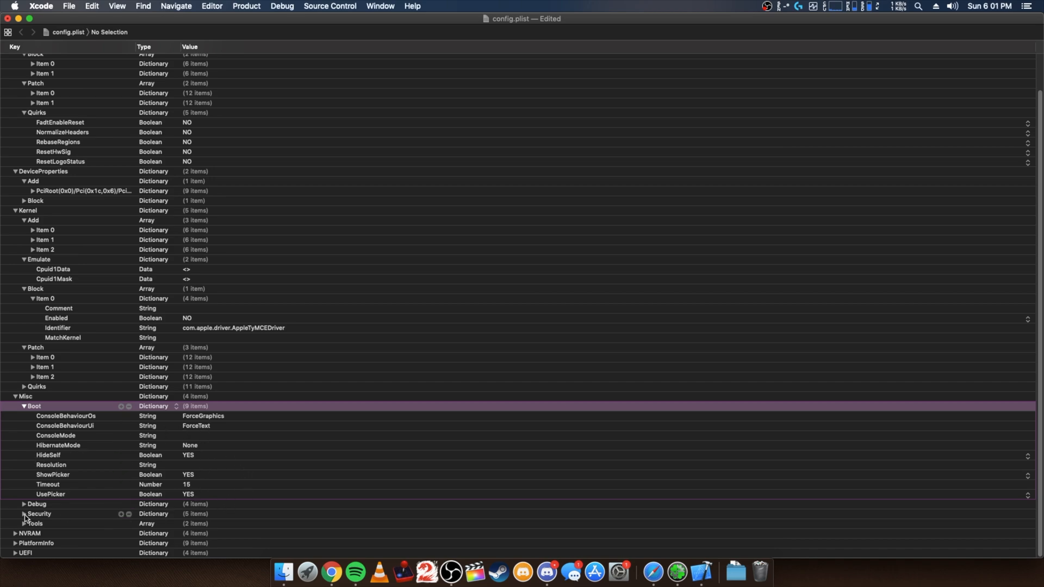
mouse_move(32, 507)
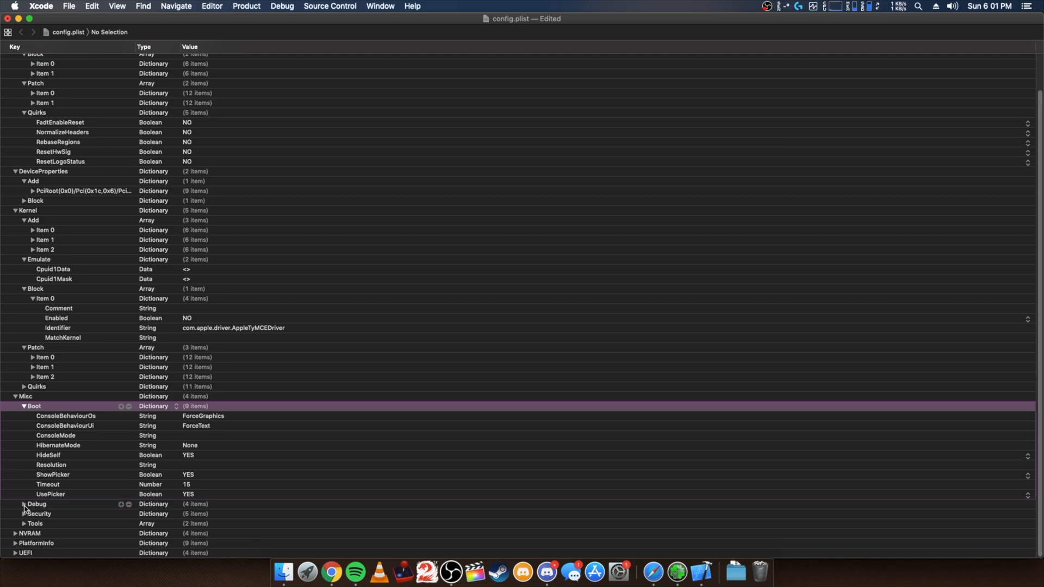
click(24, 503)
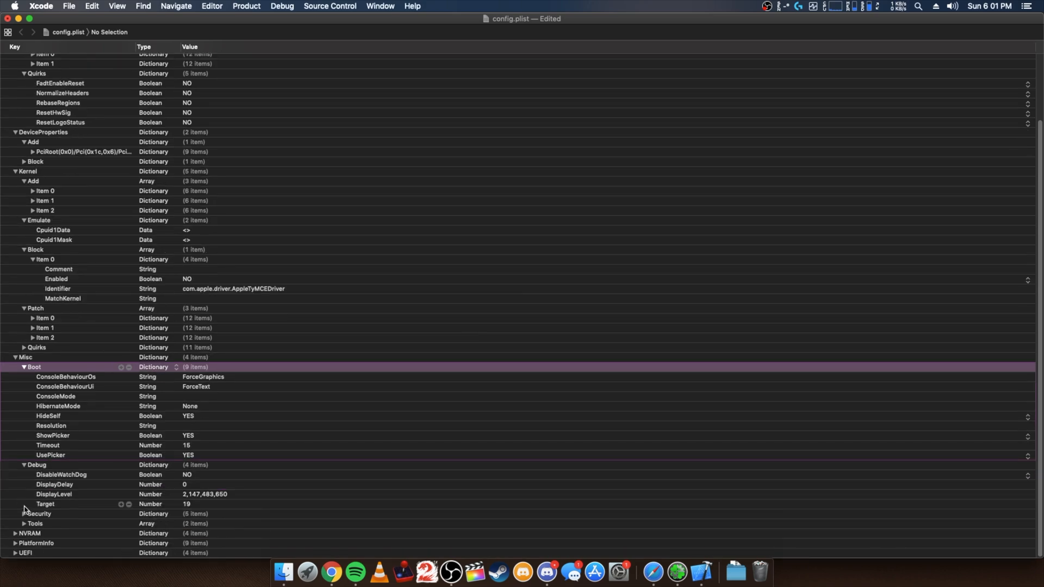
click(61, 474)
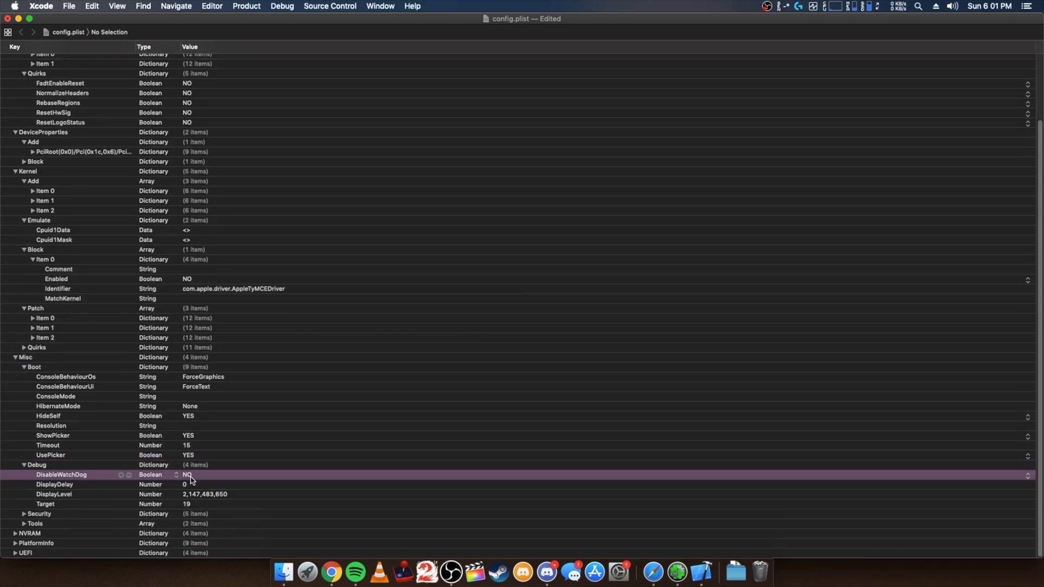
click(186, 475)
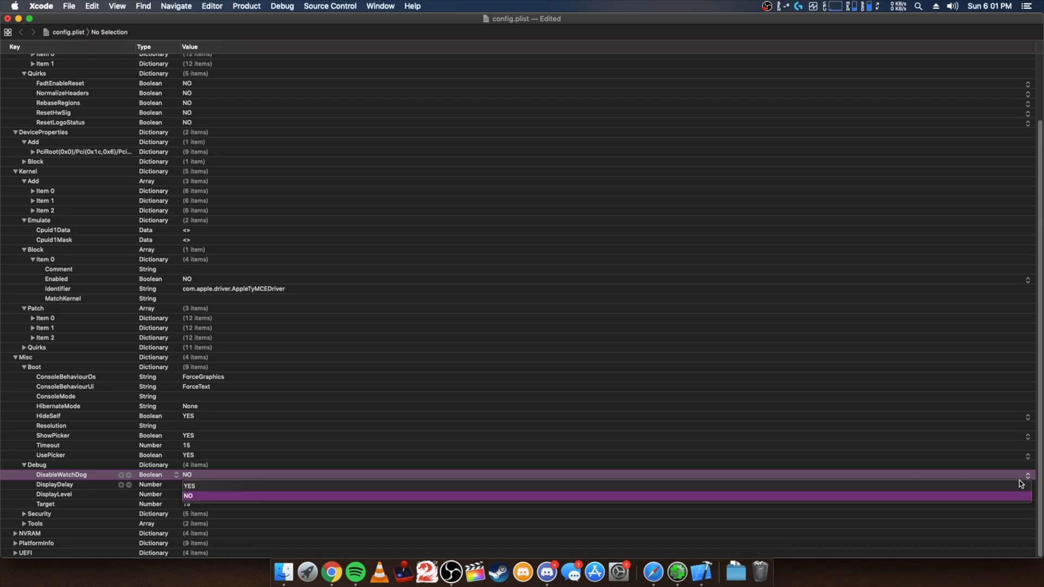
click(188, 496)
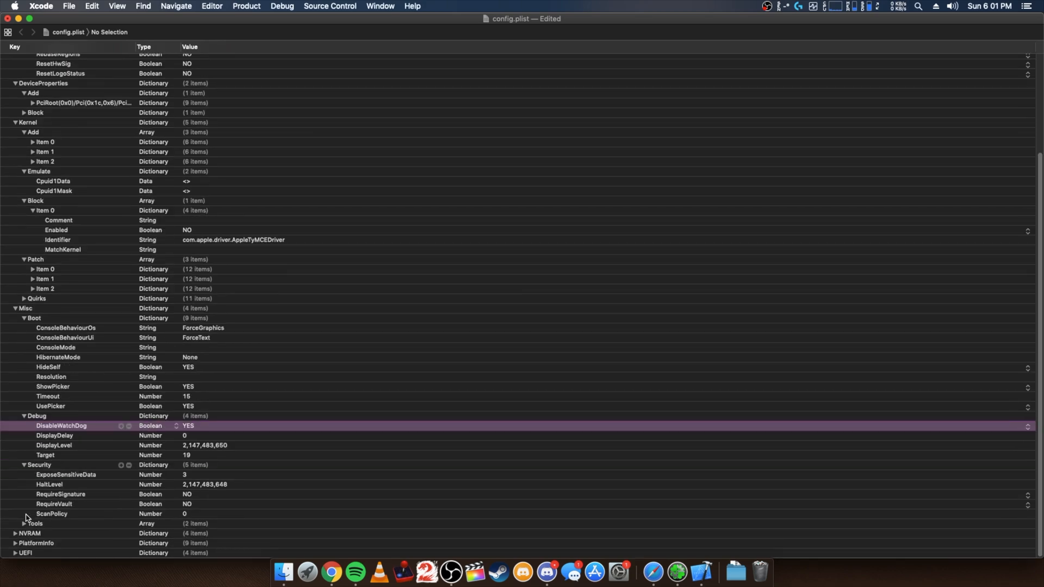
mouse_move(178, 484)
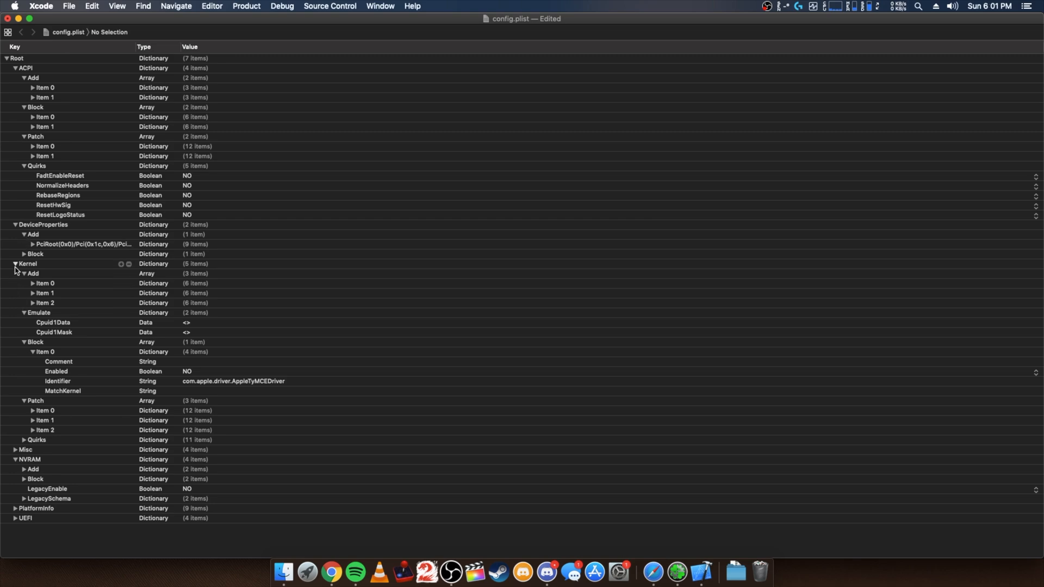
- Reveal the NVRAM Add variables under the 7C436110 entry
click(15, 264)
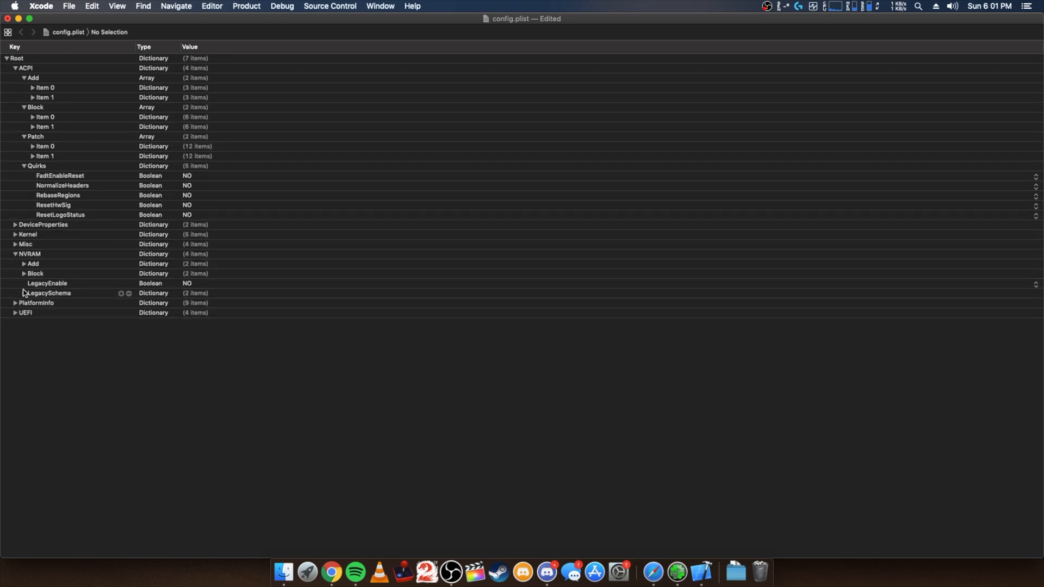
click(23, 263)
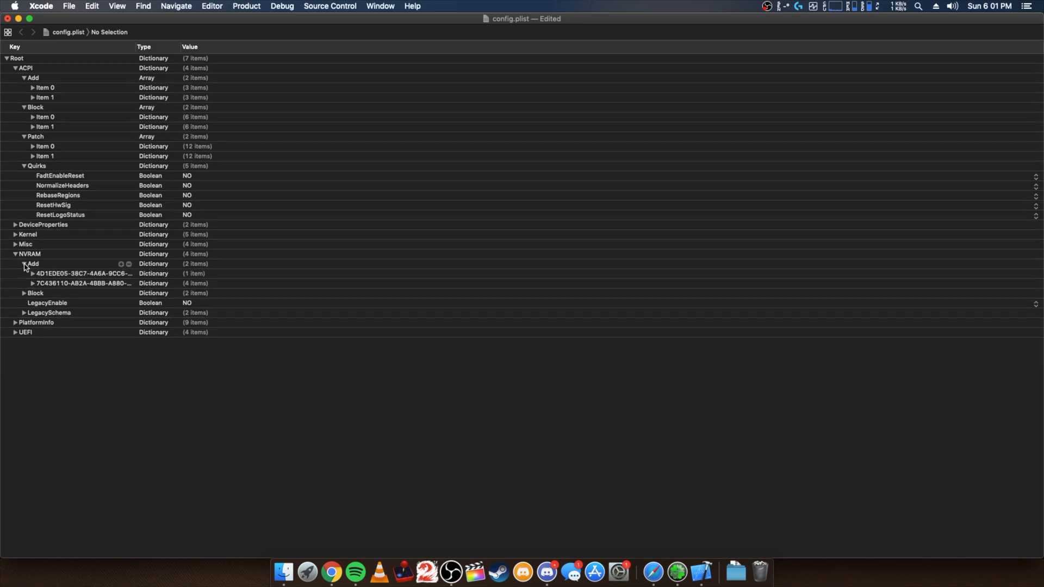
click(32, 273)
text(-v)
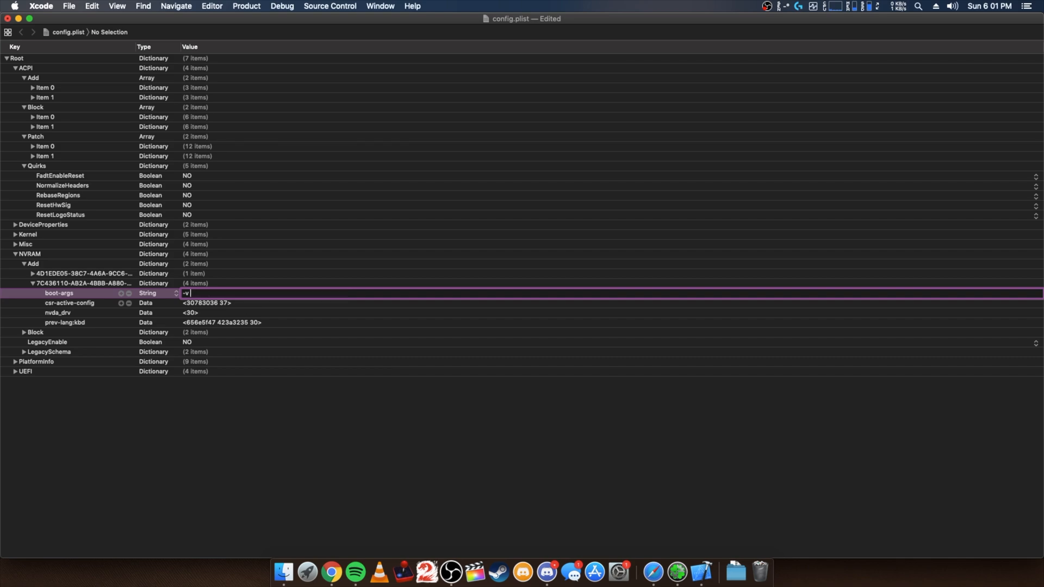
mouse_move(676, 571)
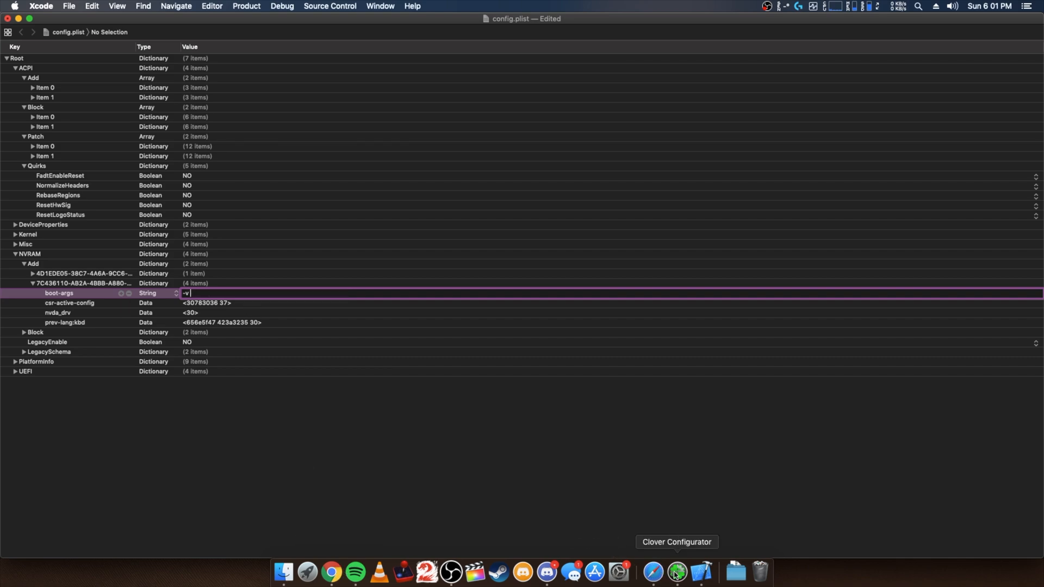
- In Finder, open the EFI folder on the EFI partition to reach OC
click(675, 575)
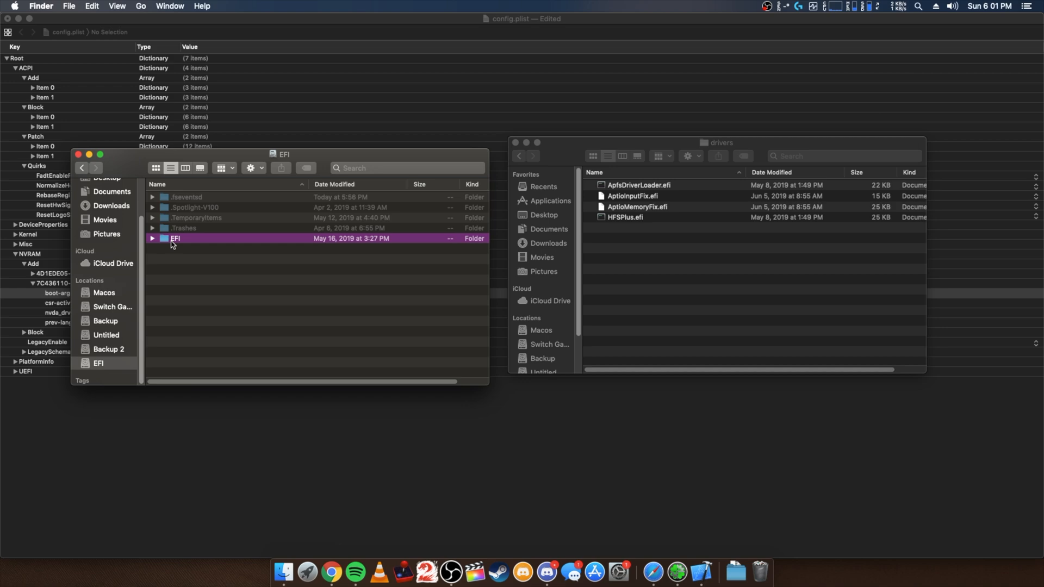
double_click(175, 238)
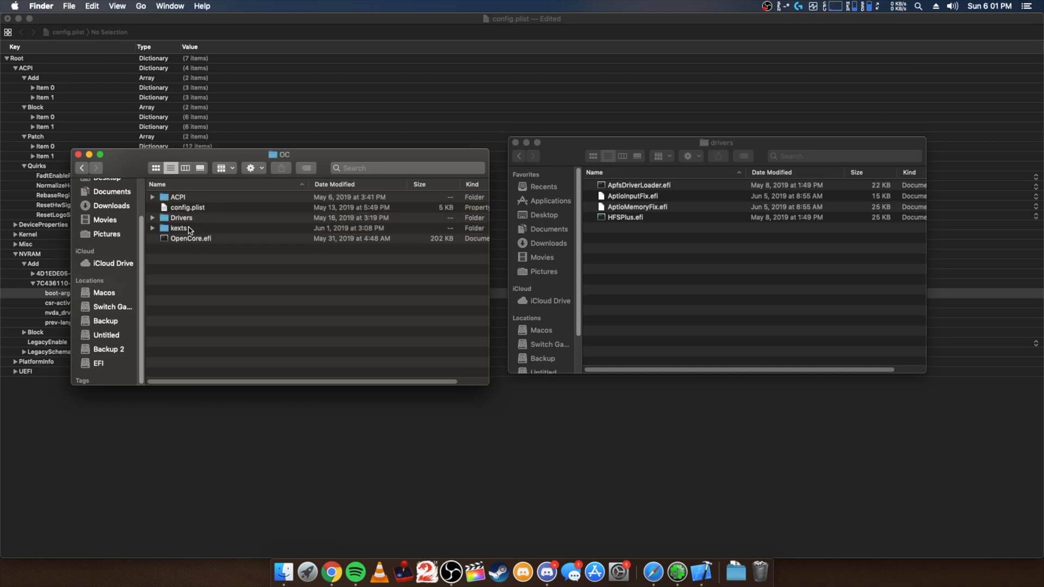
click(187, 207)
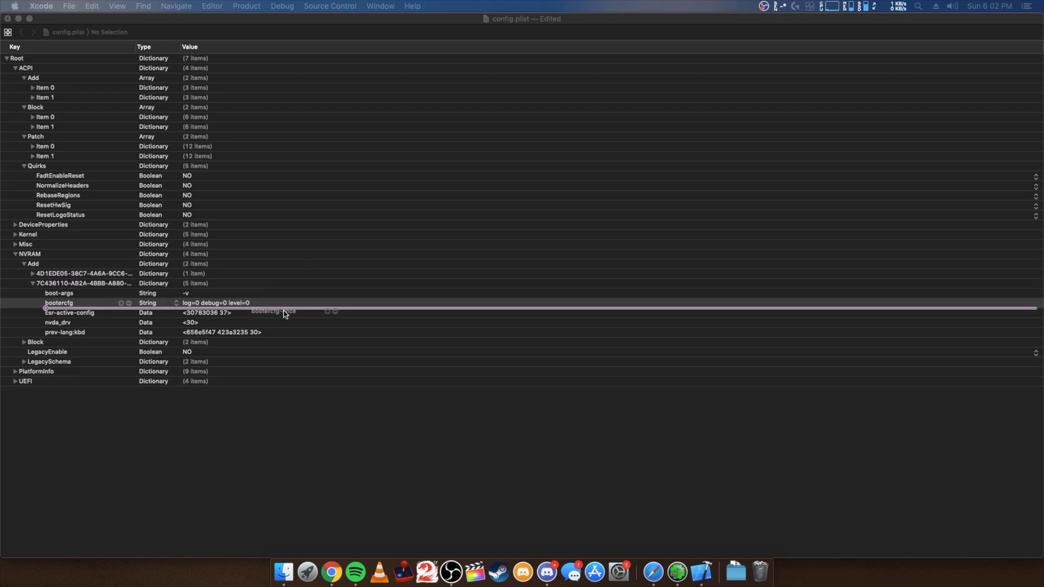
- Duplicate bootercfg as bootercfg-once and remove the nvda_drv variable
click(129, 303)
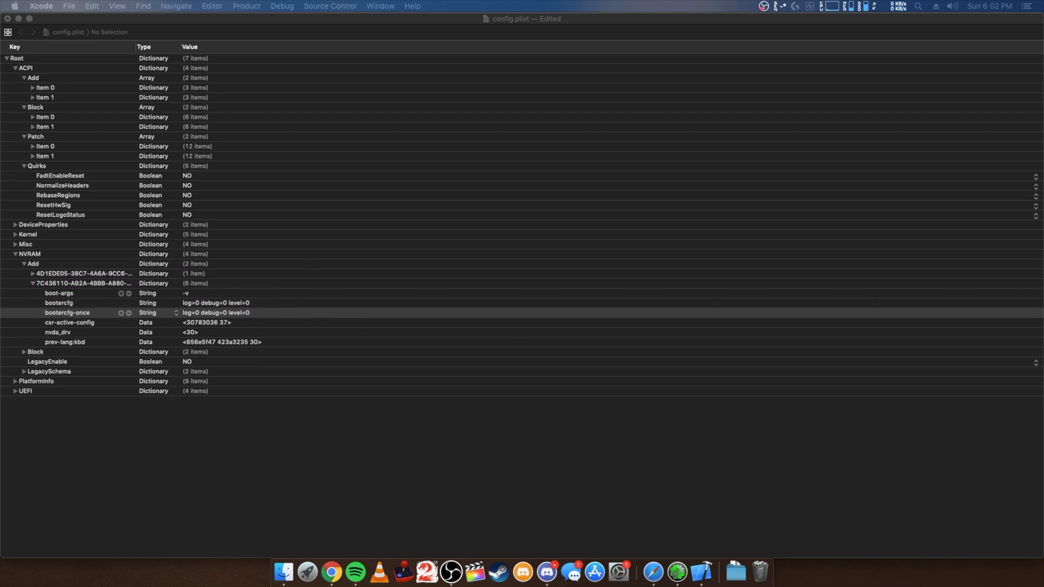
click(67, 318)
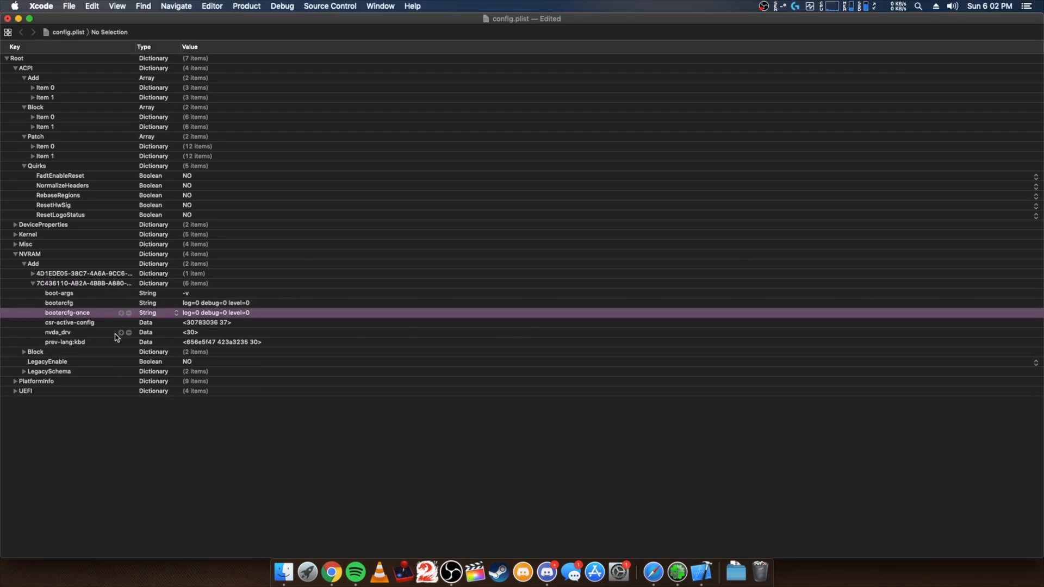
click(60, 333)
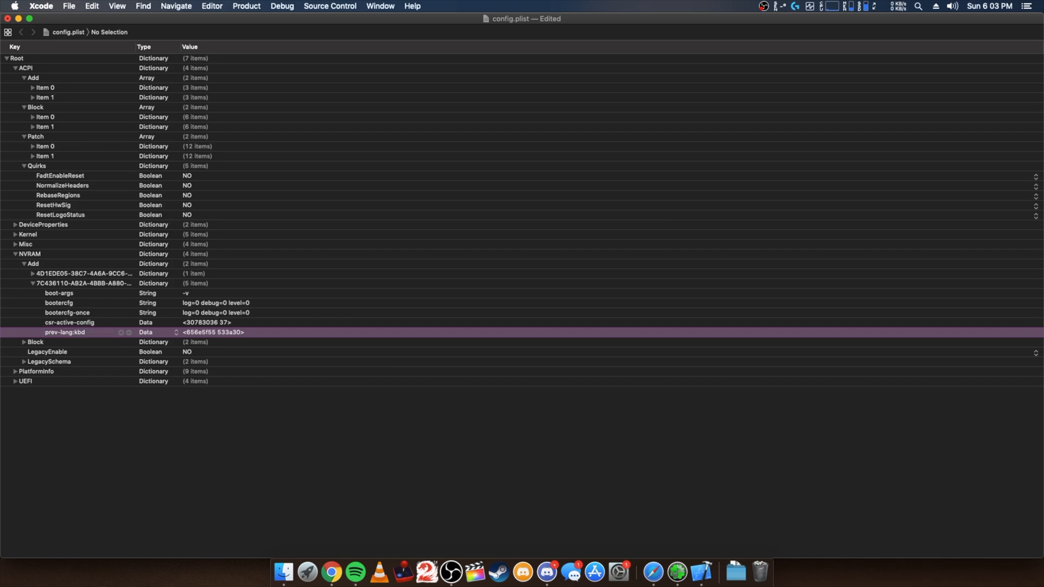
mouse_move(95, 249)
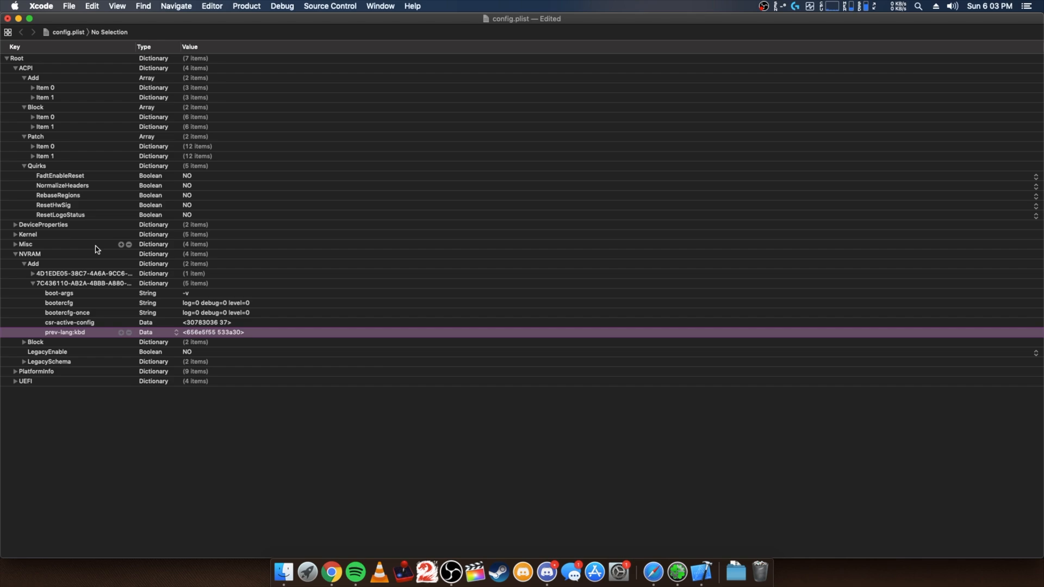
mouse_move(208, 294)
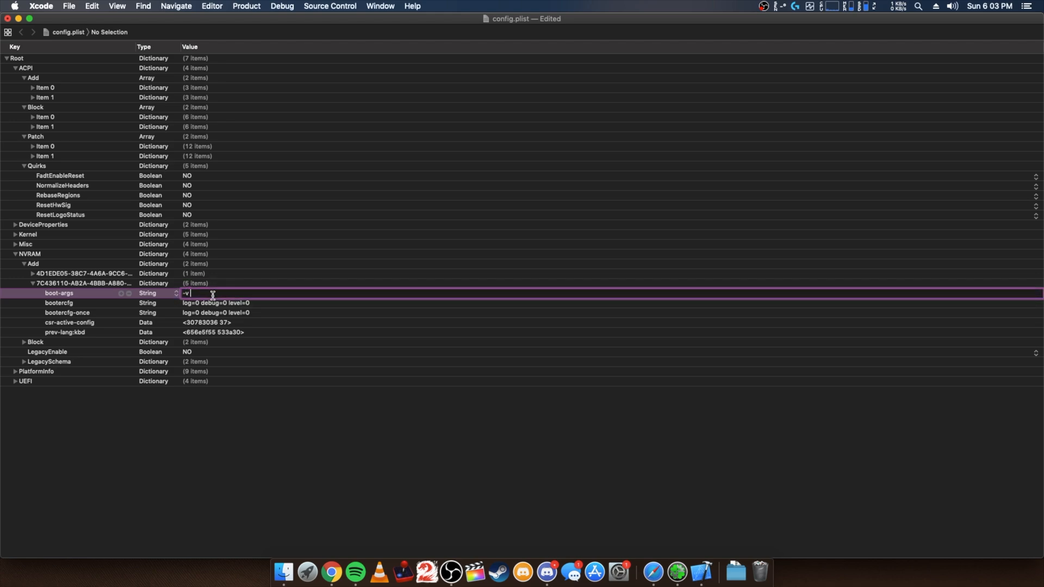
- Update boot-args to read -v dart=0
text(dart=0)
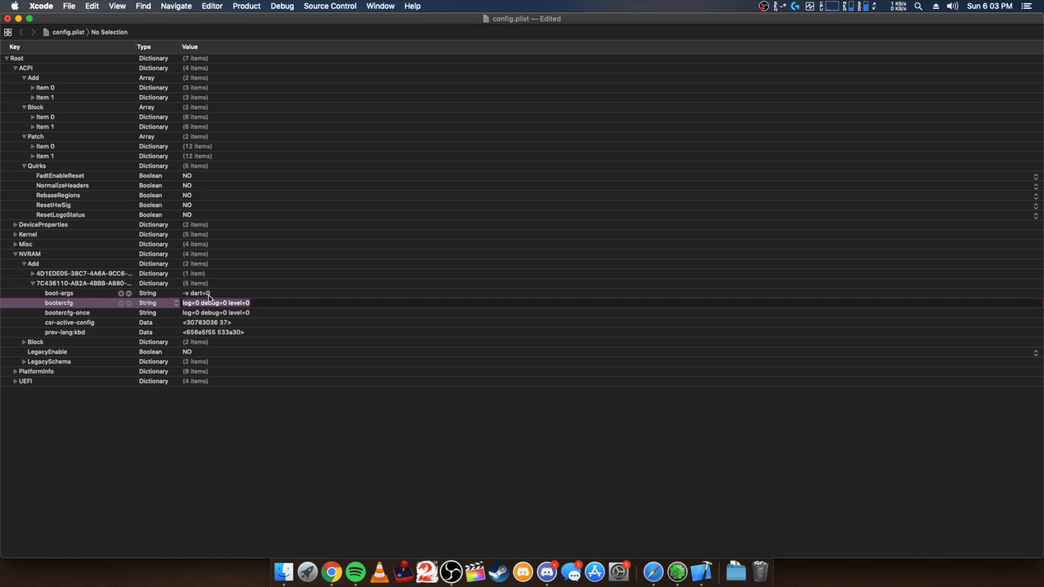
click(47, 351)
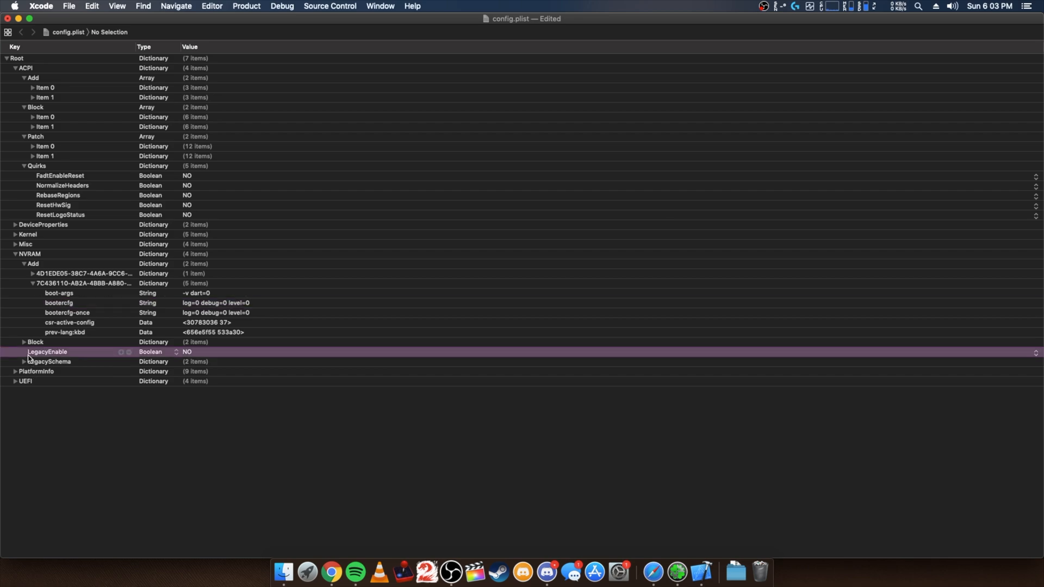
- Delete the SMBIOS dictionary from PlatformInfo, leaving eight entries
click(49, 362)
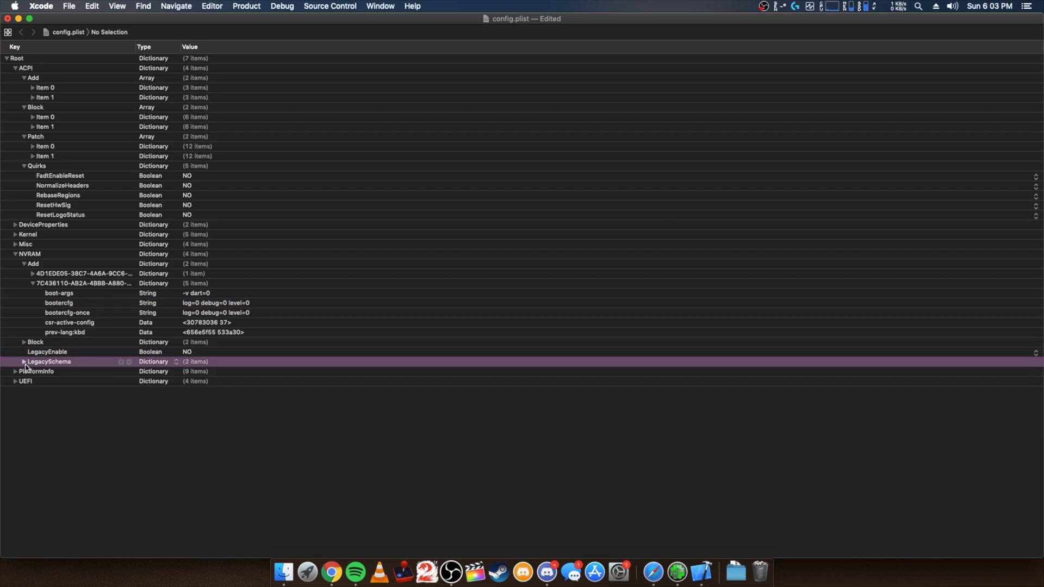
mouse_move(23, 373)
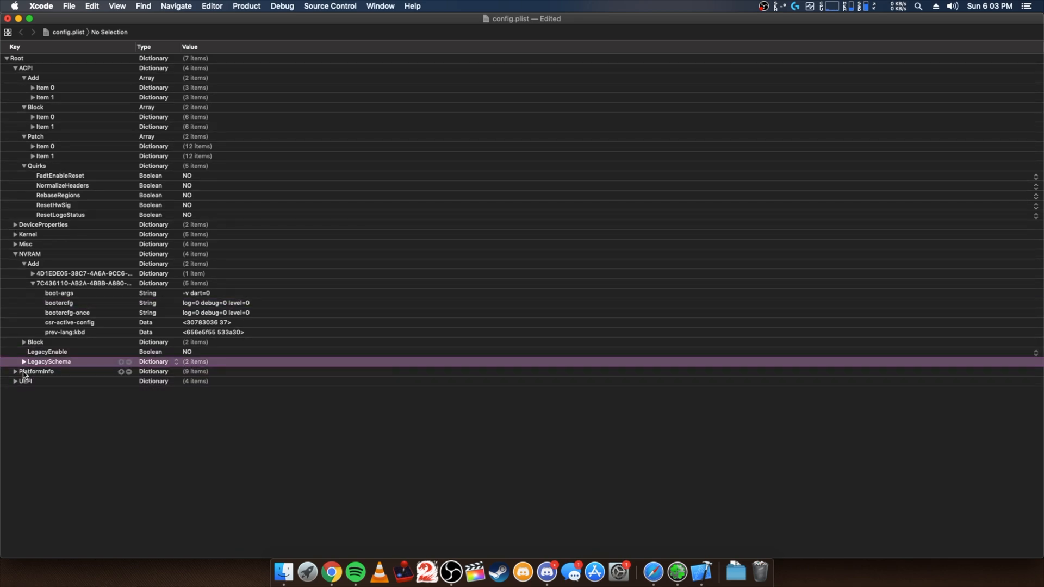
click(16, 371)
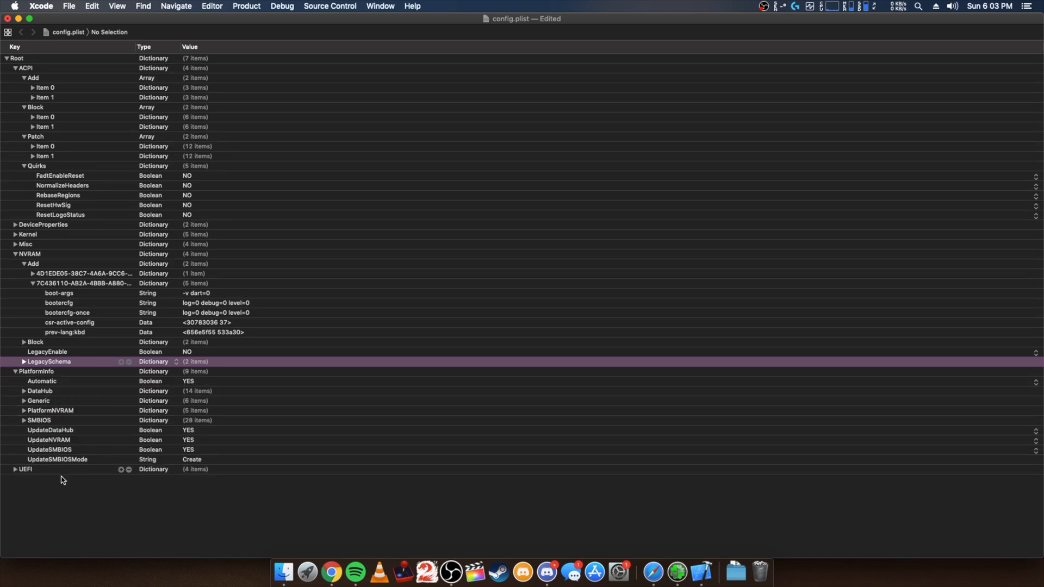
mouse_move(30, 424)
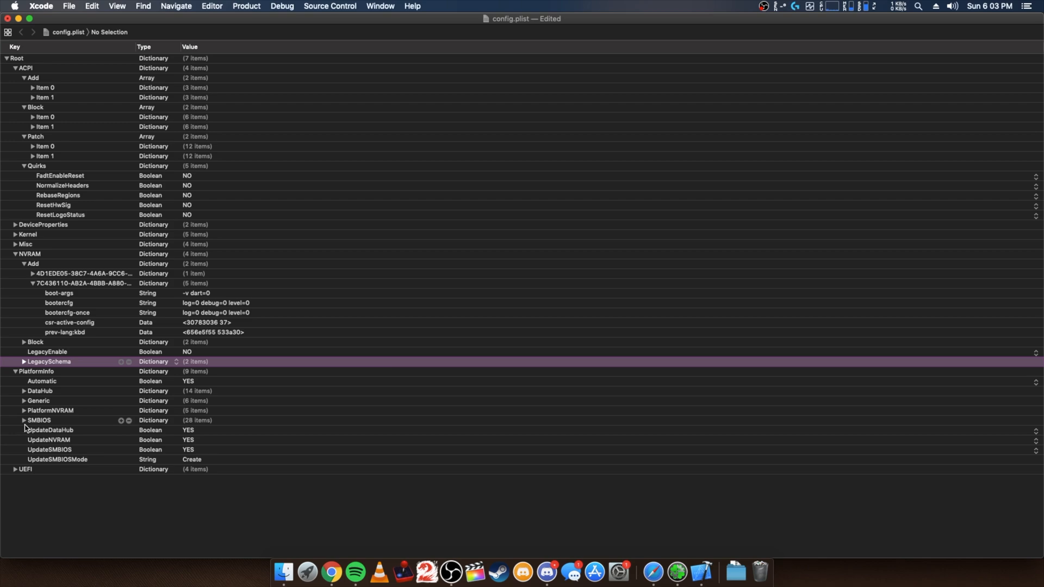
click(24, 420)
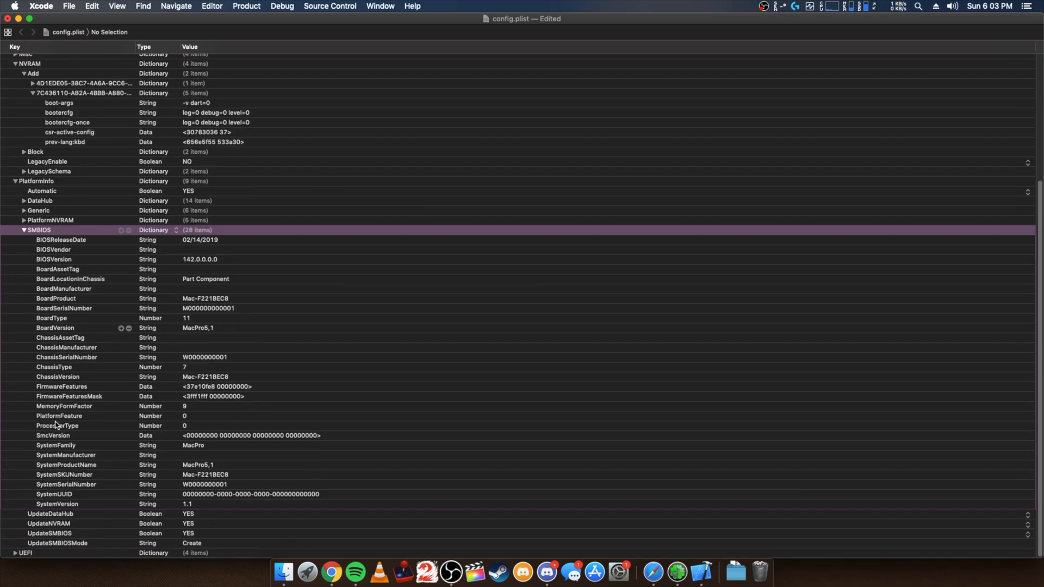
mouse_move(68, 413)
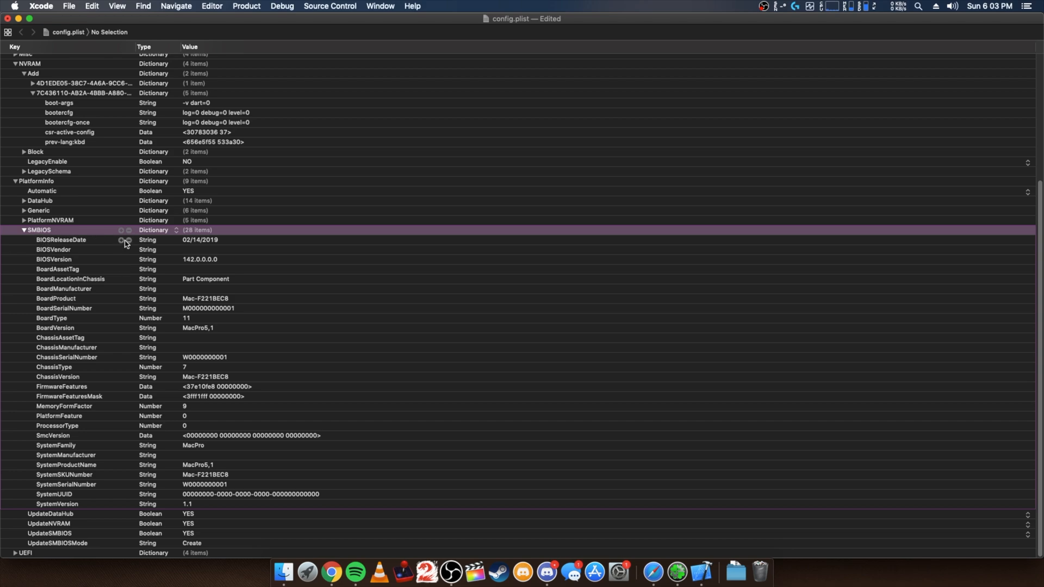
mouse_move(332, 320)
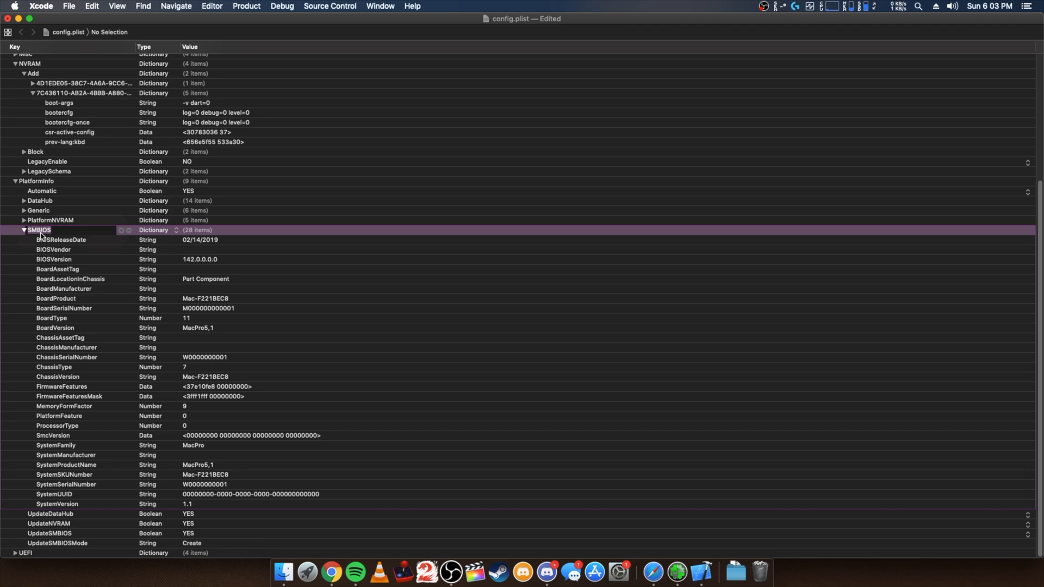
double_click(38, 229)
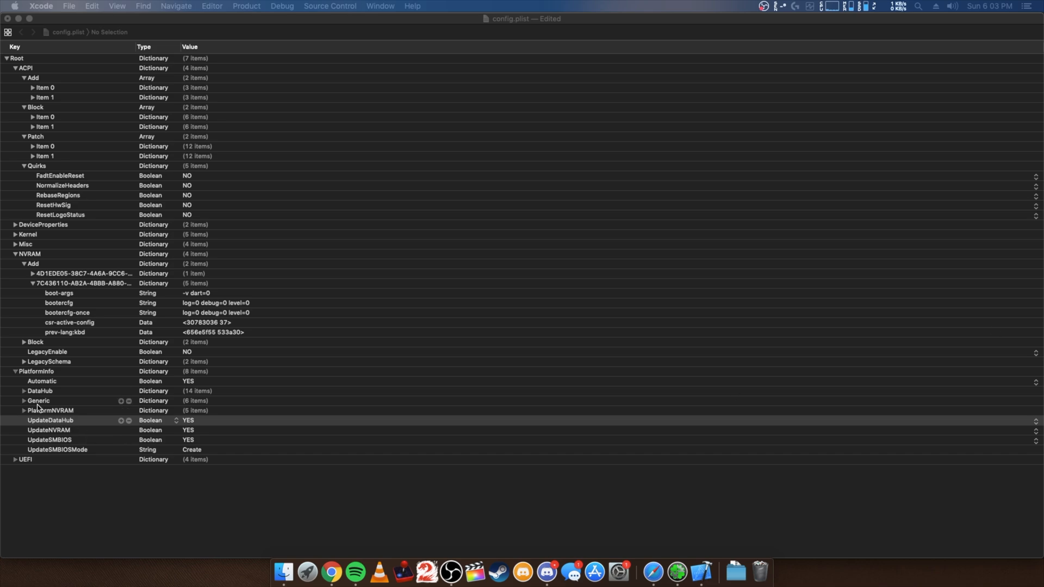
- Trim PlatformInfo Generic to five entries and confirm Automatic is YES
click(23, 400)
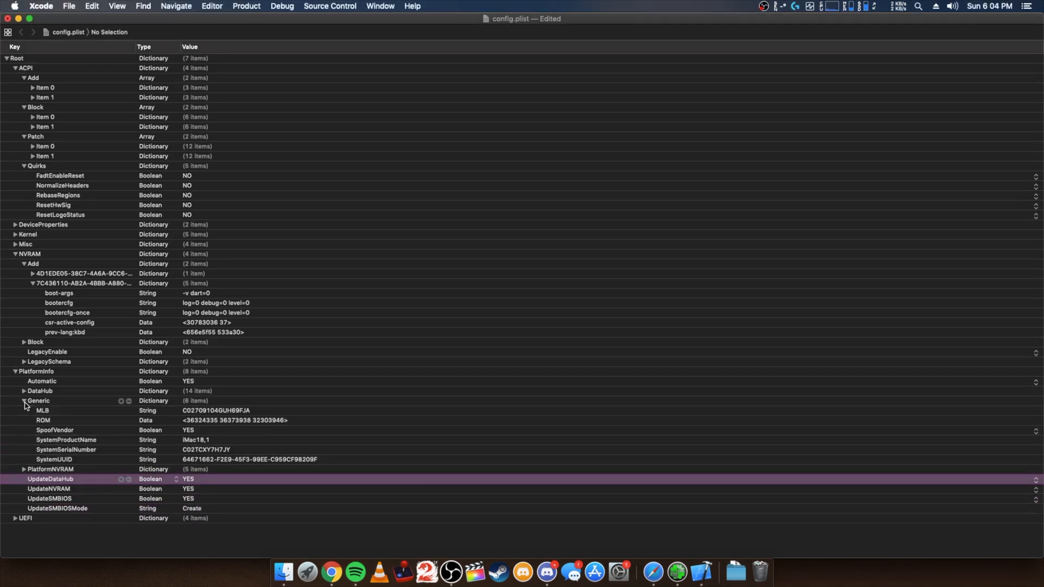
click(38, 400)
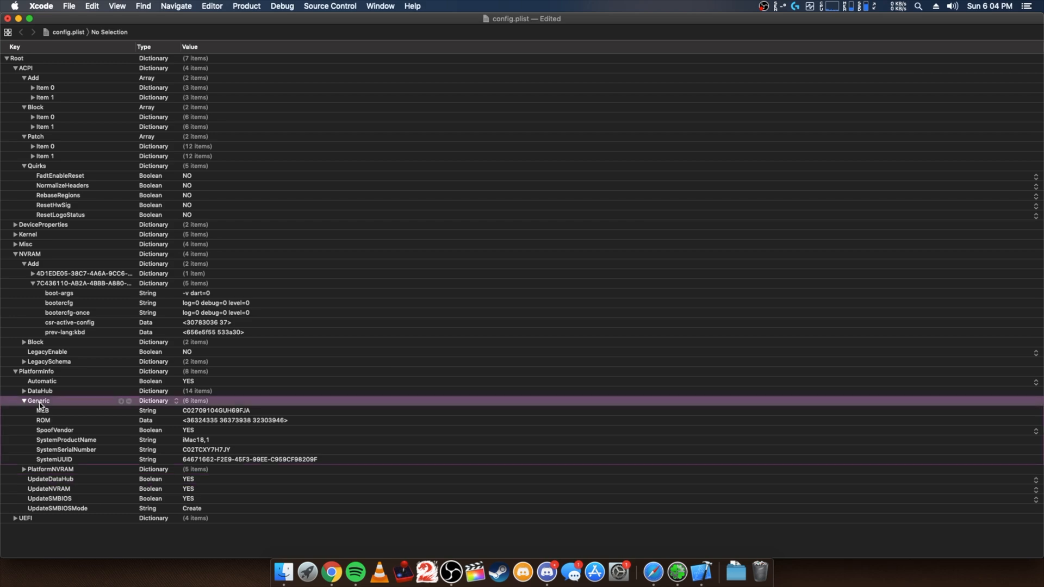
click(24, 400)
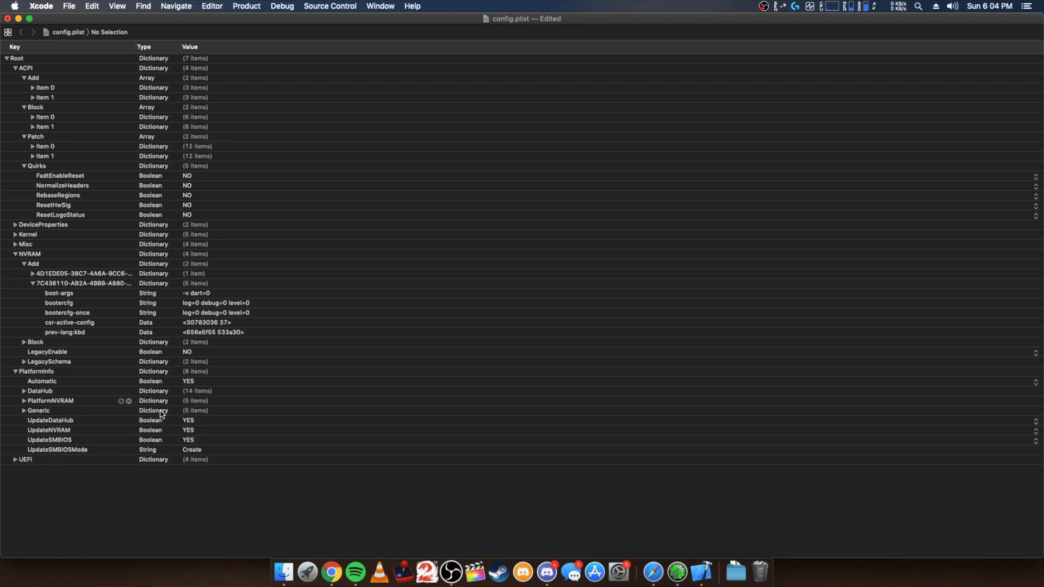
click(42, 380)
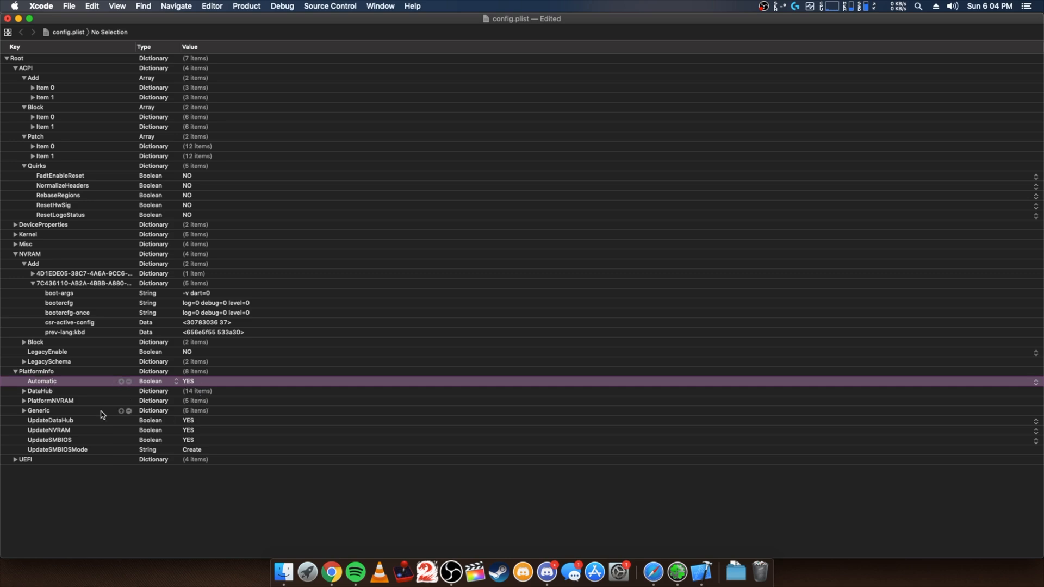
click(16, 460)
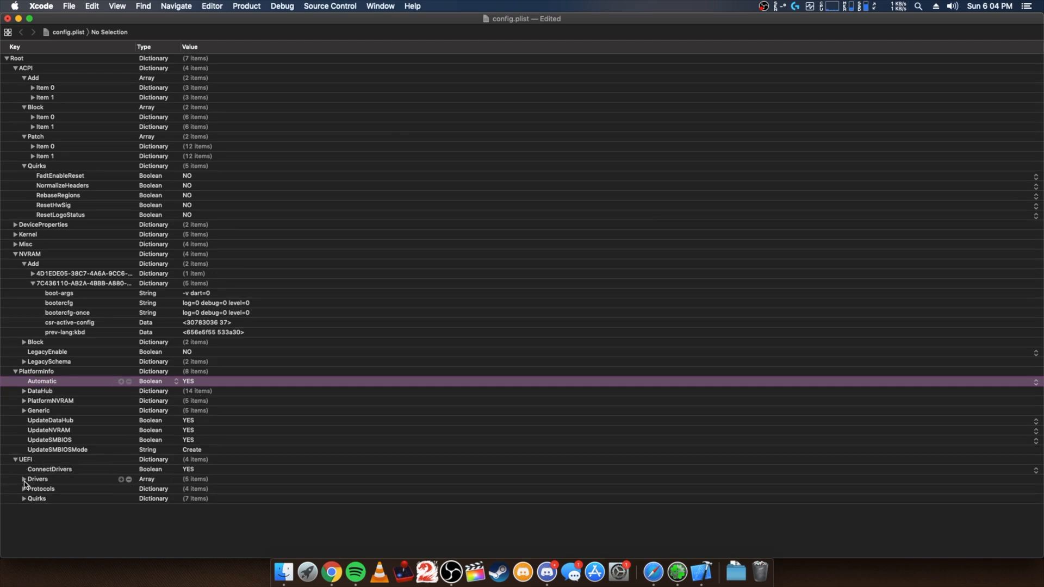
- Remove VirtualSmc.efi from UEFI Drivers, then fold the plist back to its seven top-level sections
click(24, 478)
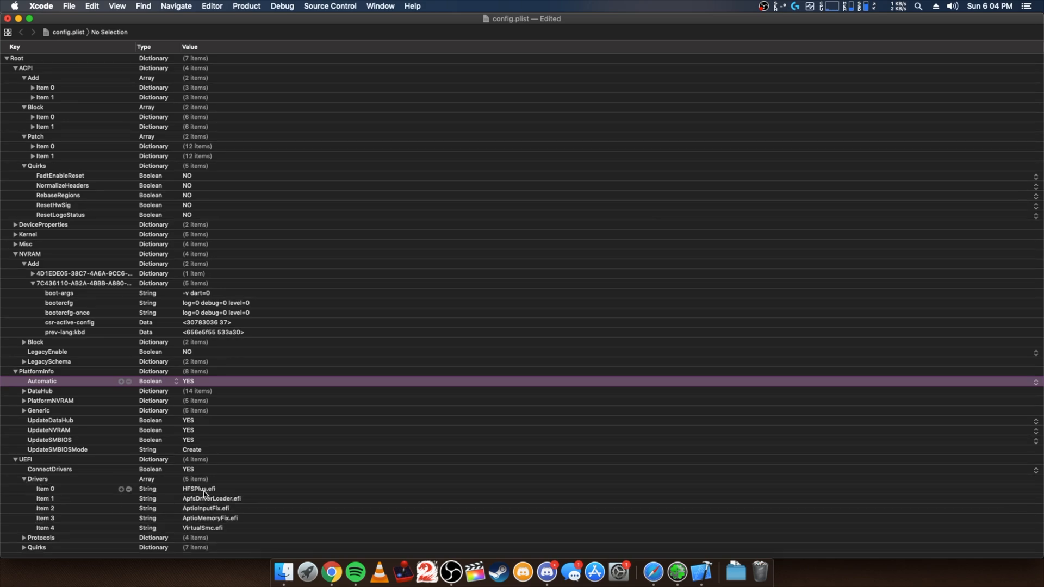
click(207, 507)
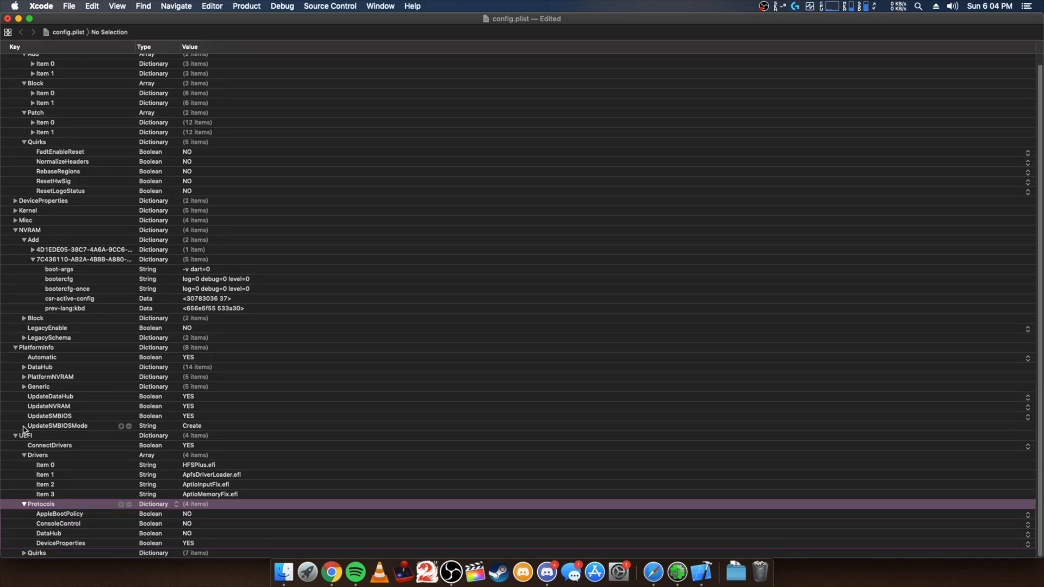
mouse_move(14, 351)
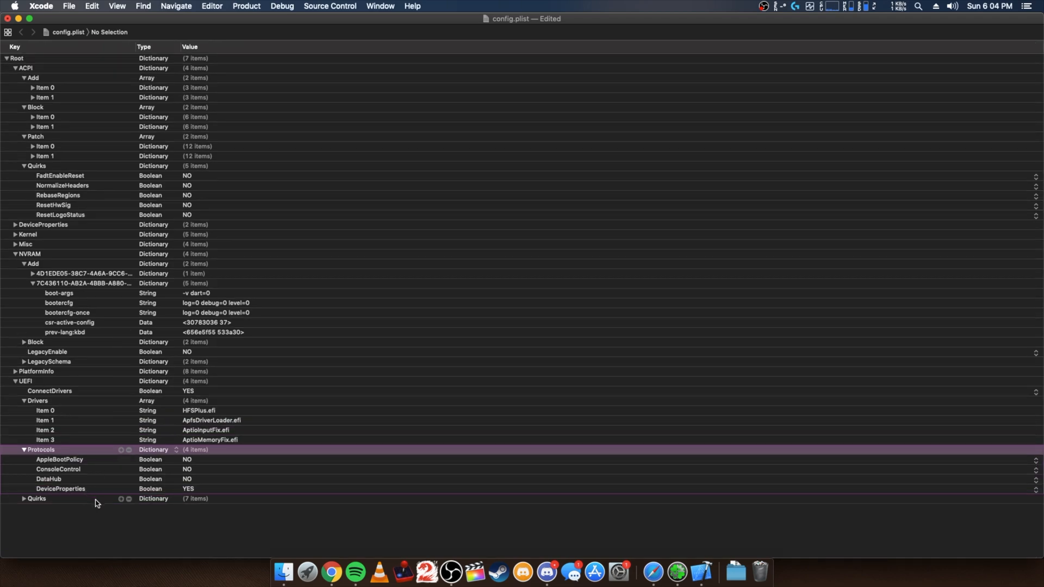
mouse_move(98, 507)
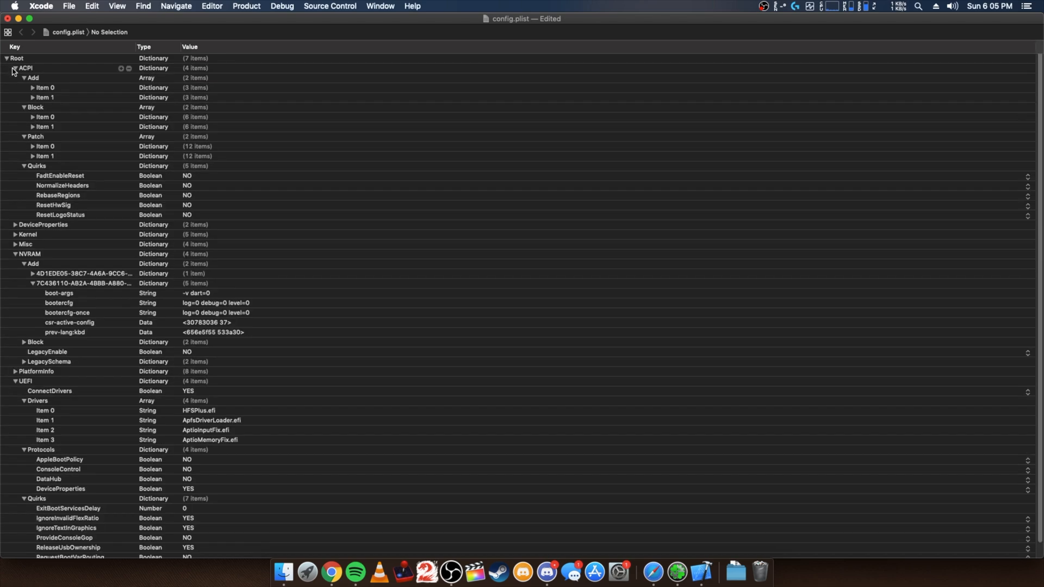
click(14, 68)
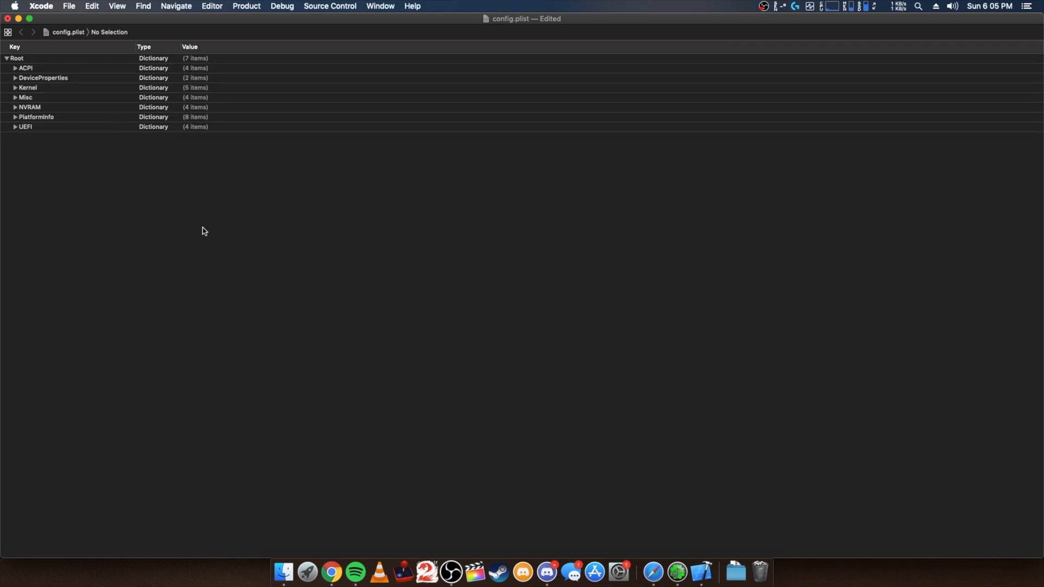
mouse_move(320, 44)
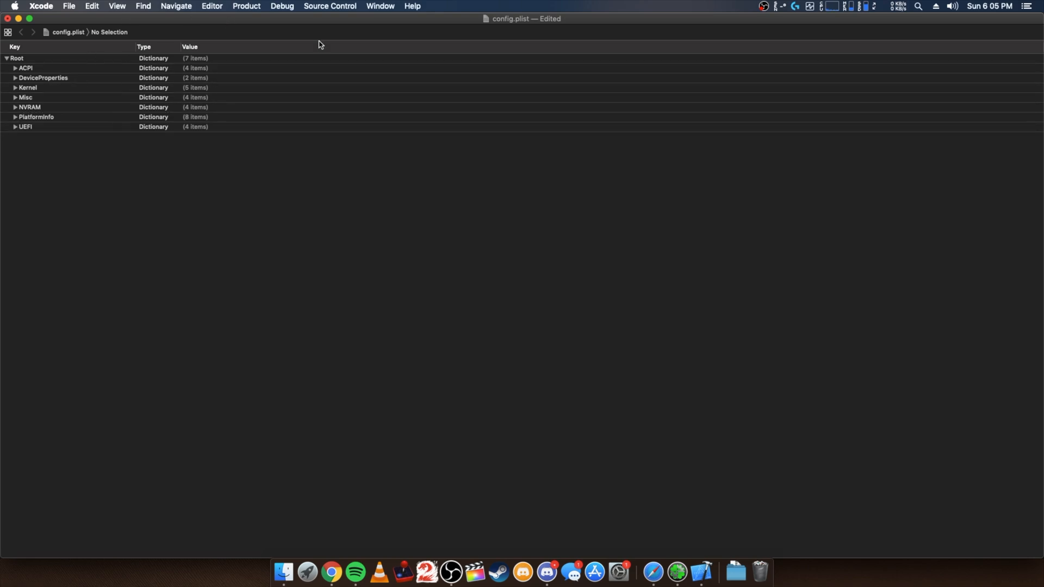
- Save the edited config.plist with Cmd+S
key(cmd+s)
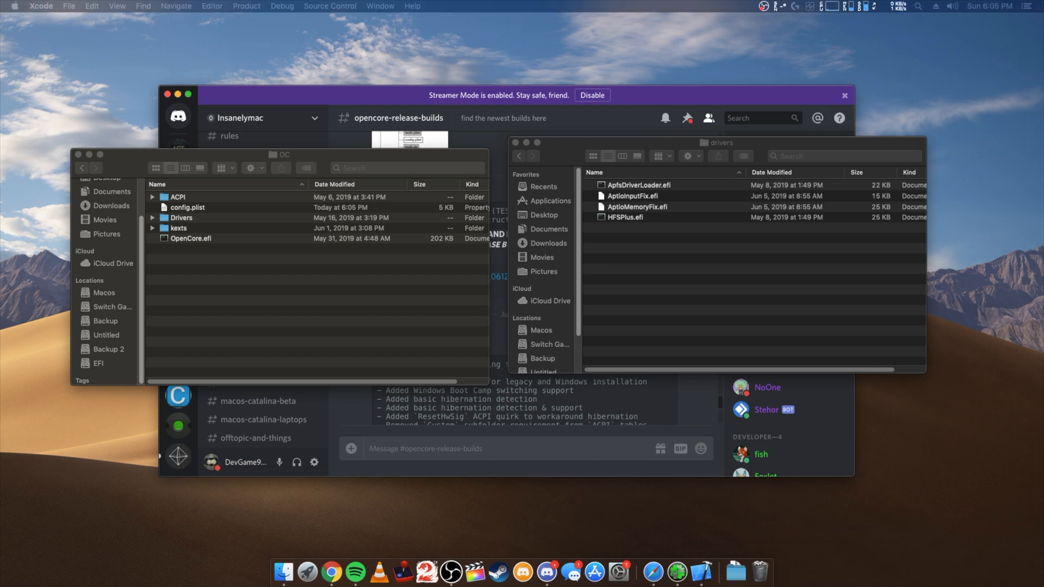
mouse_move(523, 160)
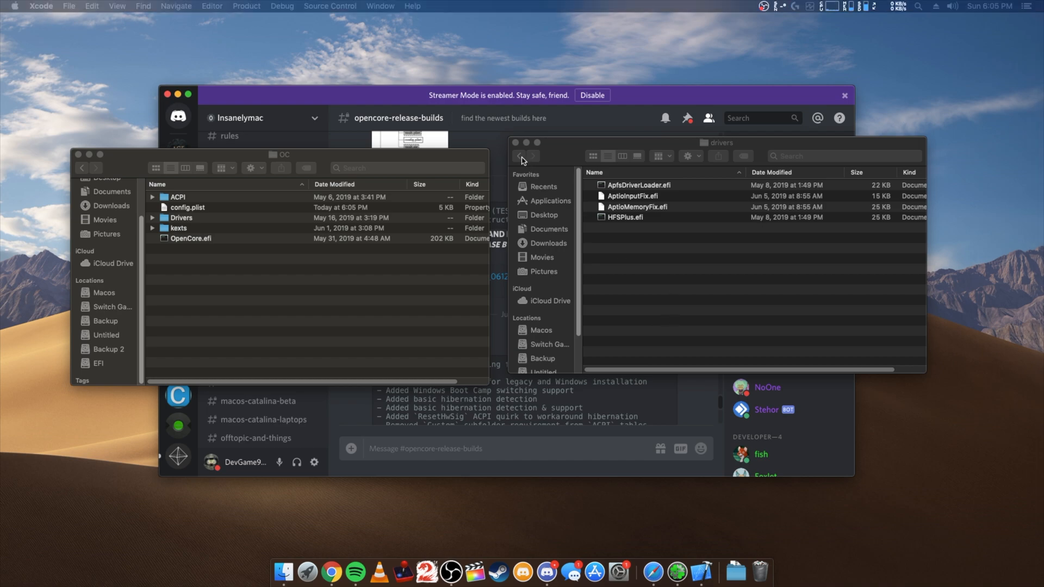
- Replace HfsPlus.efi in the OpenCore drivers folder with the other build's copy
click(519, 156)
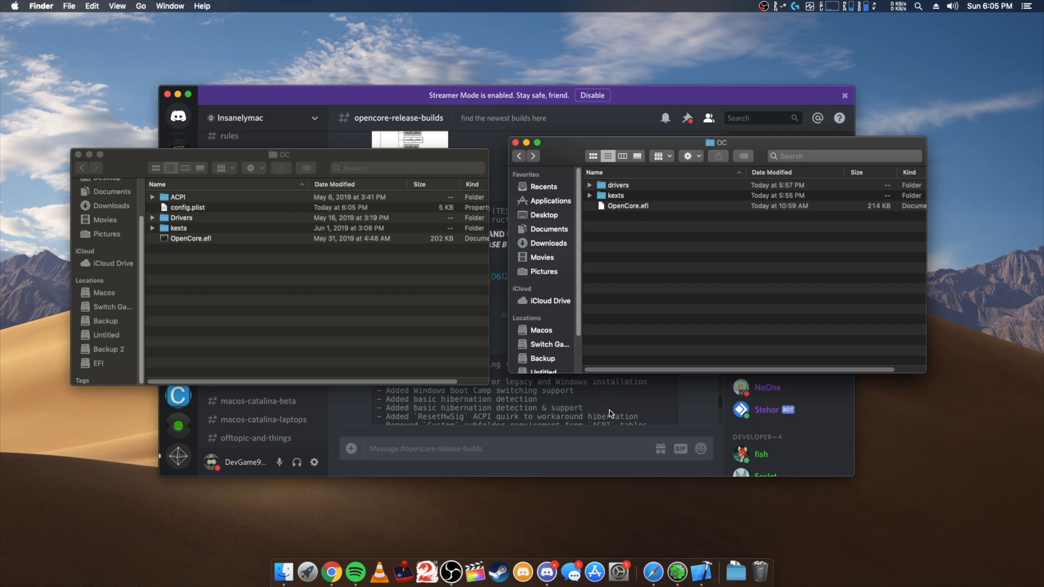
mouse_move(624, 438)
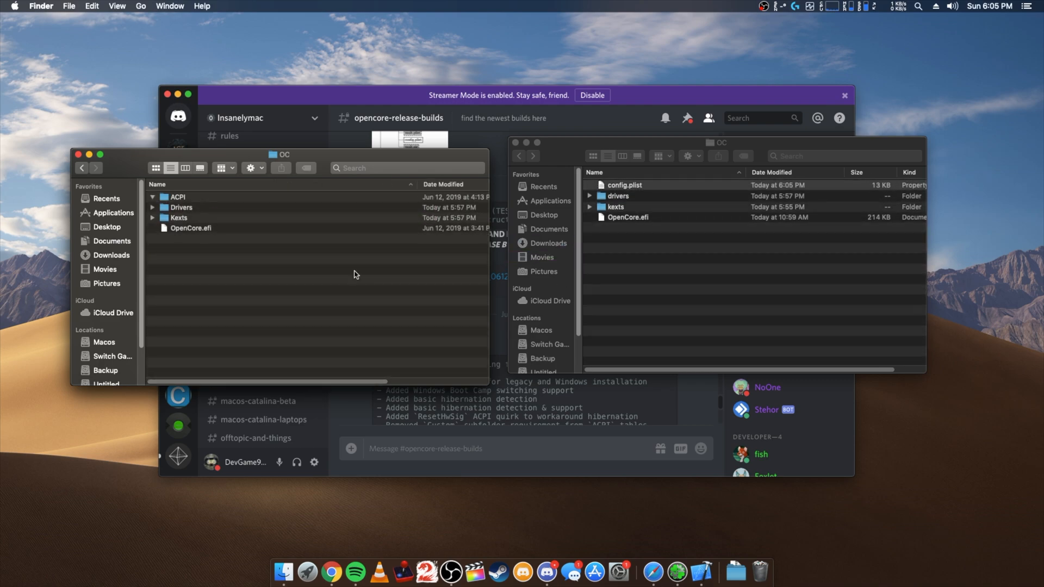
double_click(181, 207)
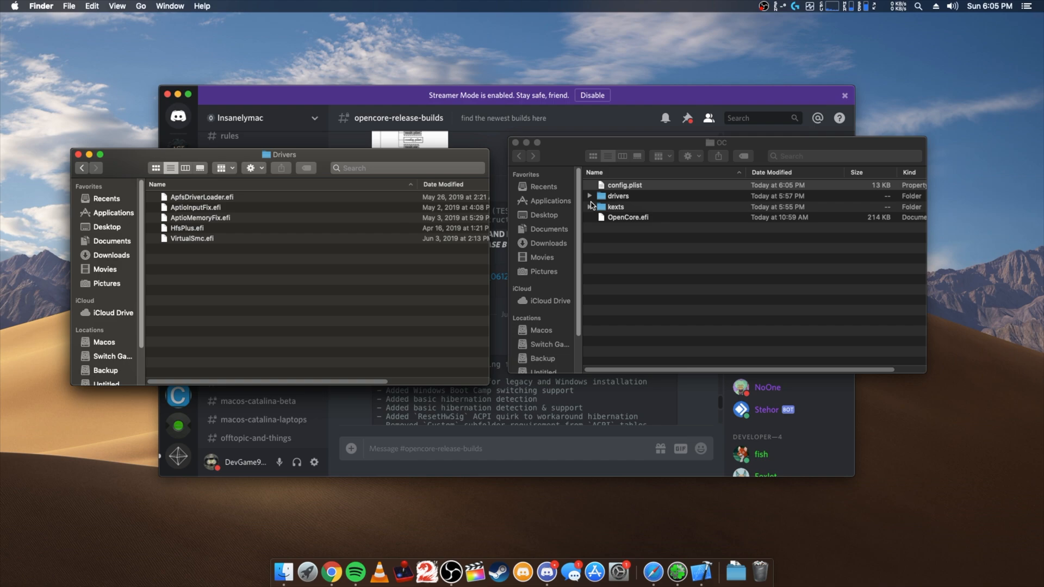
double_click(617, 196)
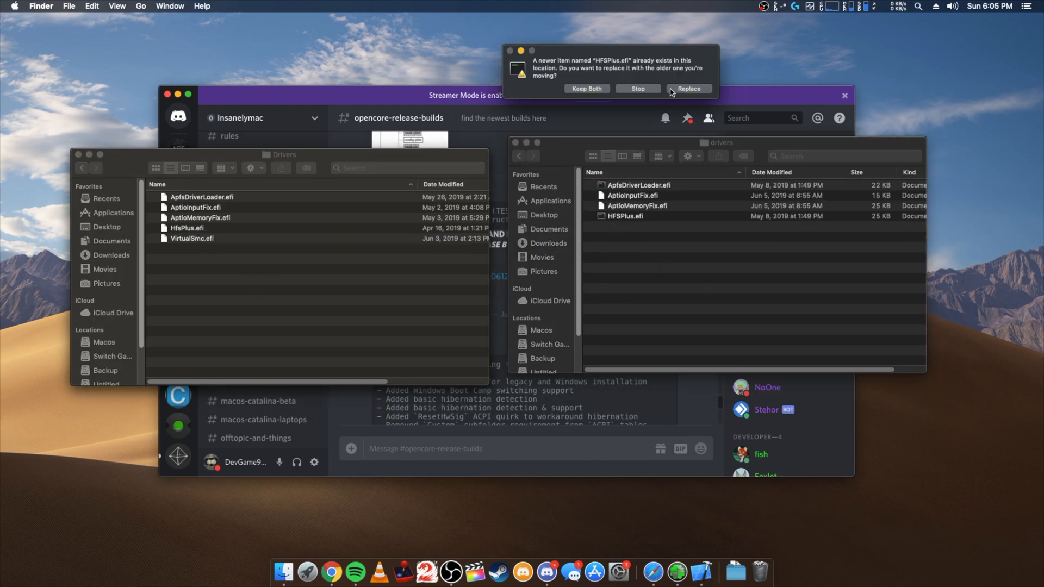
click(690, 89)
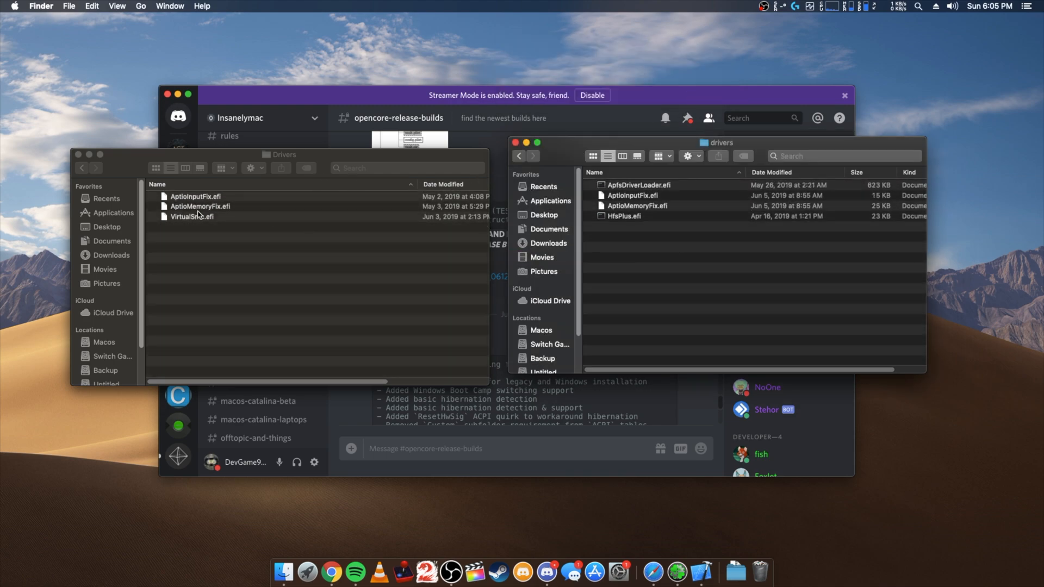
- Bring ApfsDriverLoader.efi across the same way, then go to the EFI partition
click(81, 168)
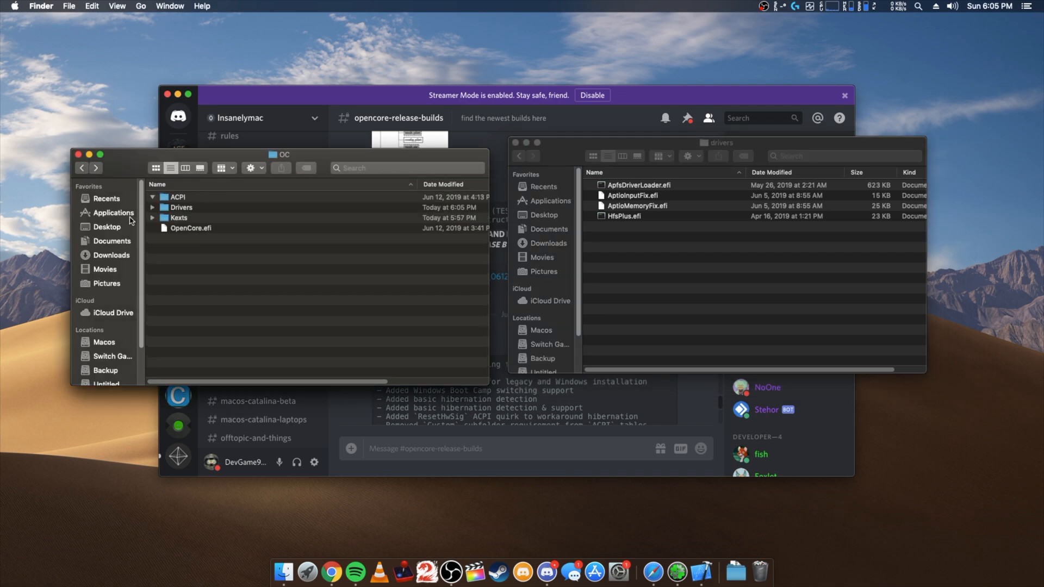
double_click(179, 217)
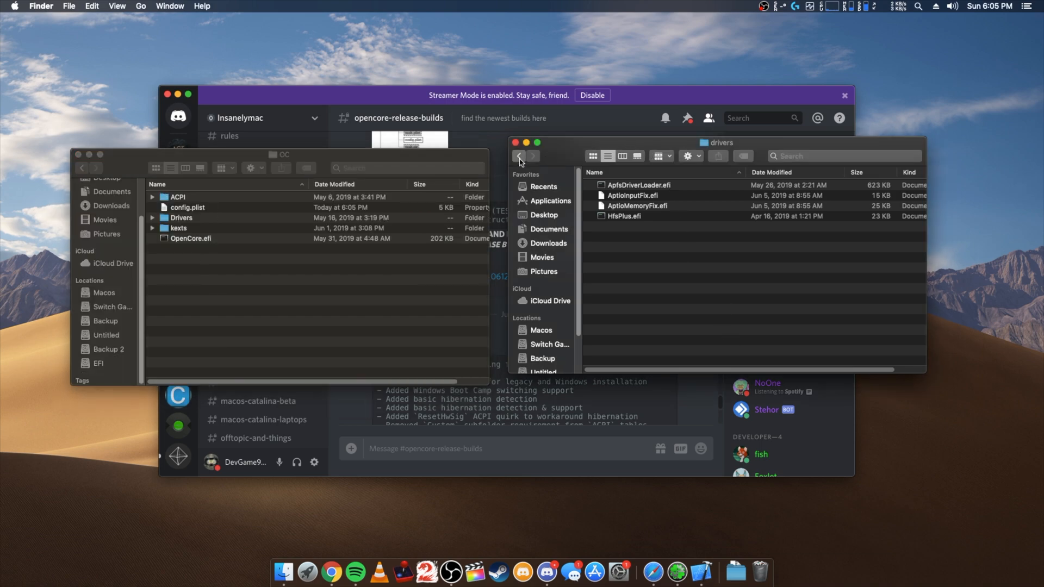
click(519, 156)
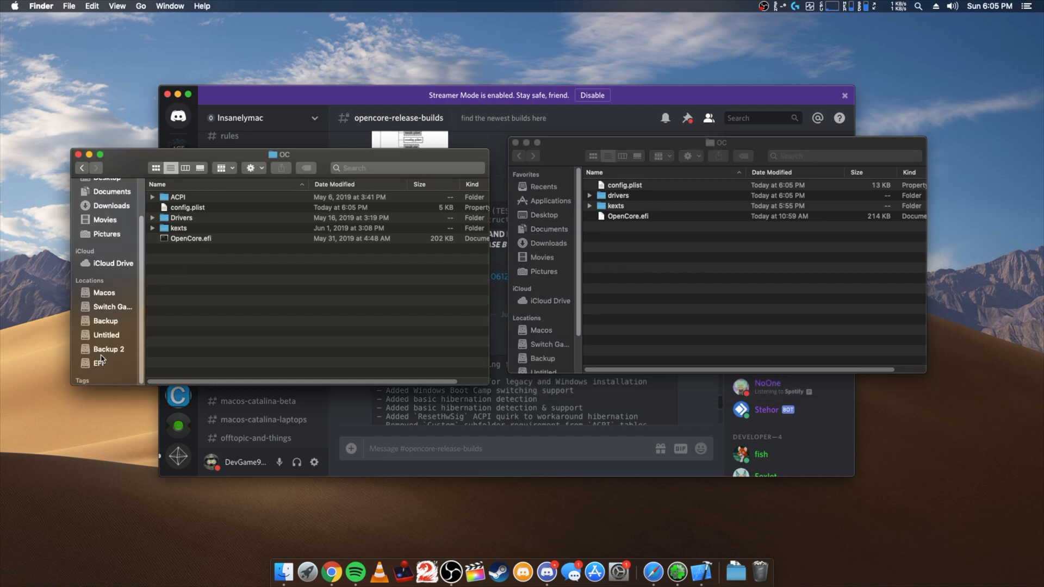
click(81, 167)
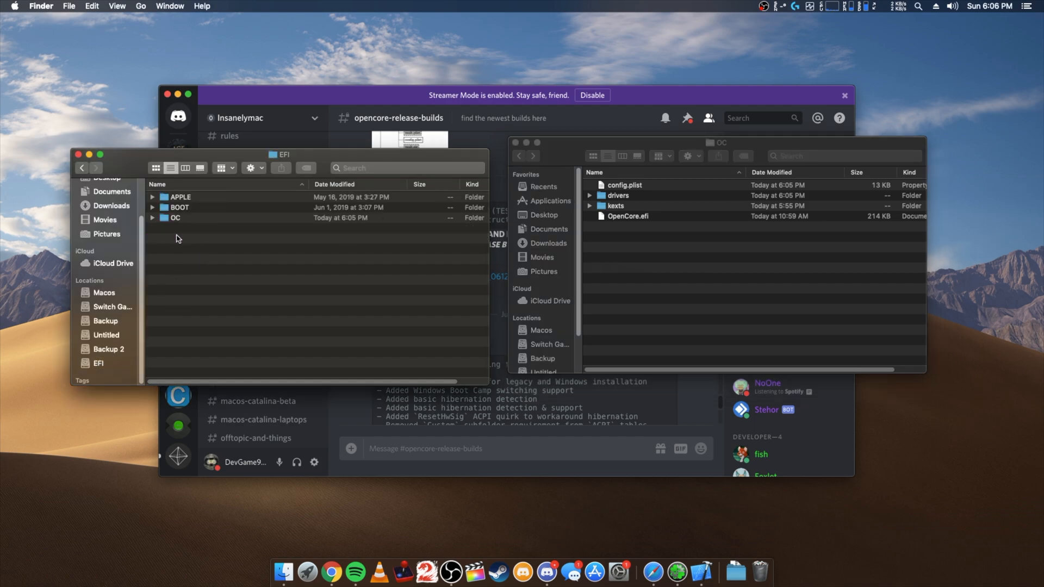
- View the OC folder on the EFI partition and OpenCore-v0, then close the Finder windows
double_click(175, 218)
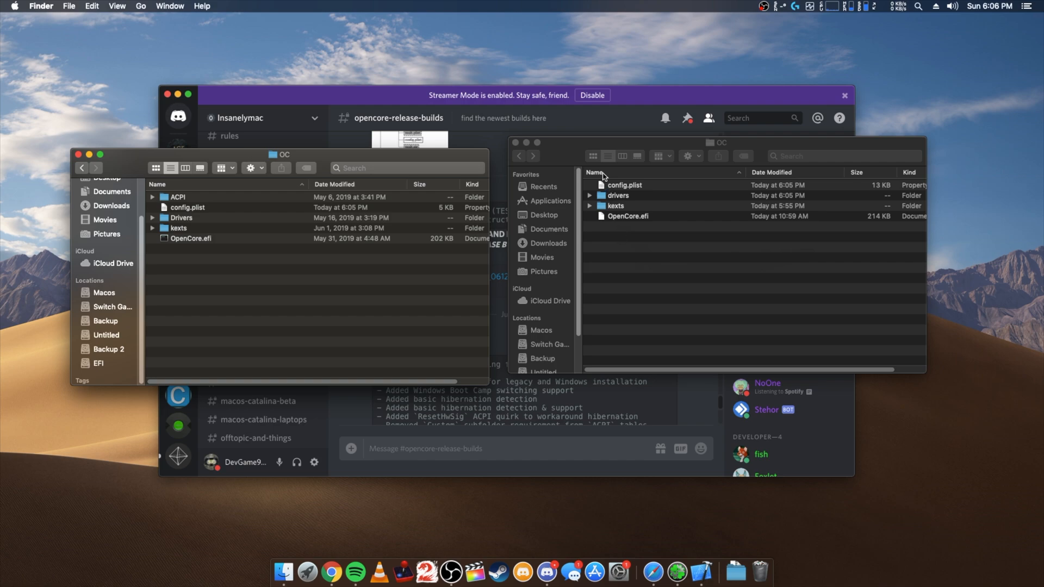
click(519, 156)
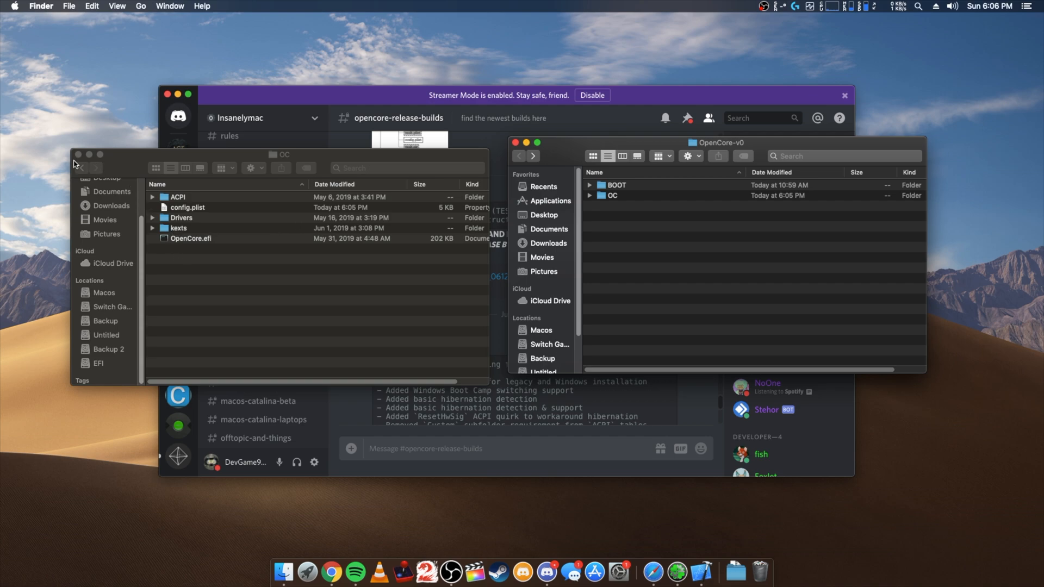
click(80, 167)
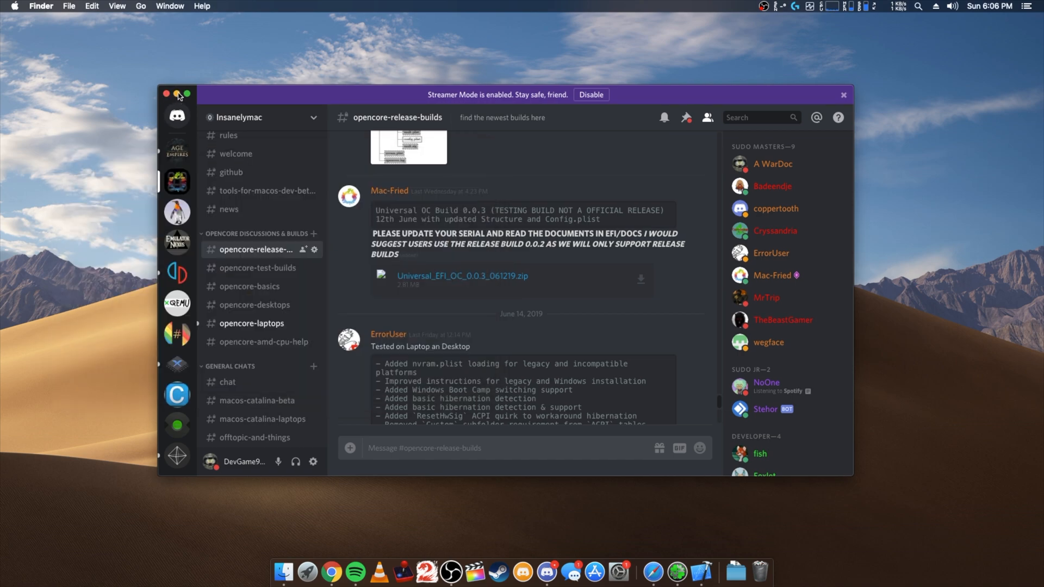
- Minimize Discord and move the OpenCore-v0 folder to the desktop's top-left corner
click(166, 94)
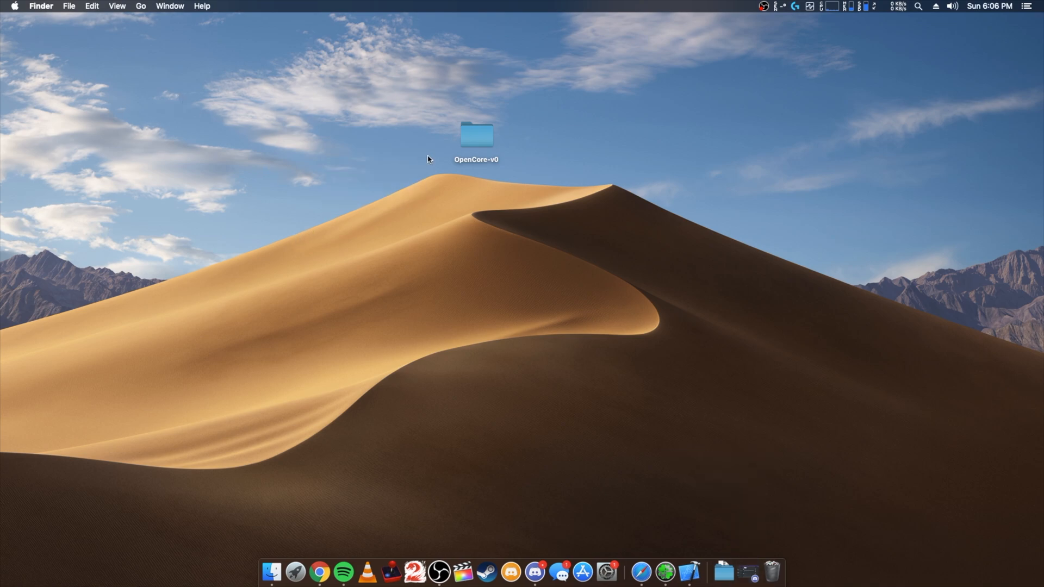
drag(475, 135, 60, 63)
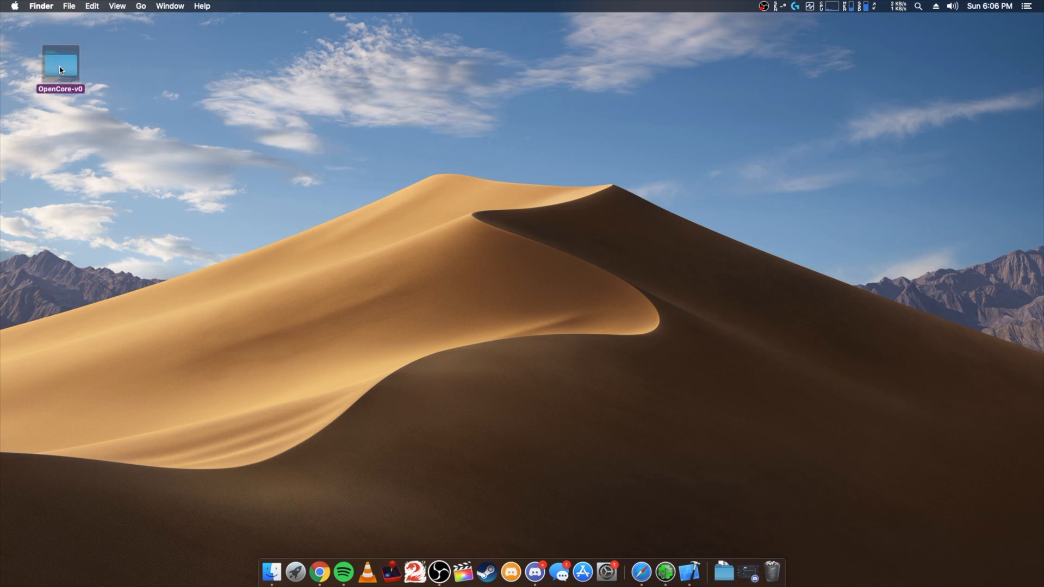
mouse_move(211, 193)
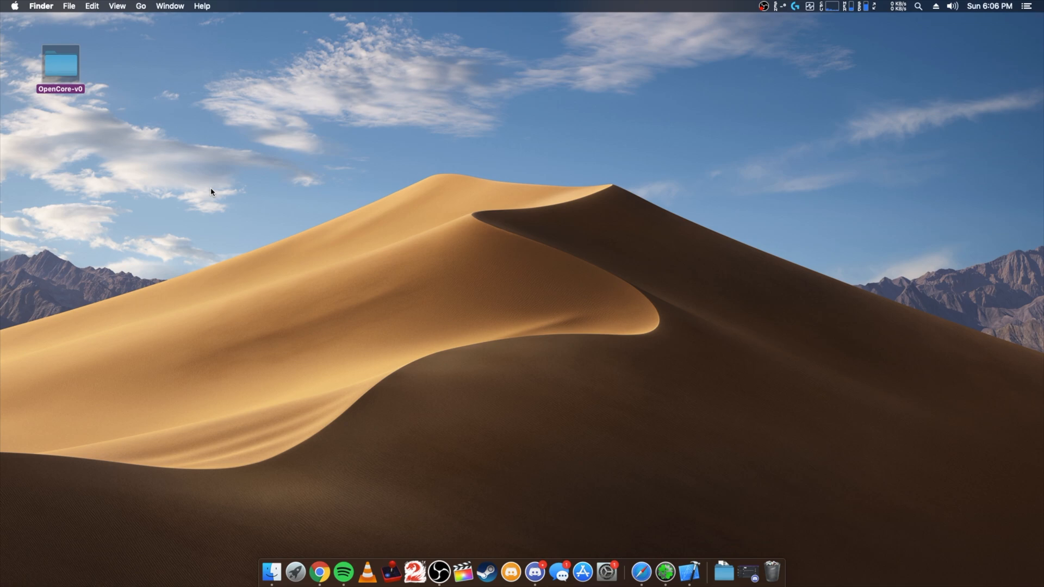